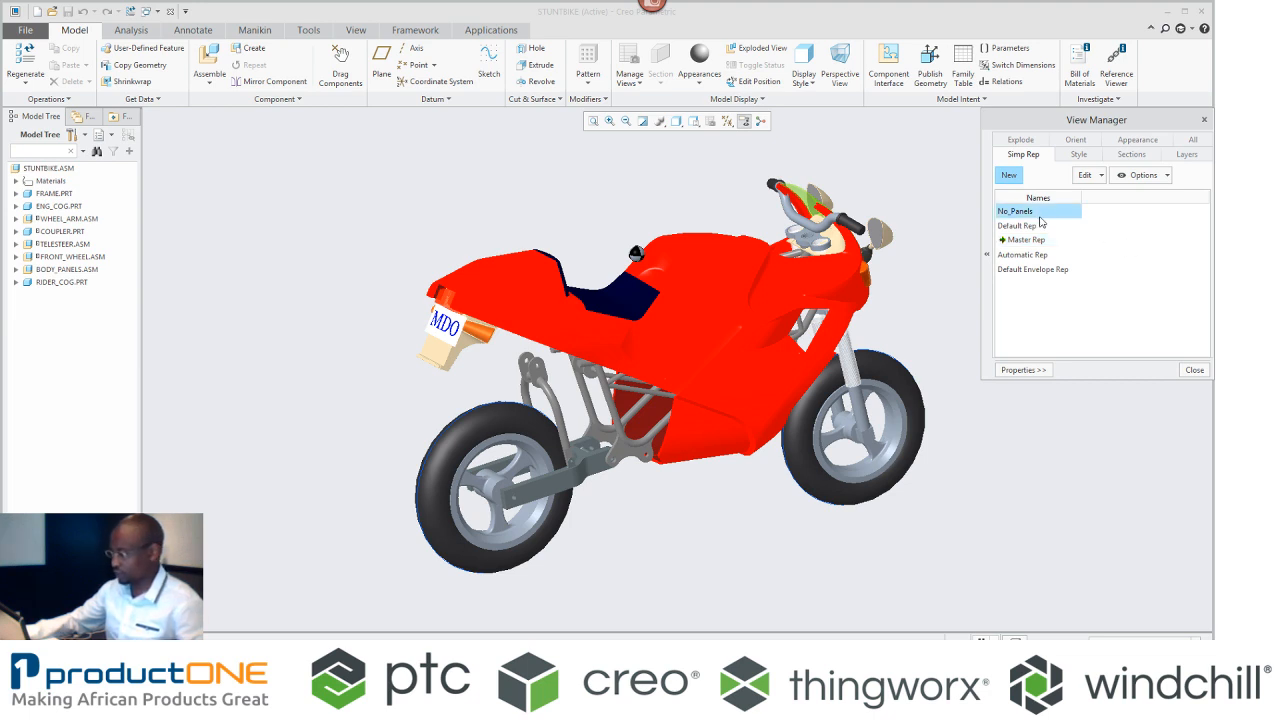
Step: Show the No_Panels simplified representation and start assembling a new component
{"action": "double_click", "coordinate": [1015, 211]}
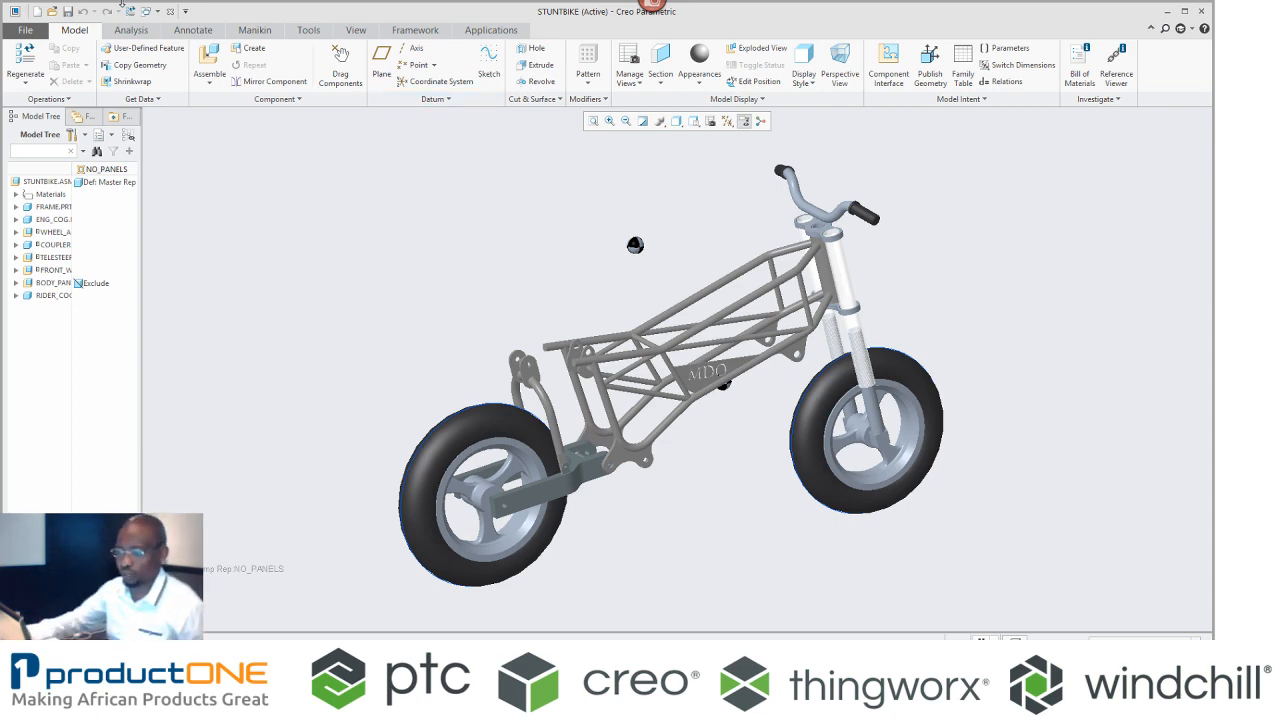
{"action": "left_click", "coordinate": [209, 57]}
{"action": "type", "text": "INI"}
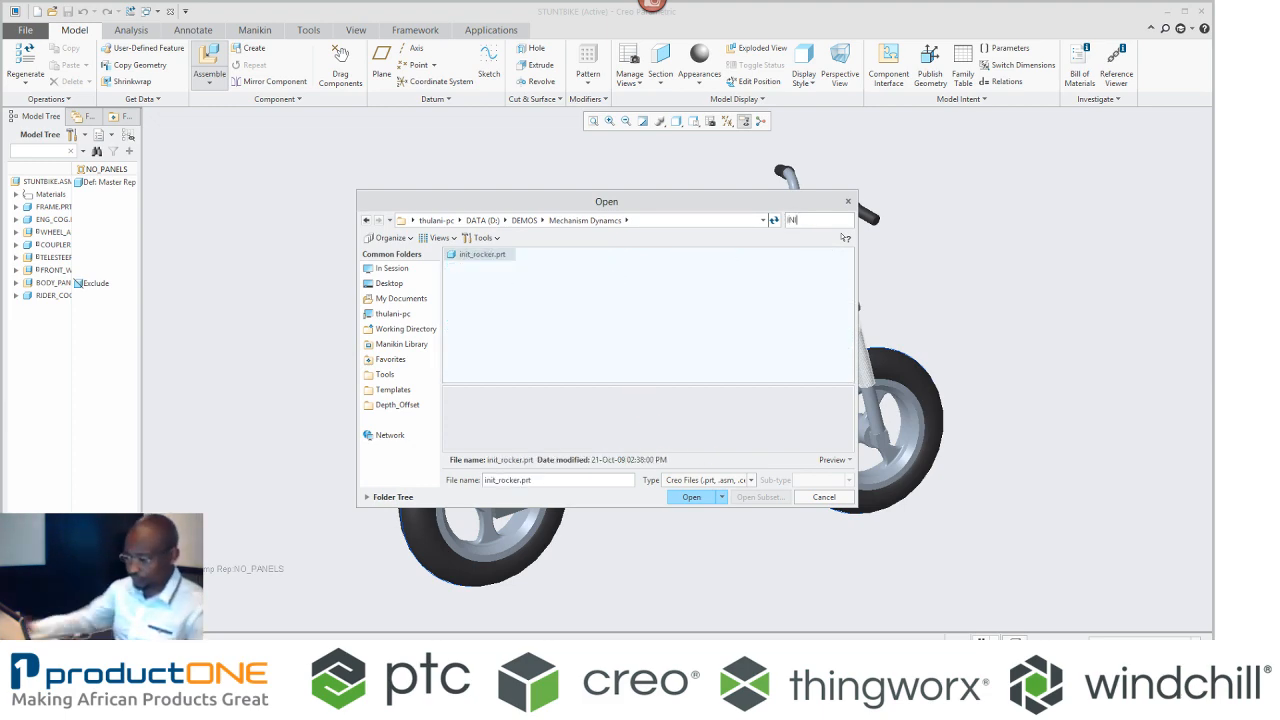
Step: Place init_rocker.prt on the frame with a Ball connection instead of Pin
{"action": "left_click", "coordinate": [690, 497]}
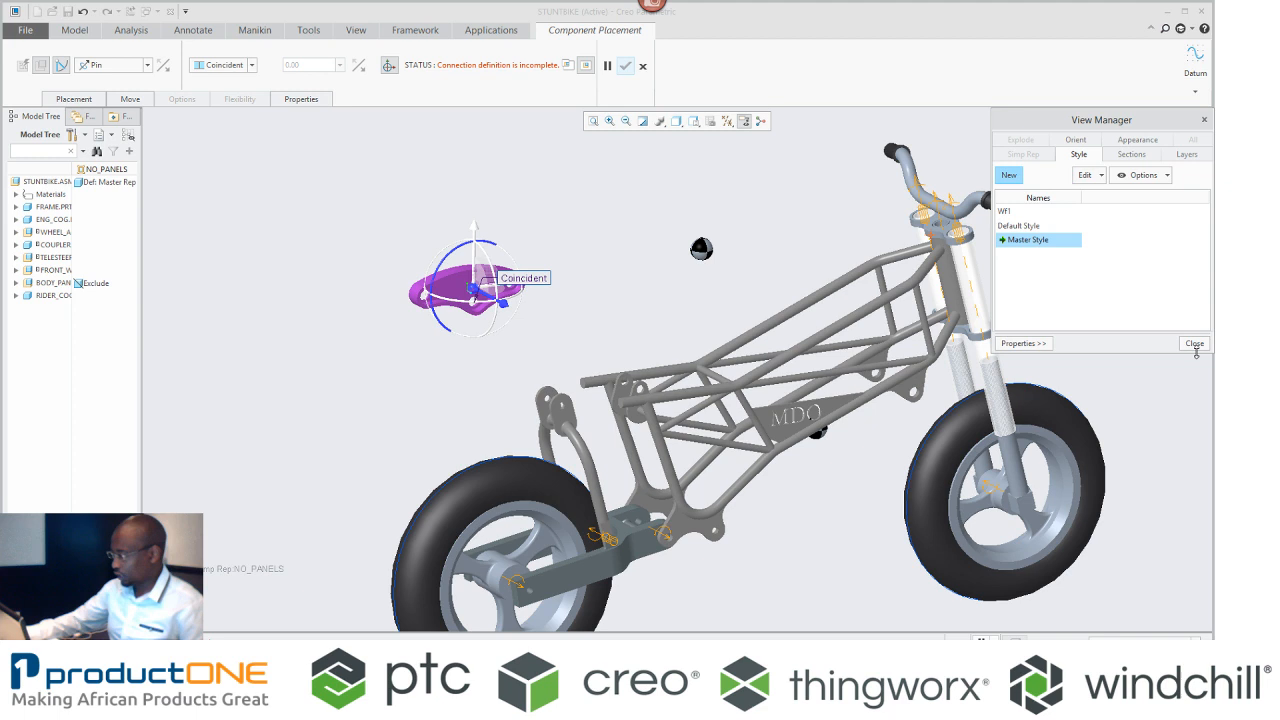
{"action": "left_click", "coordinate": [727, 121]}
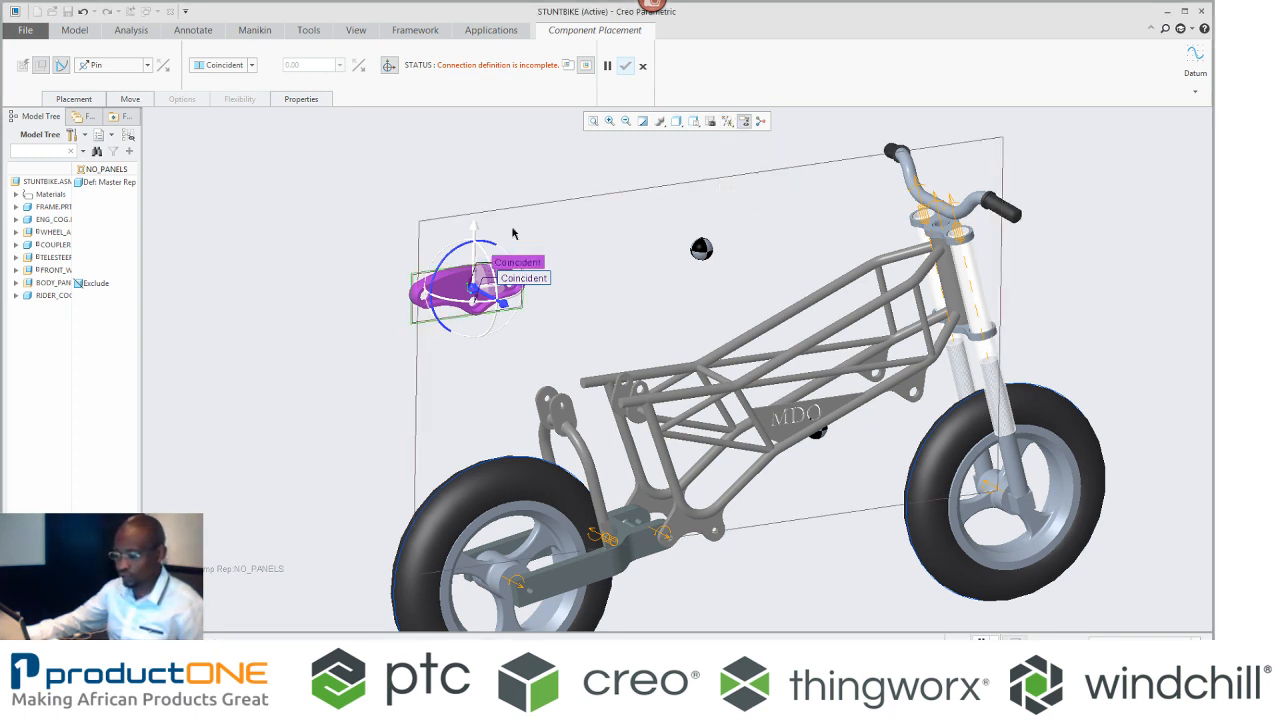
{"action": "left_click", "coordinate": [728, 120]}
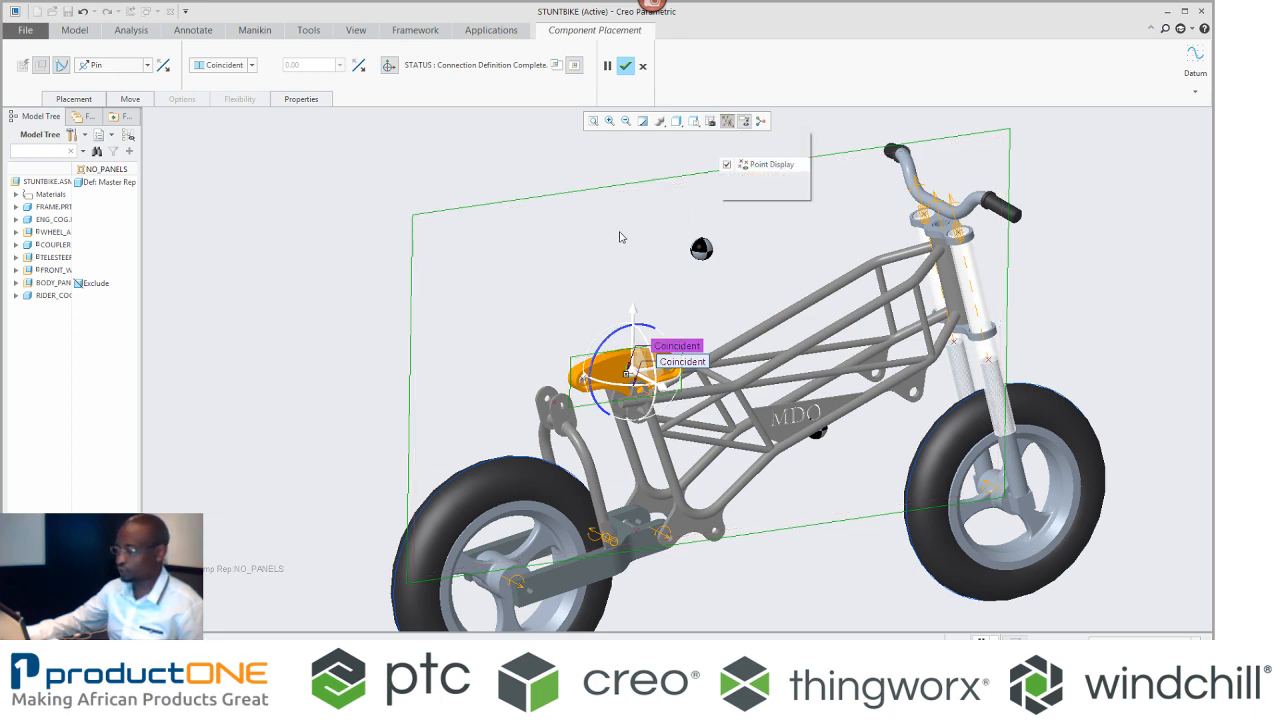
{"action": "right_click", "coordinate": [636, 379]}
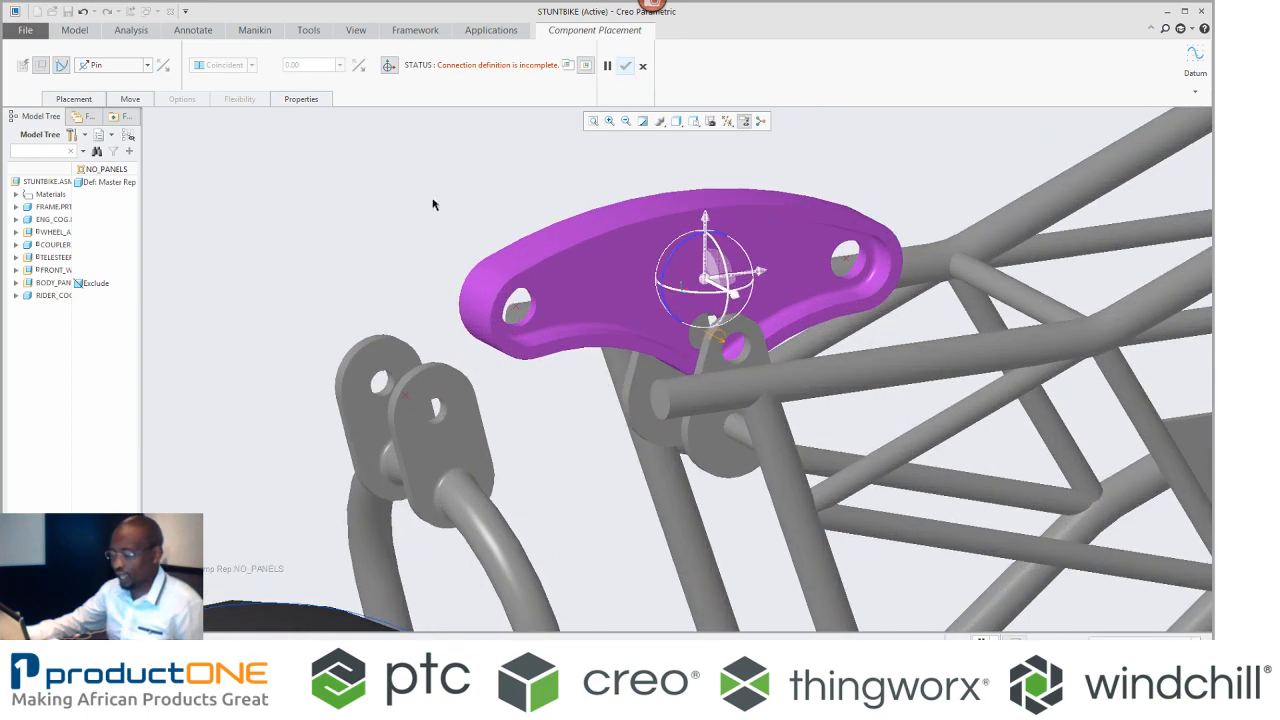
{"action": "left_click", "coordinate": [147, 65]}
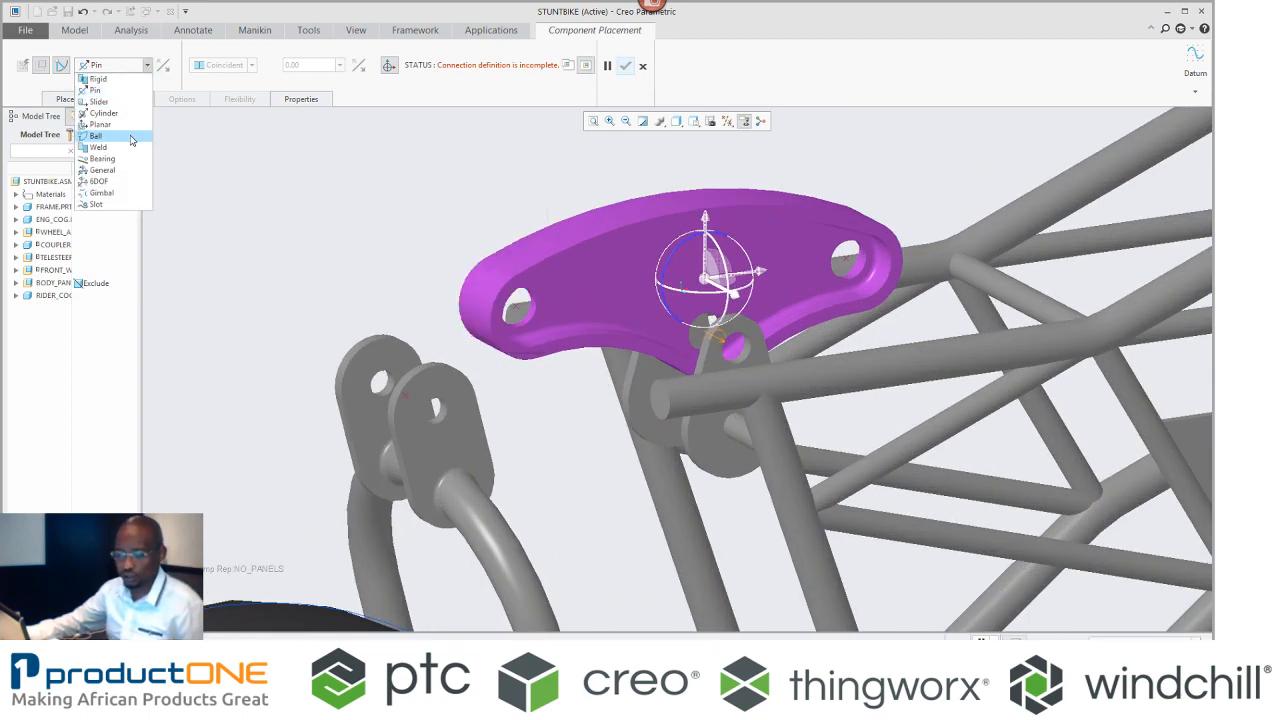
{"action": "left_click", "coordinate": [95, 135]}
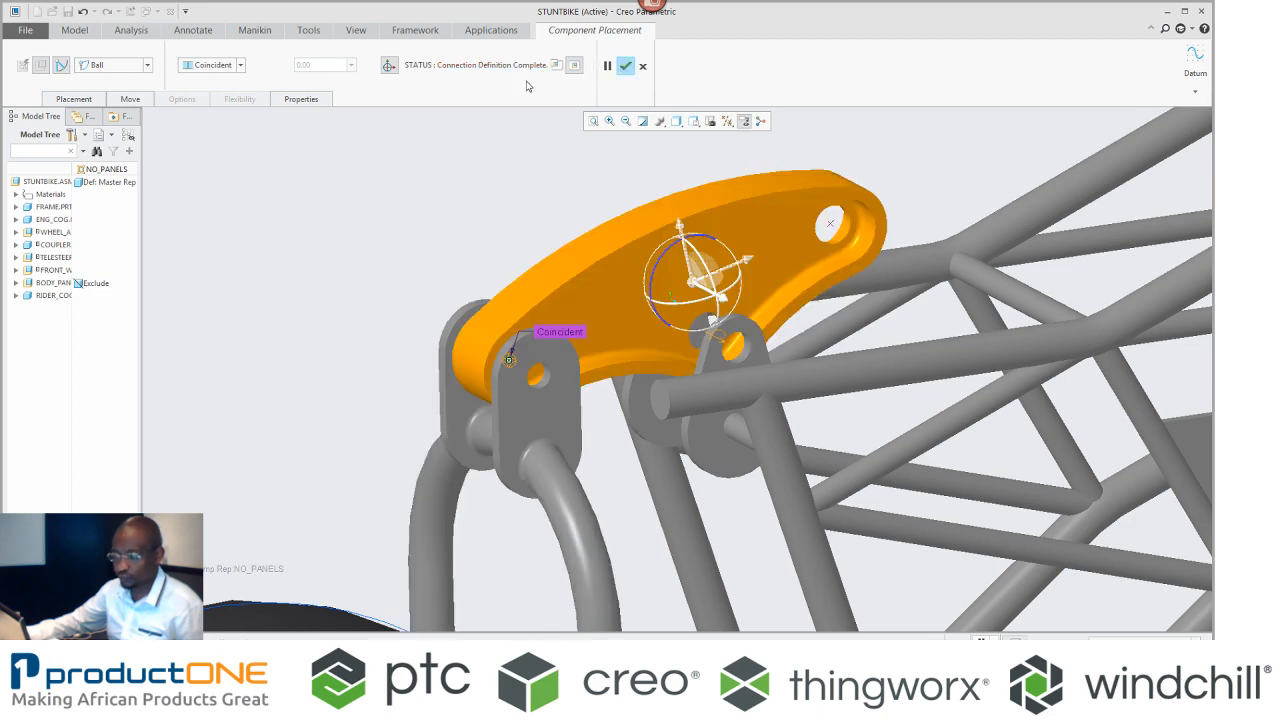
{"action": "left_click", "coordinate": [625, 65]}
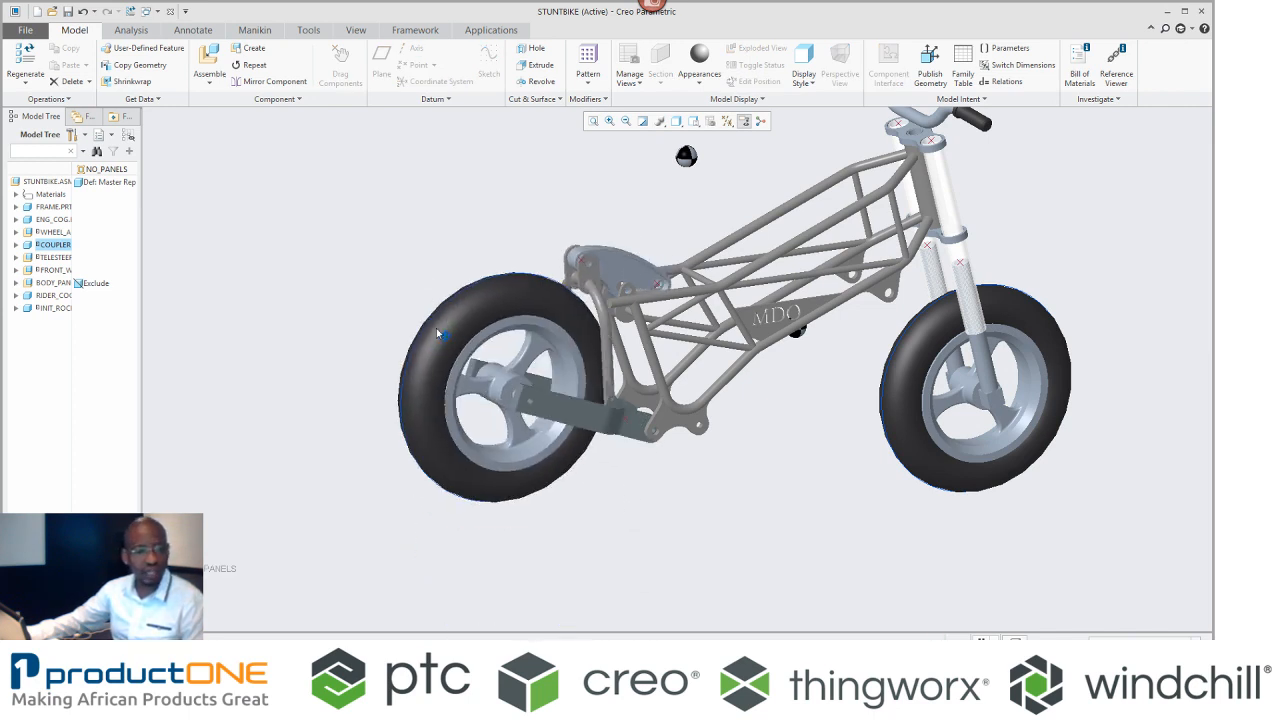
Step: Switch to the Mechanism application and launch Drag Components
{"action": "left_click", "coordinate": [730, 120]}
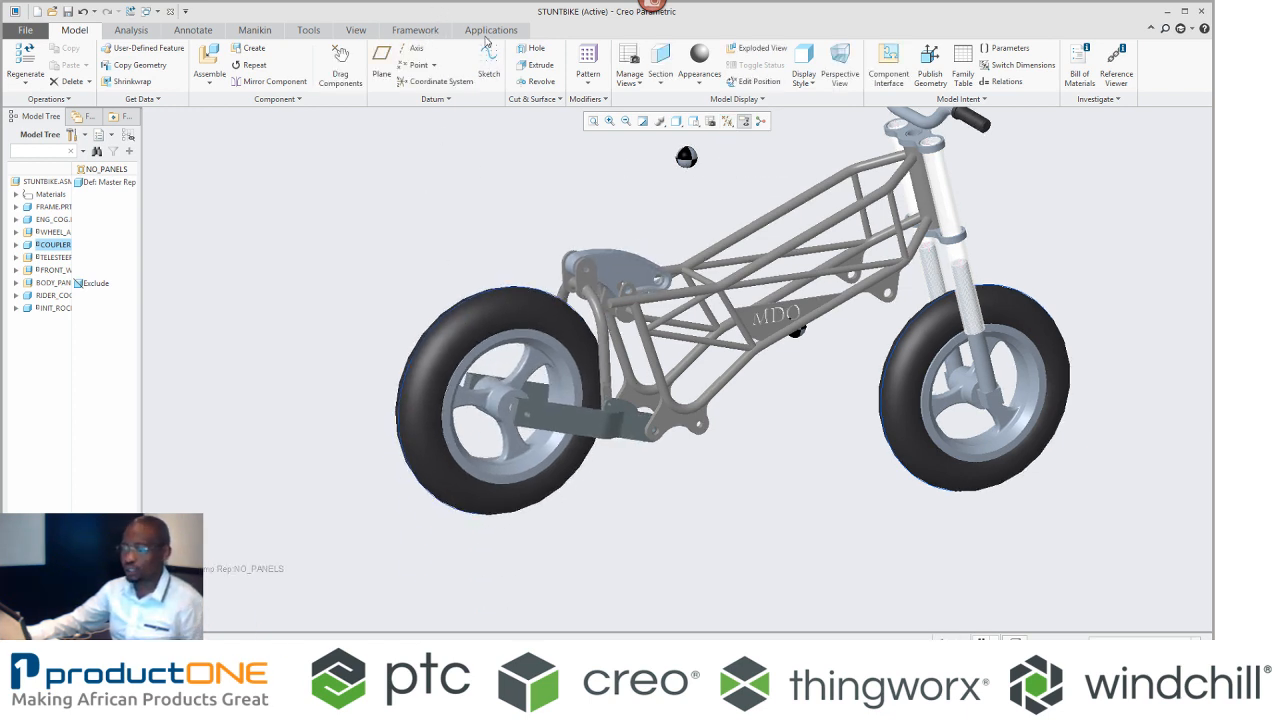
{"action": "left_click", "coordinate": [490, 30]}
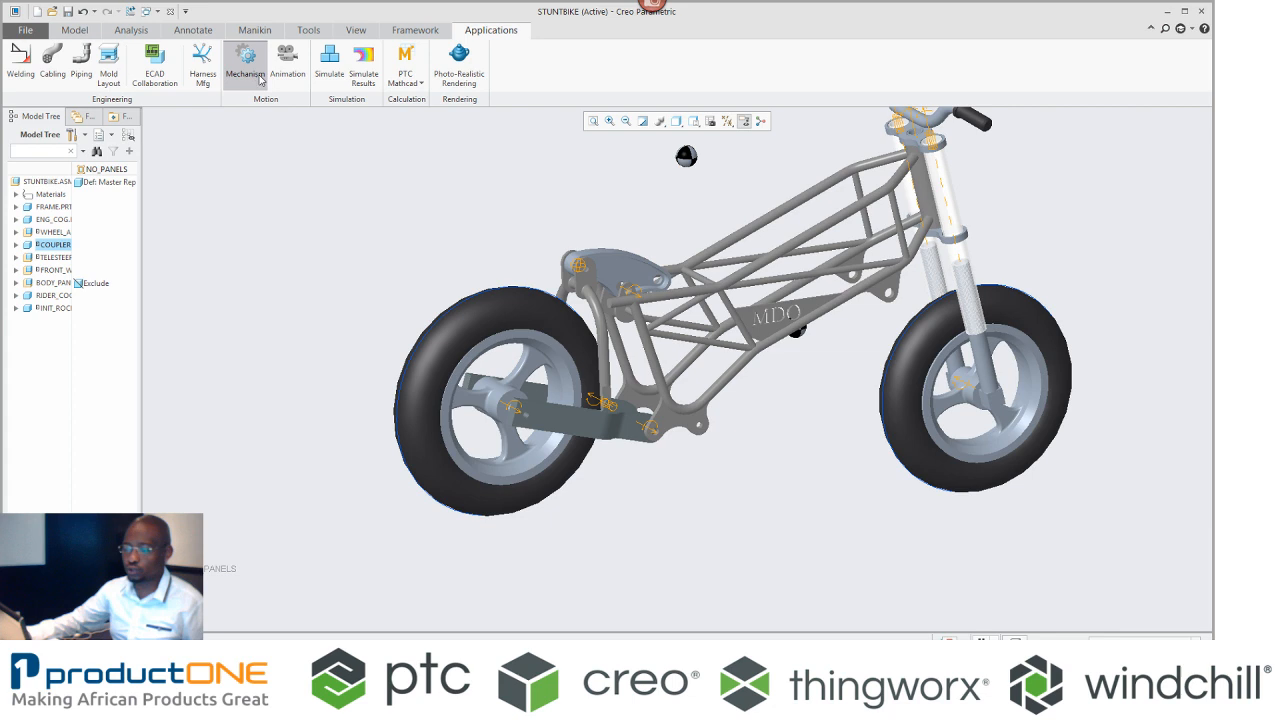
{"action": "left_click", "coordinate": [245, 60]}
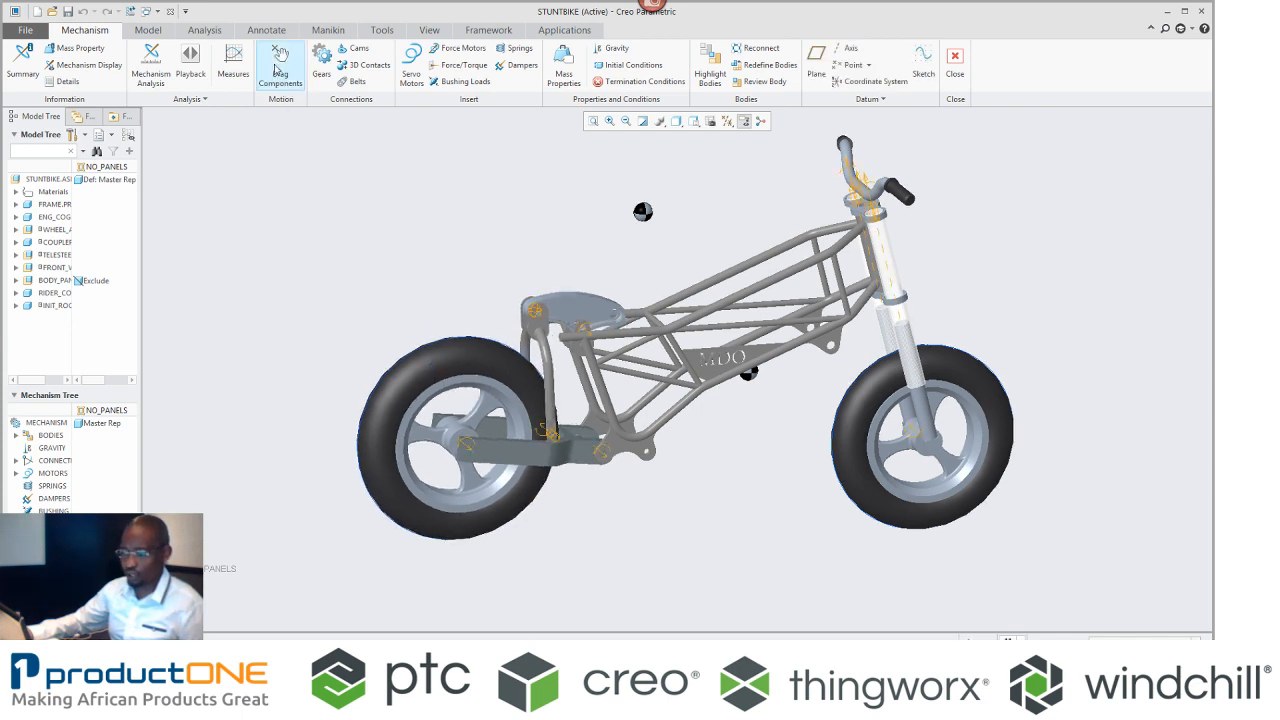
{"action": "left_click", "coordinate": [280, 65]}
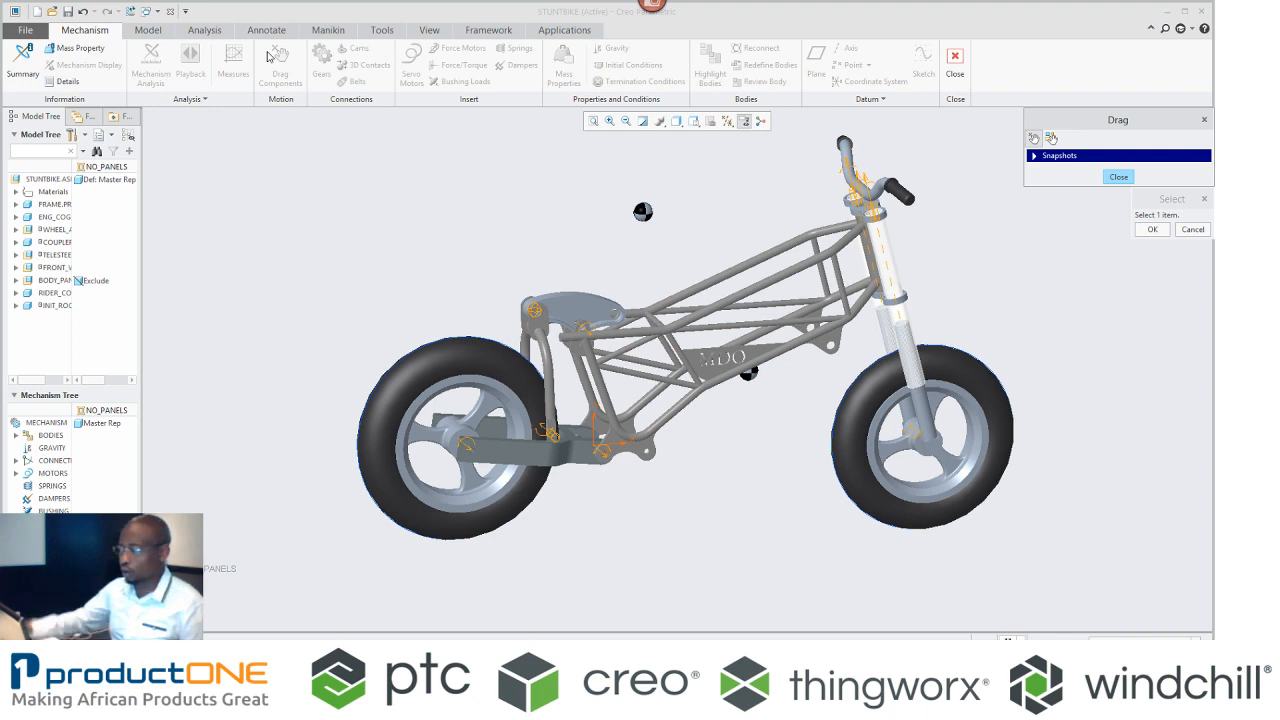
Step: Close Drag and save InitCond1 from the current screen snapshot
{"action": "left_click", "coordinate": [1059, 155]}
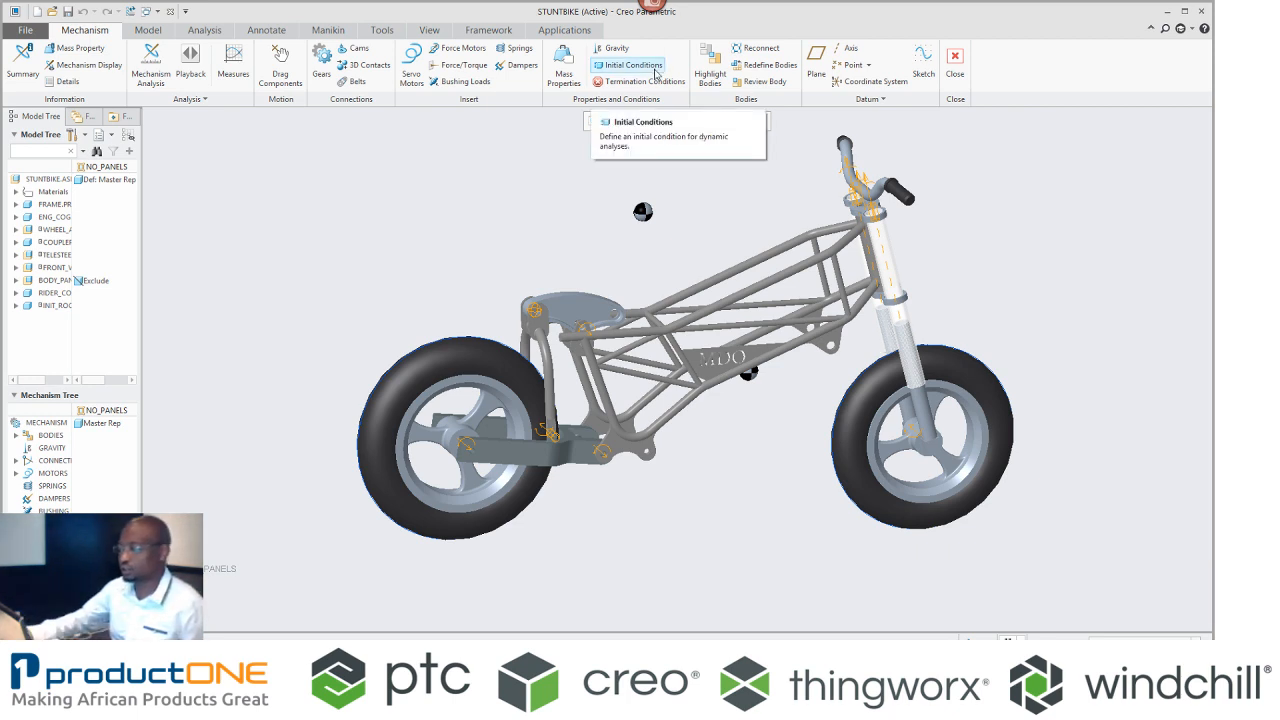
{"action": "left_click", "coordinate": [629, 65]}
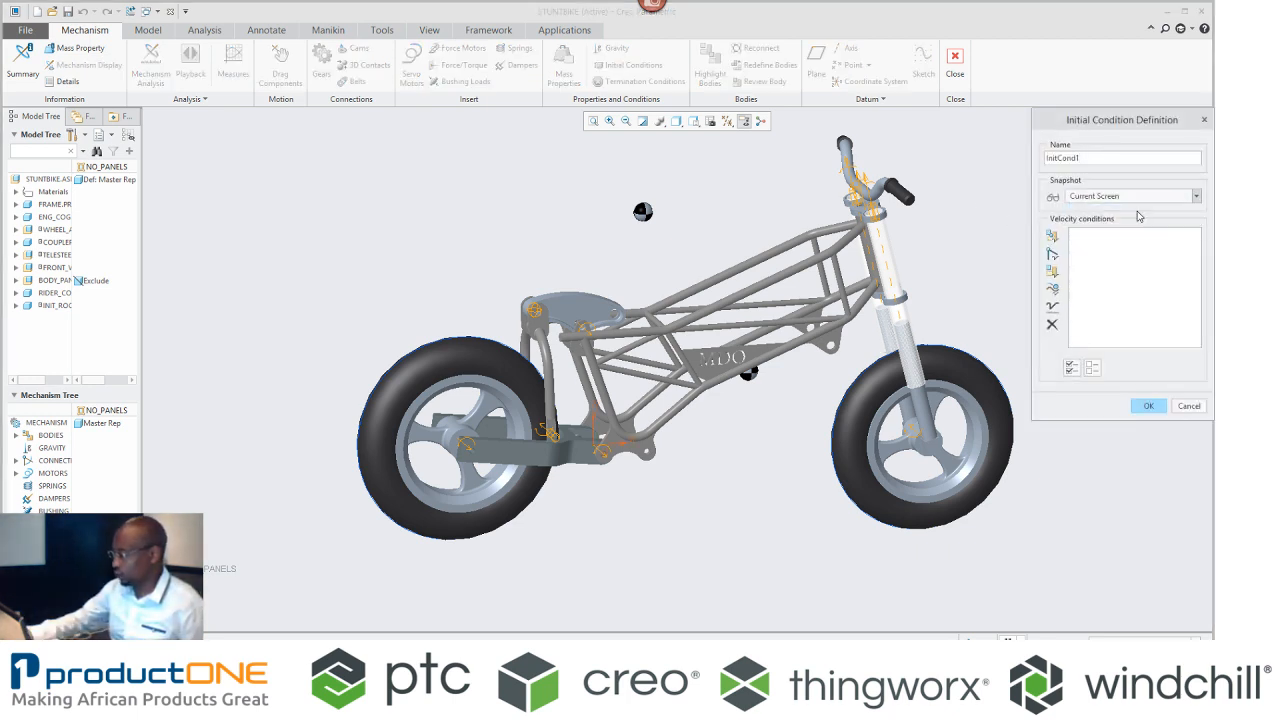
{"action": "left_click", "coordinate": [1196, 195]}
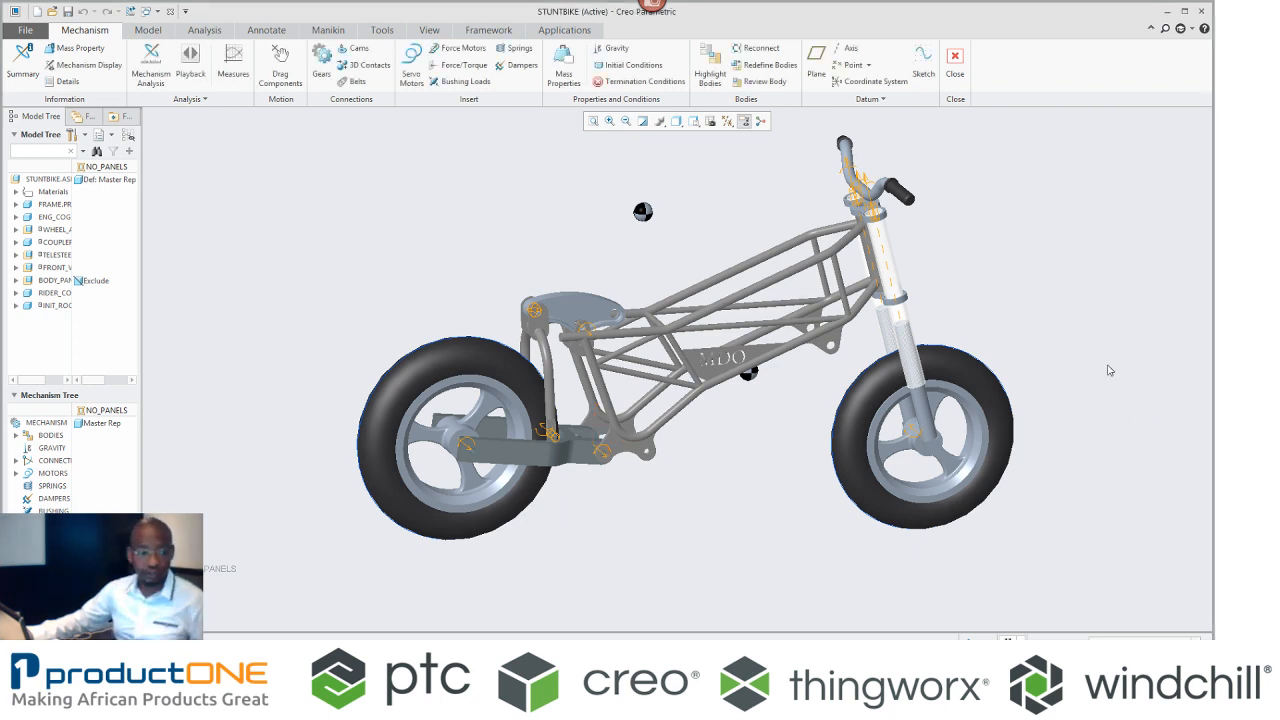
{"action": "mouse_move", "coordinate": [848, 298]}
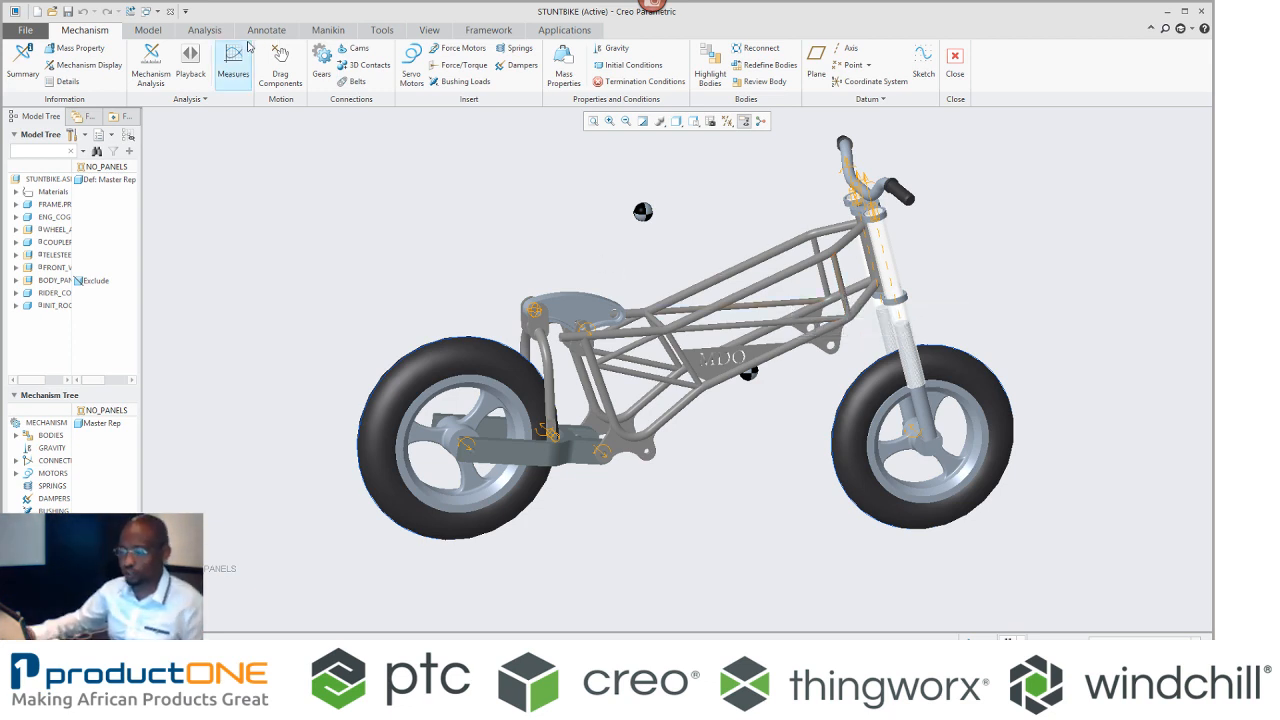
Step: Create velocity measure SWING_VEL on Swing_arm_axis_1
{"action": "left_click", "coordinate": [233, 57]}
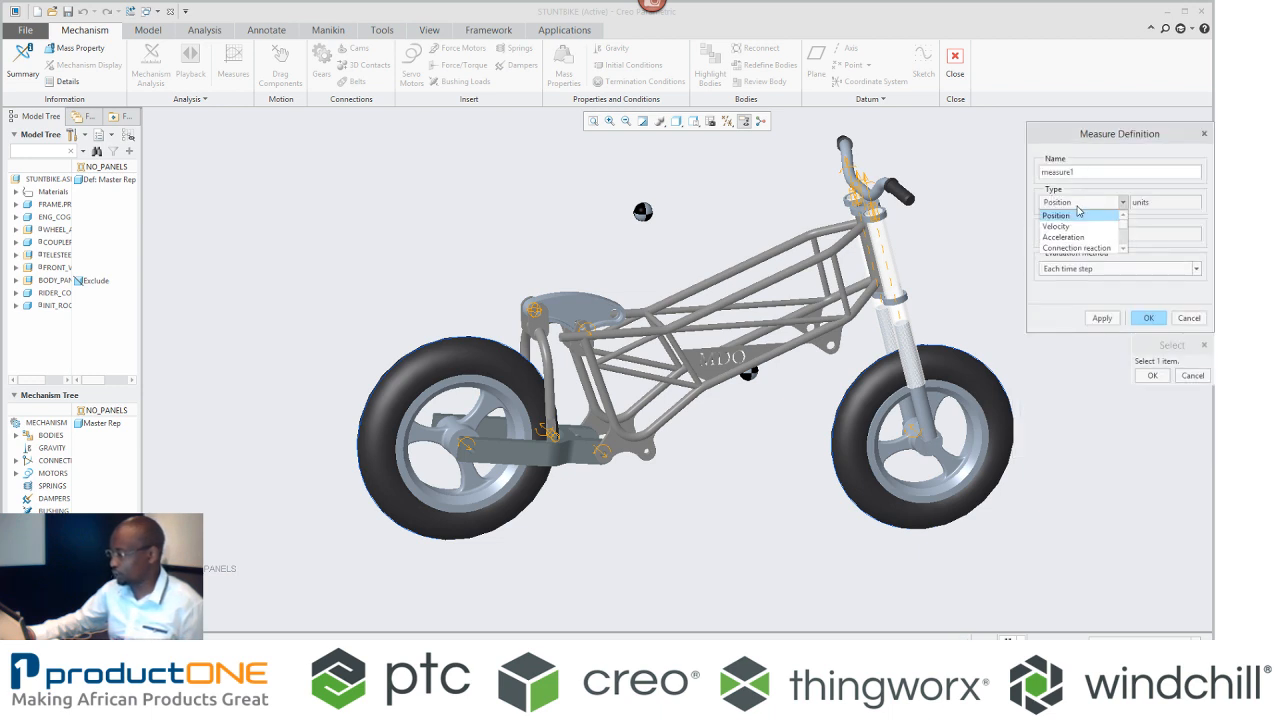
{"action": "left_click", "coordinate": [1056, 226]}
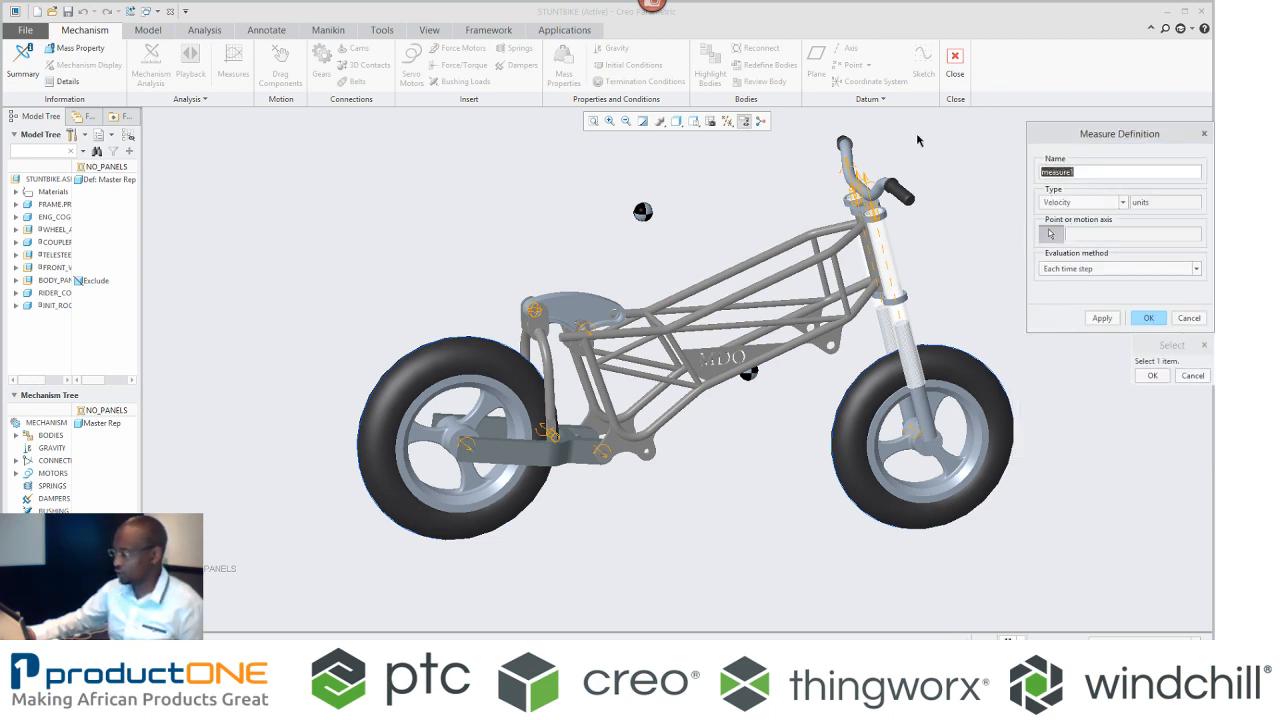
{"action": "type", "text": "5"}
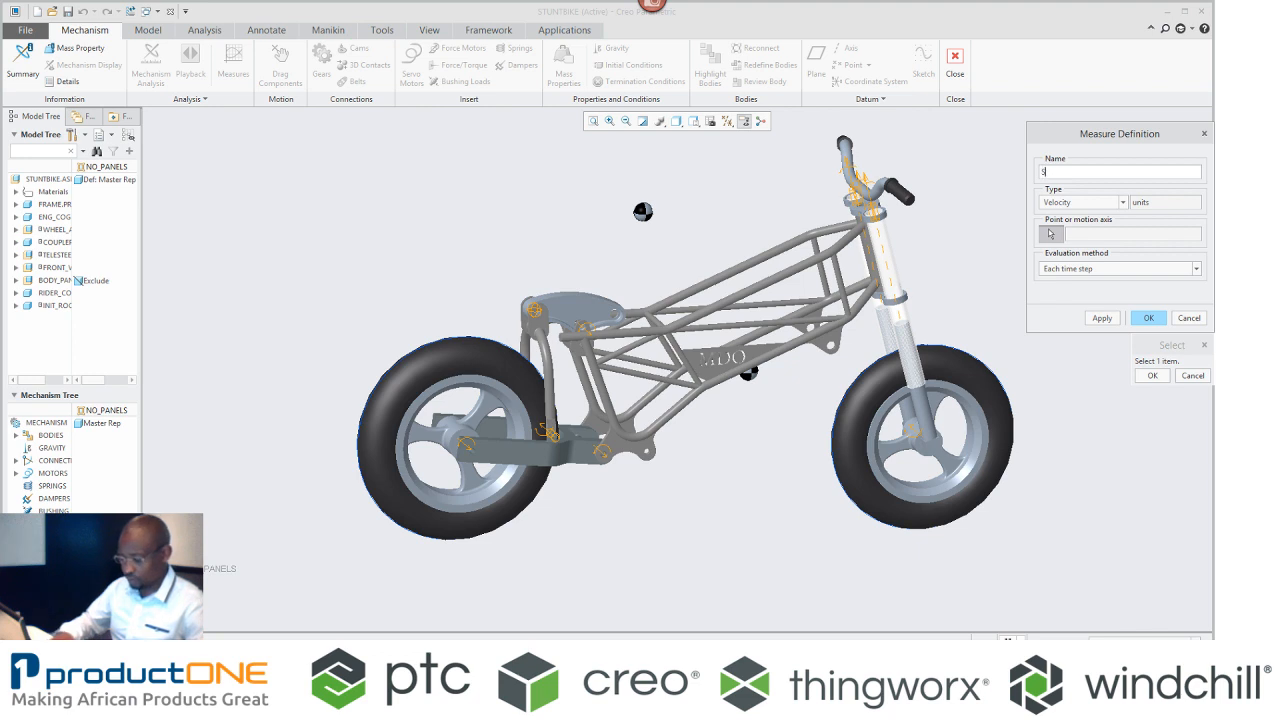
{"action": "type", "text": "SWING_VEL"}
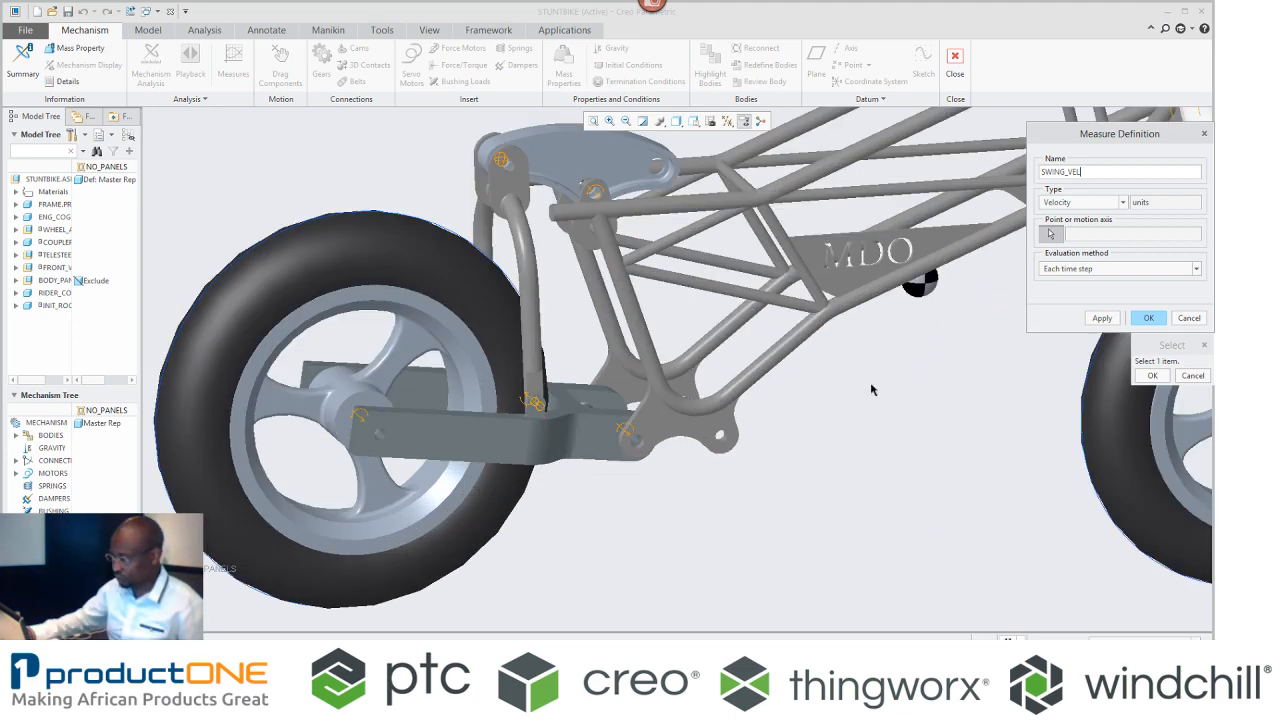
{"action": "mouse_move", "coordinate": [631, 435]}
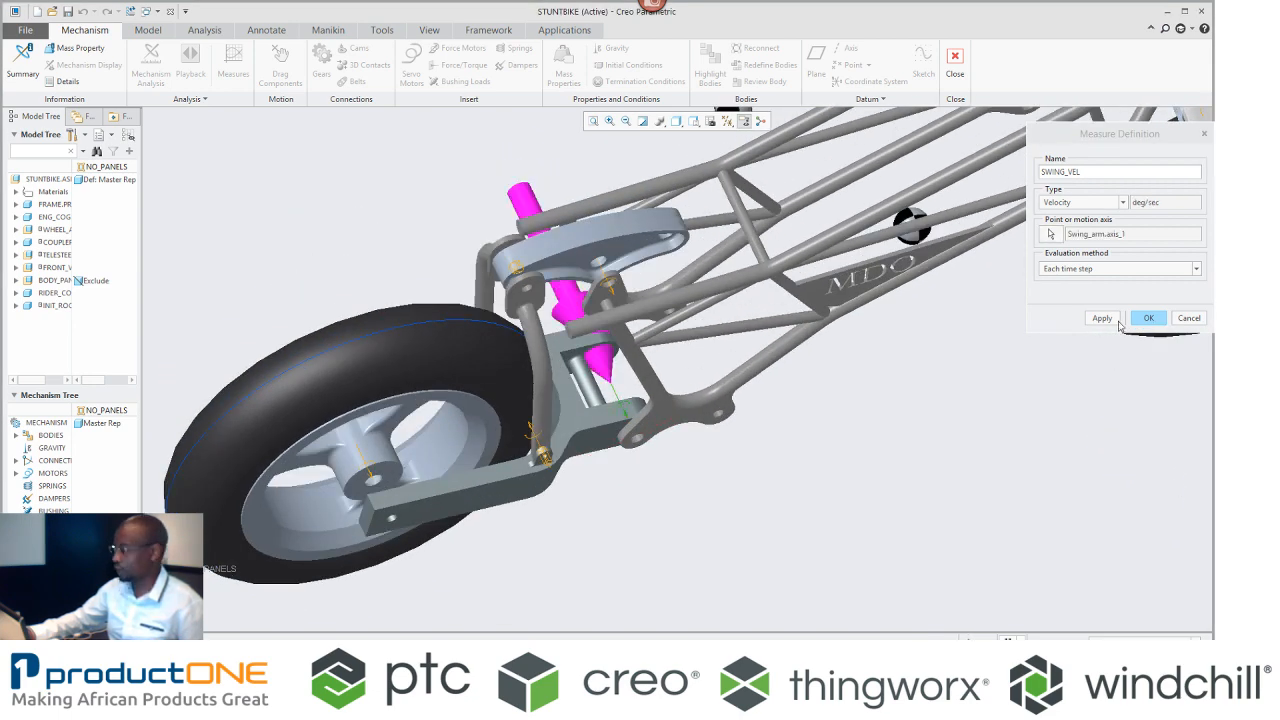
{"action": "left_click", "coordinate": [1147, 318]}
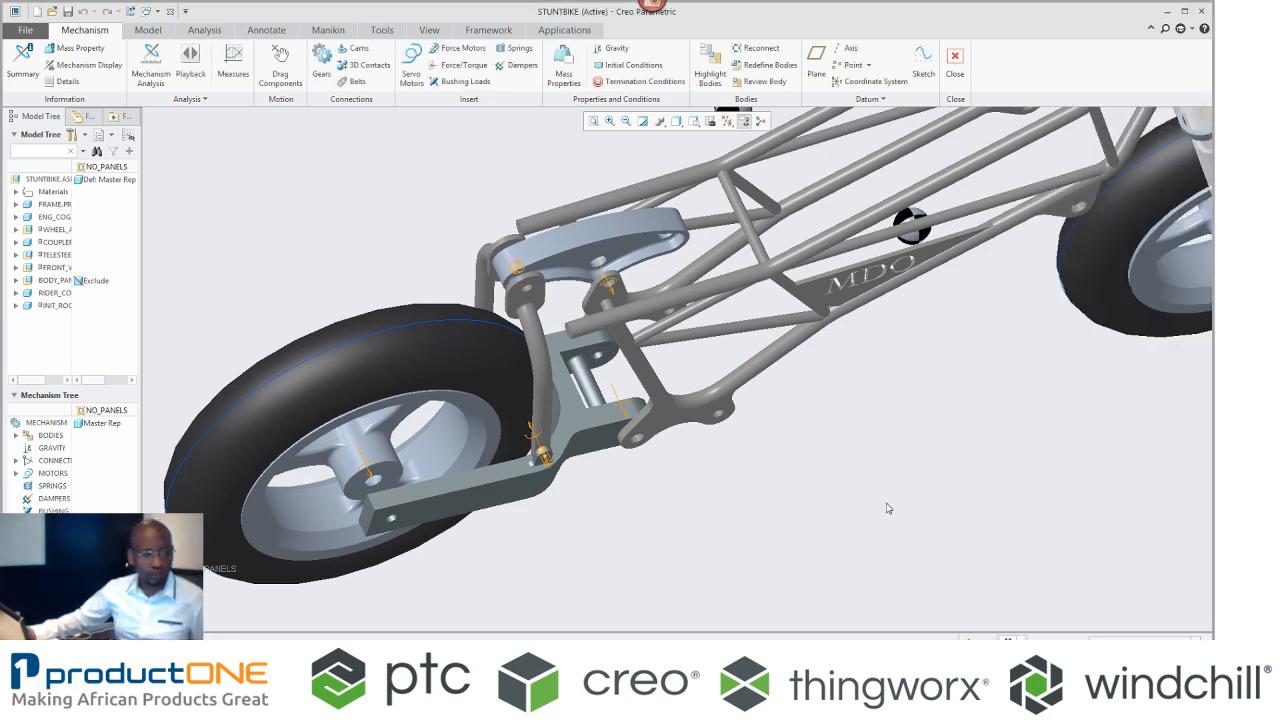
{"action": "mouse_move", "coordinate": [773, 497]}
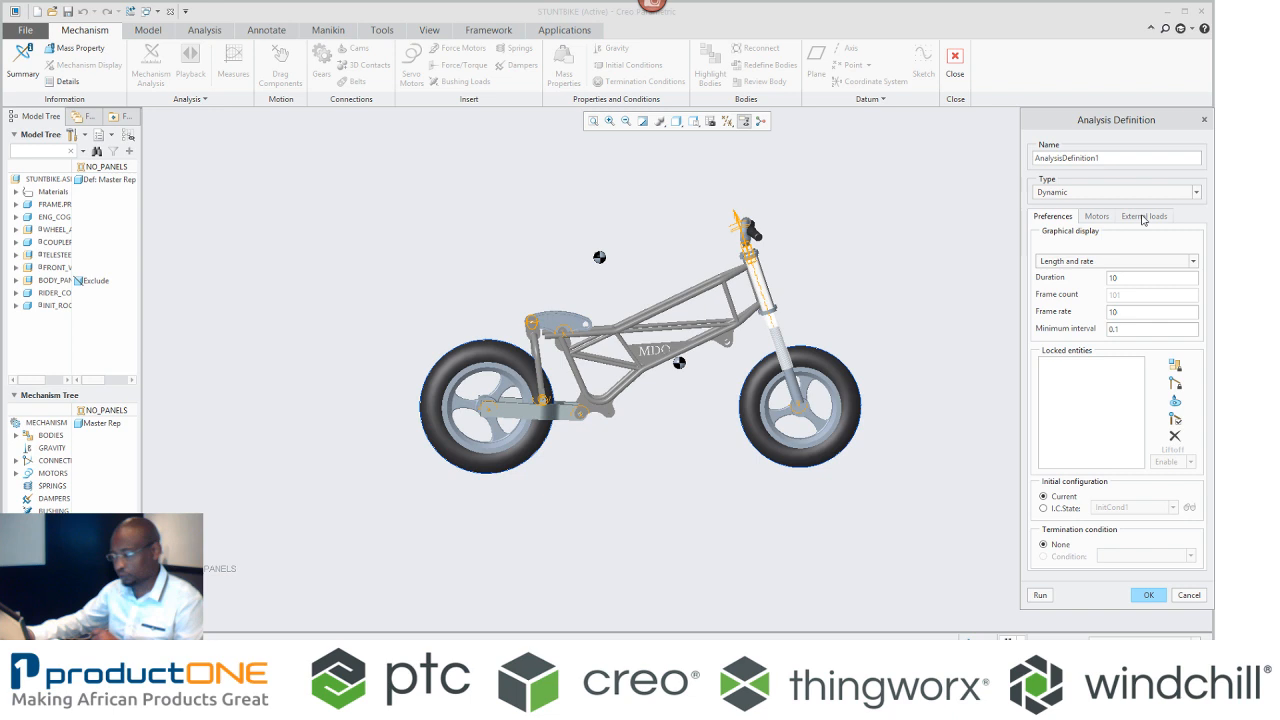
Step: Run the dynamic analysis from InitCond1 with a 1.5 second duration
{"action": "left_click", "coordinate": [1143, 216]}
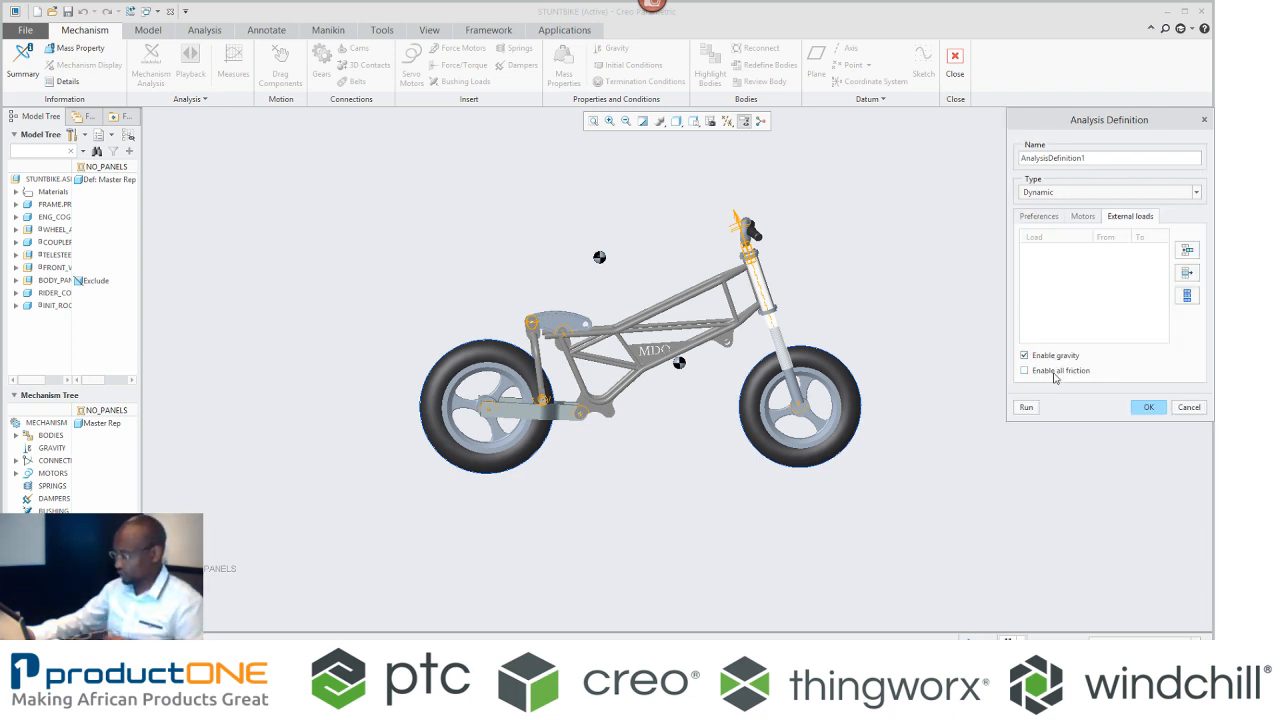
{"action": "left_click", "coordinate": [1039, 216]}
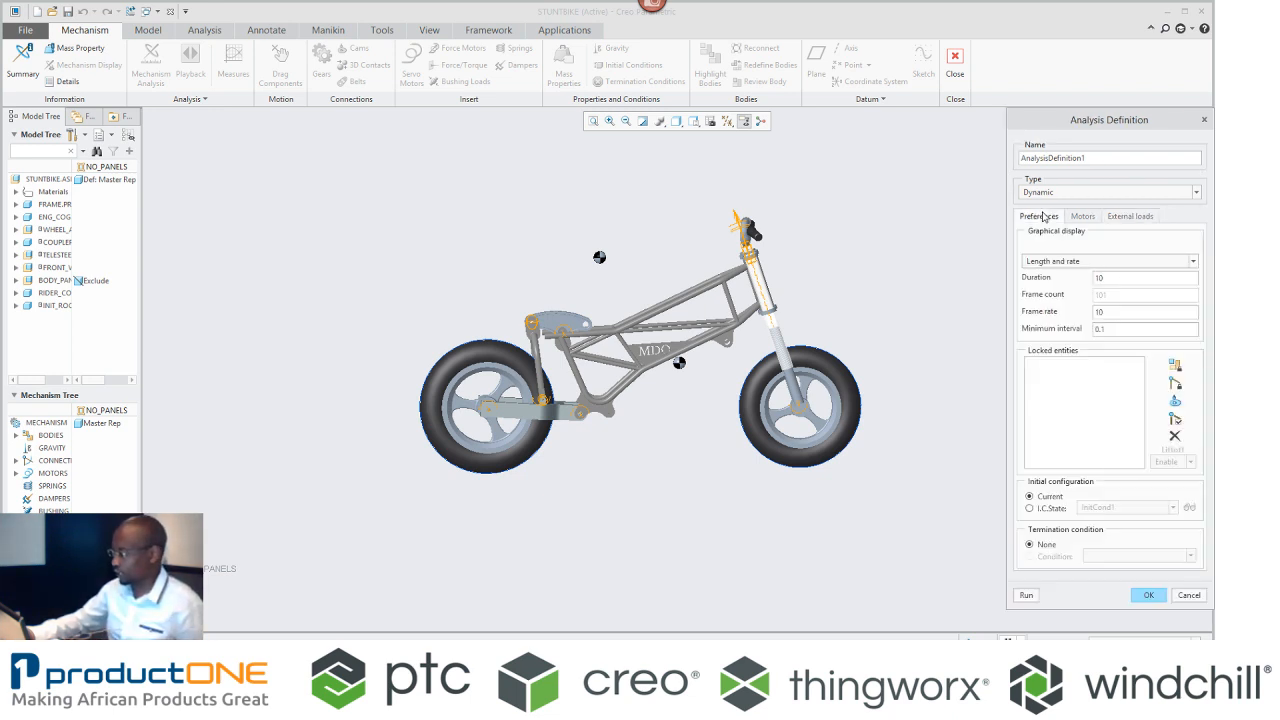
{"action": "left_click", "coordinate": [1030, 507]}
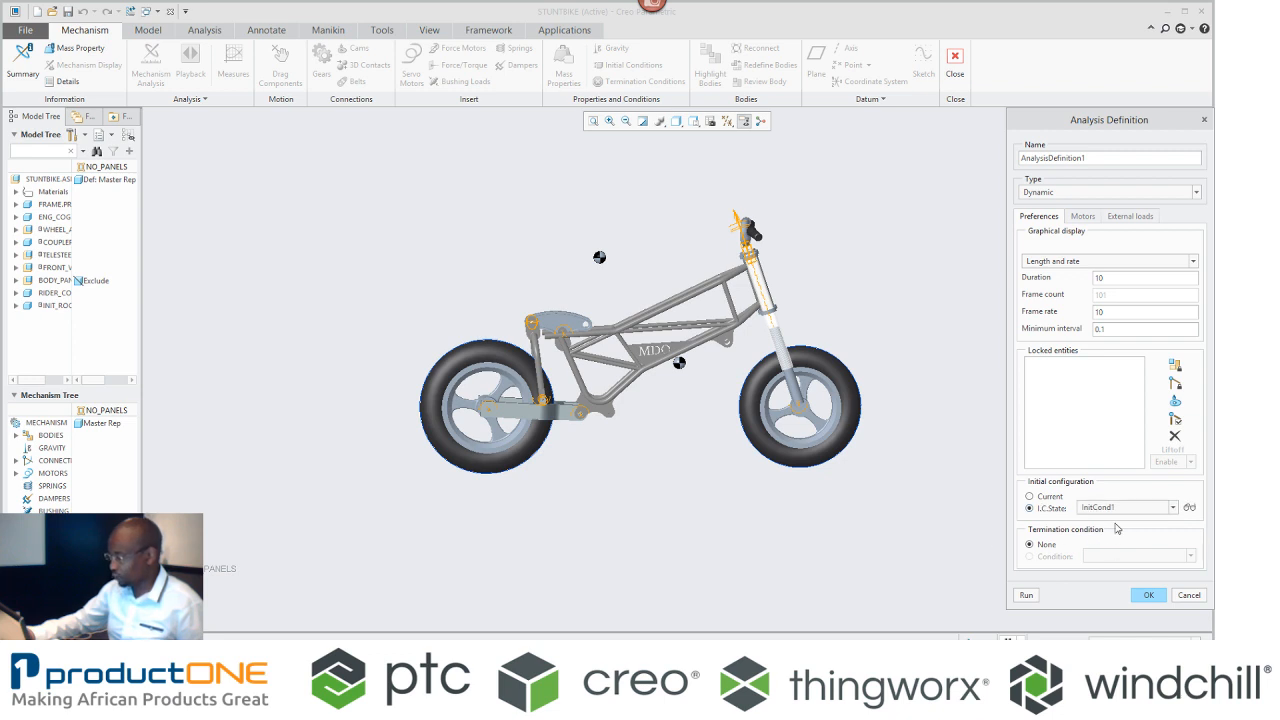
{"action": "left_click", "coordinate": [1145, 277]}
{"action": "type", "text": "1.5"}
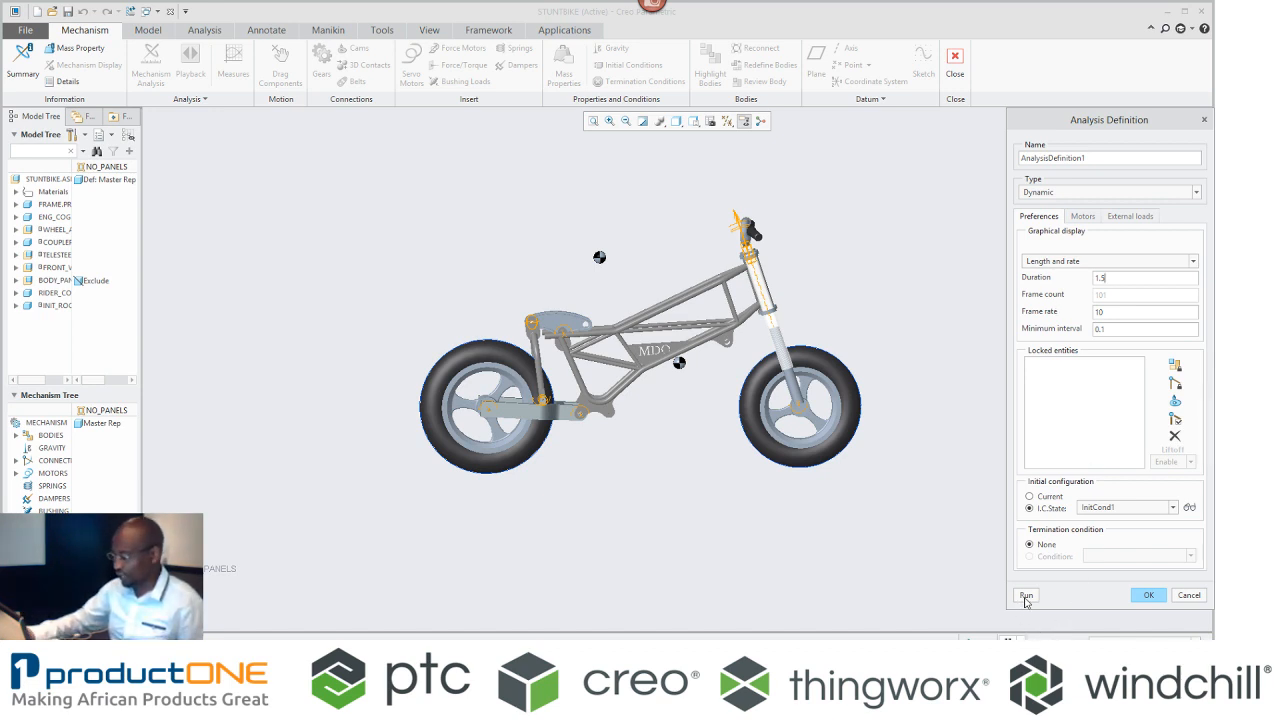
{"action": "left_click", "coordinate": [1026, 595]}
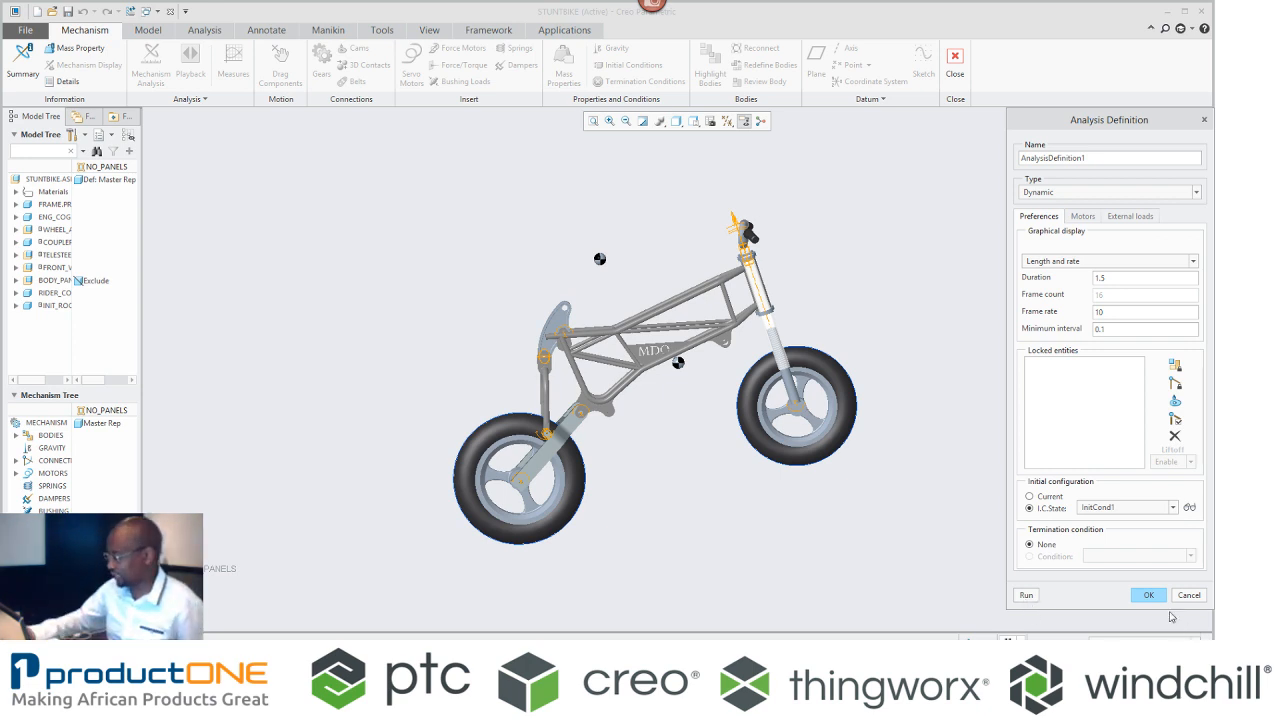
Step: Accept the analysis definition and dismiss the SWING_VEL graph in Graphtool
{"action": "left_click", "coordinate": [1148, 594]}
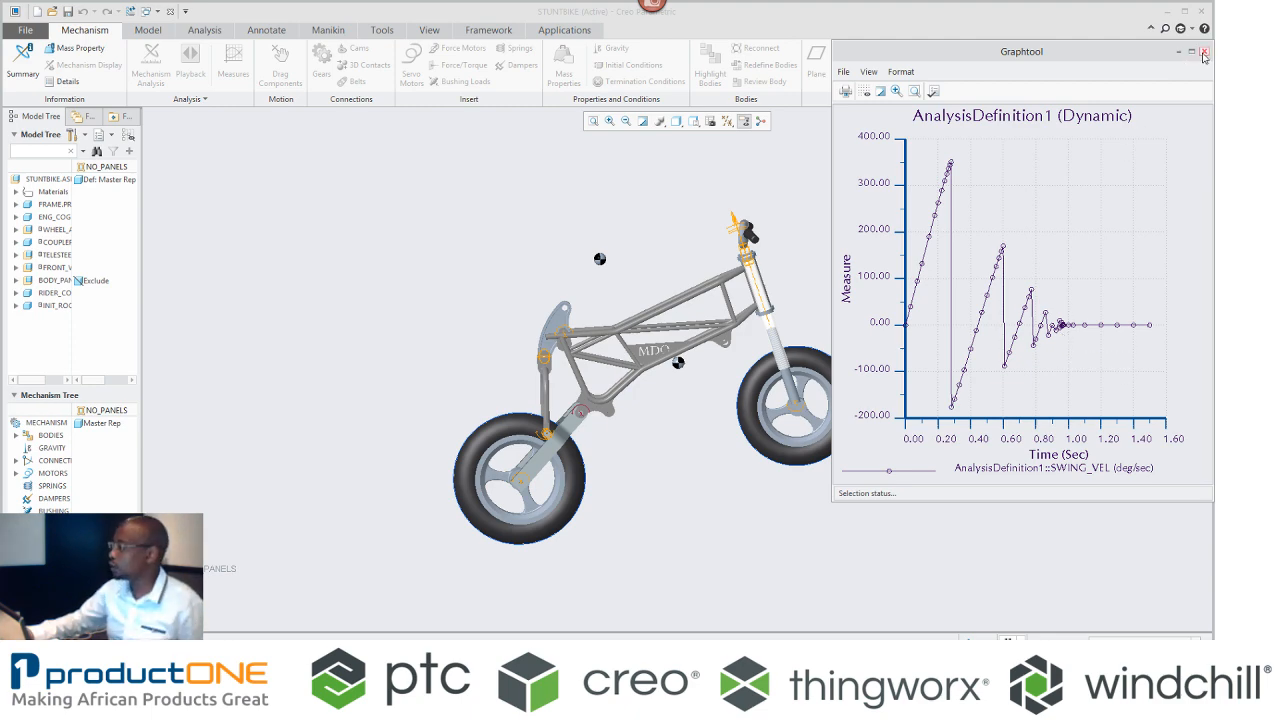
{"action": "left_click", "coordinate": [1205, 51]}
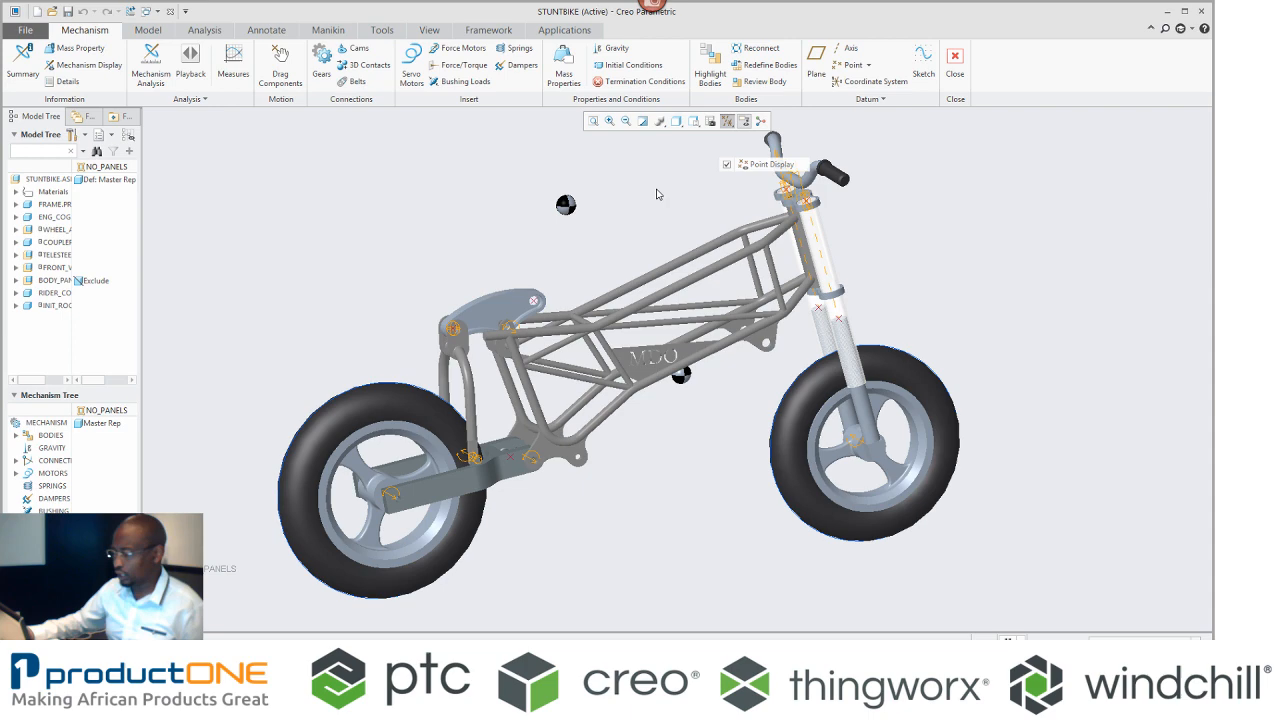
Step: Attach a spring between swingarm and frame with K = 50 N/mm
{"action": "left_click", "coordinate": [519, 47]}
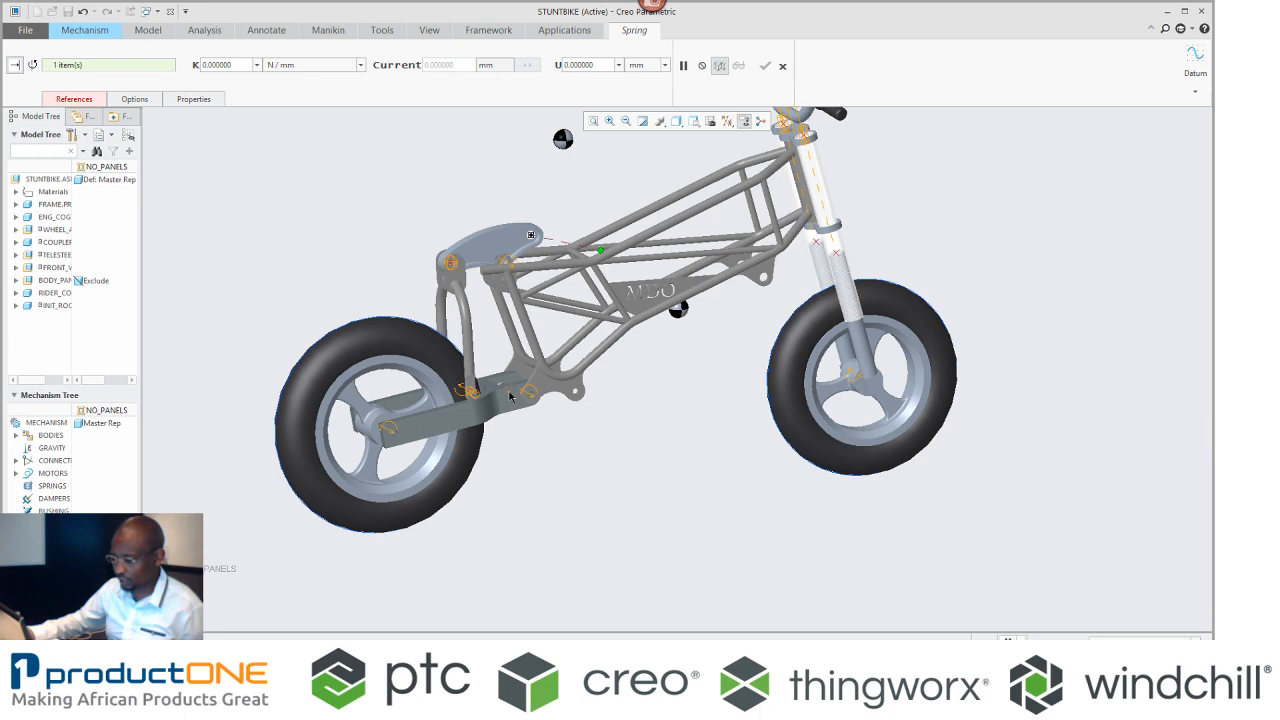
{"action": "left_click", "coordinate": [508, 390]}
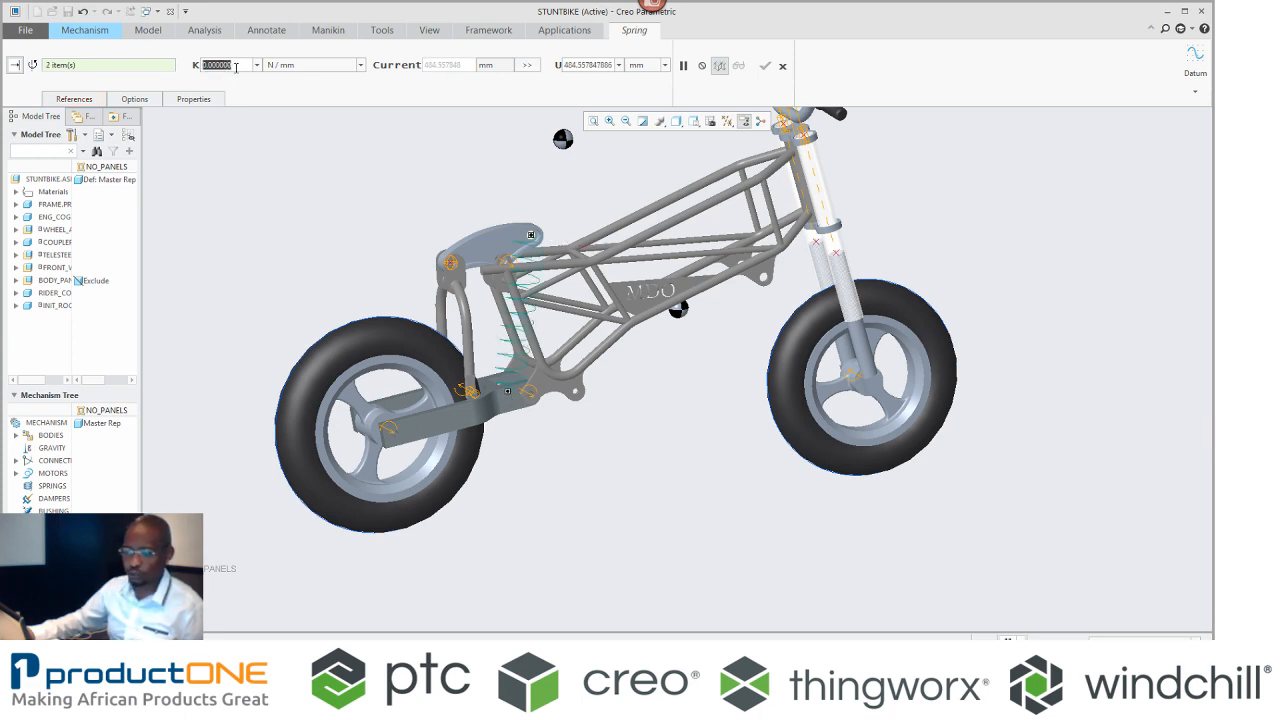
{"action": "type", "text": "50.000000"}
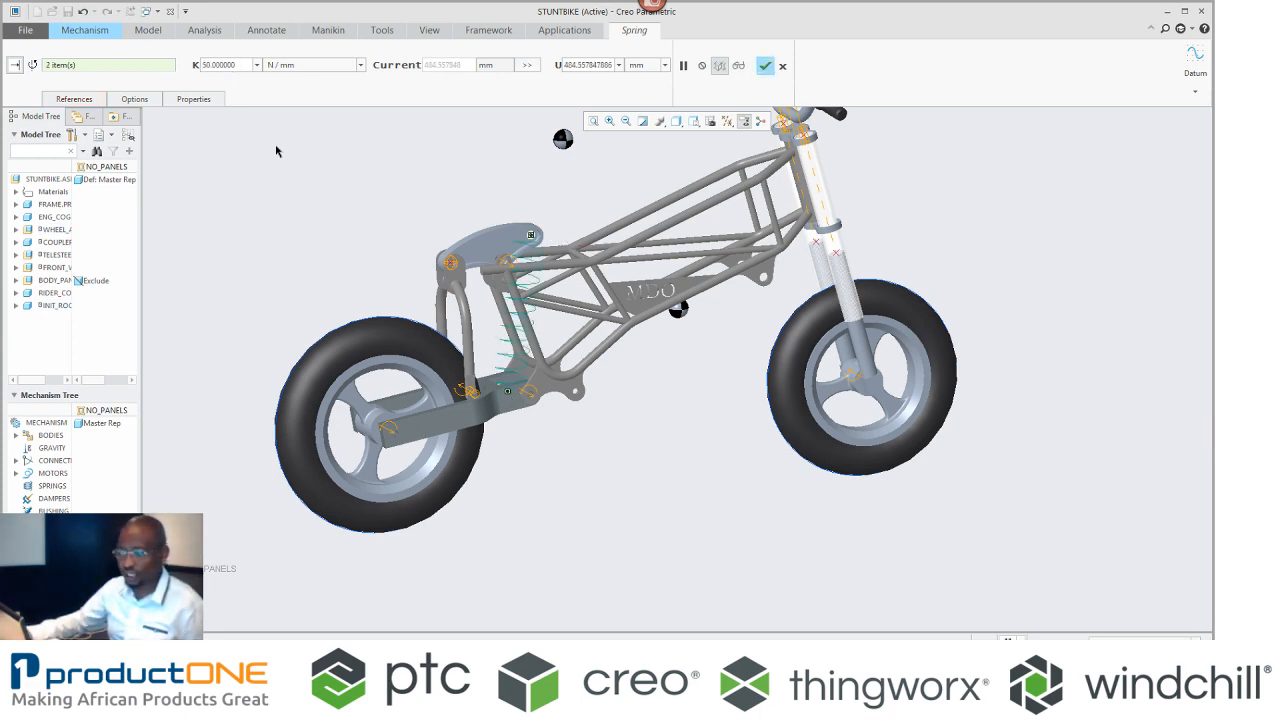
{"action": "left_click", "coordinate": [134, 98]}
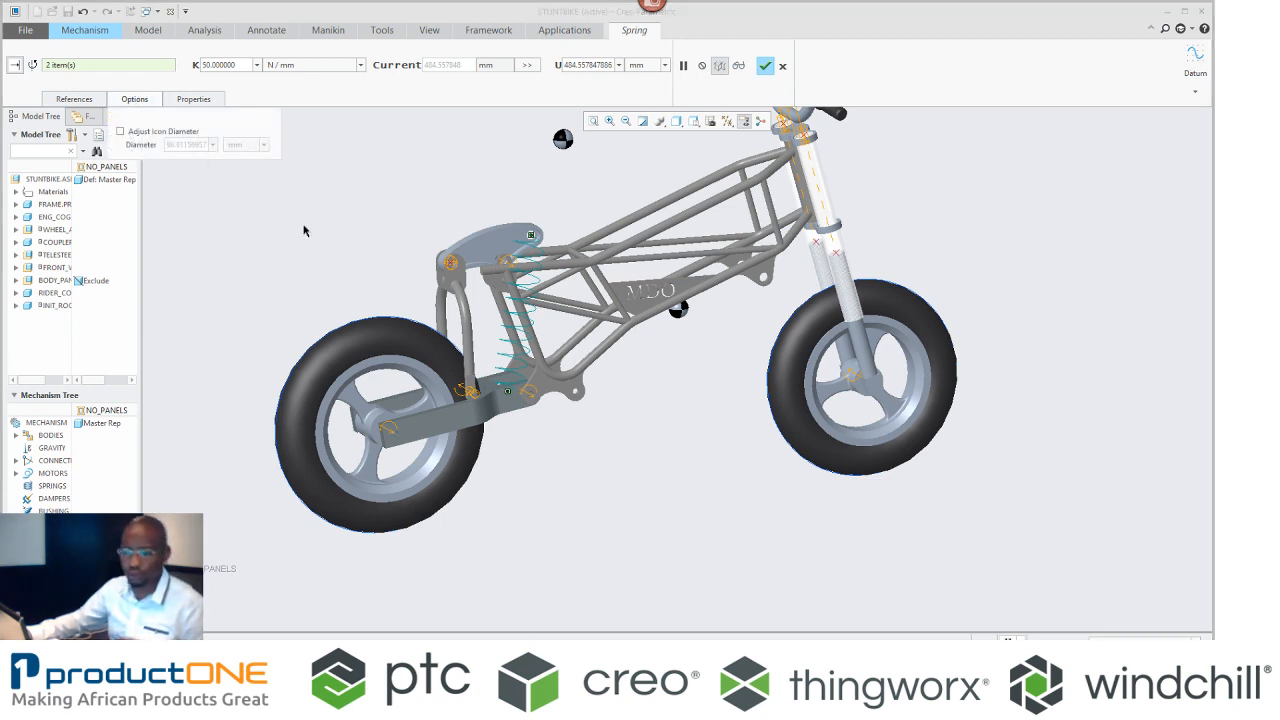
Step: Complete the 50 N/mm spring and rerun the analysis, overwriting earlier results
{"action": "left_click", "coordinate": [766, 66]}
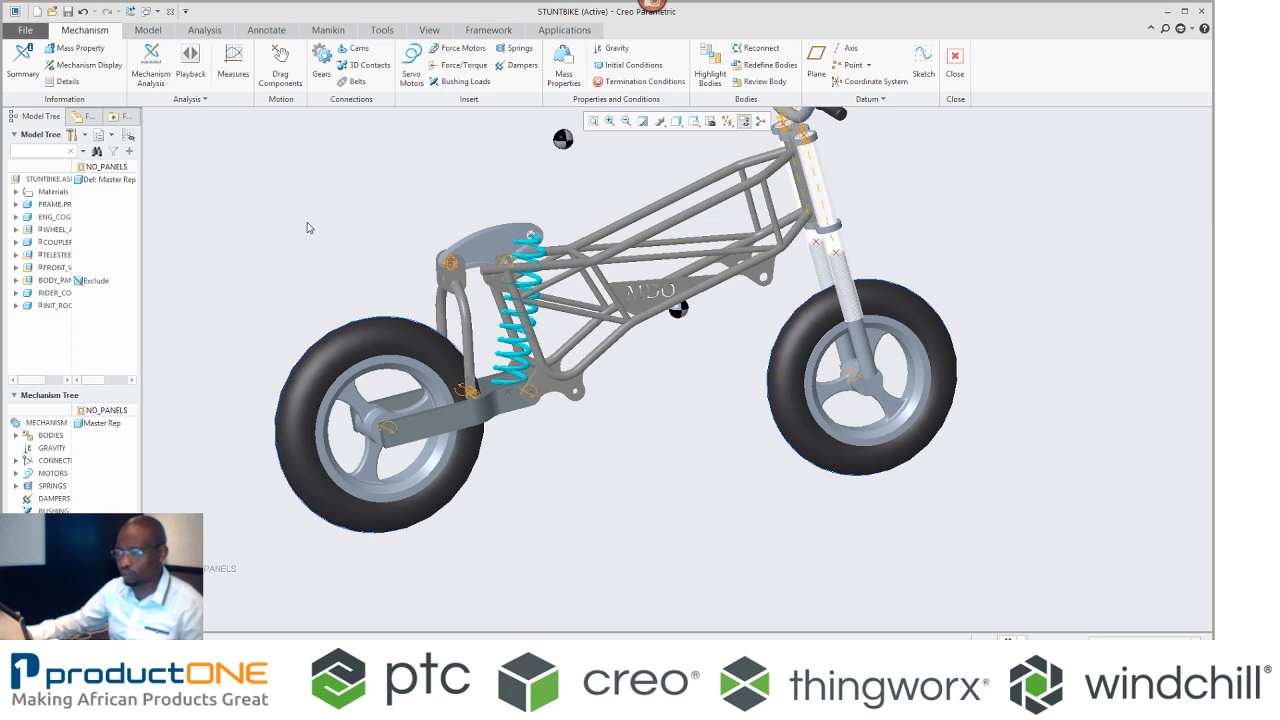
{"action": "left_click", "coordinate": [520, 65]}
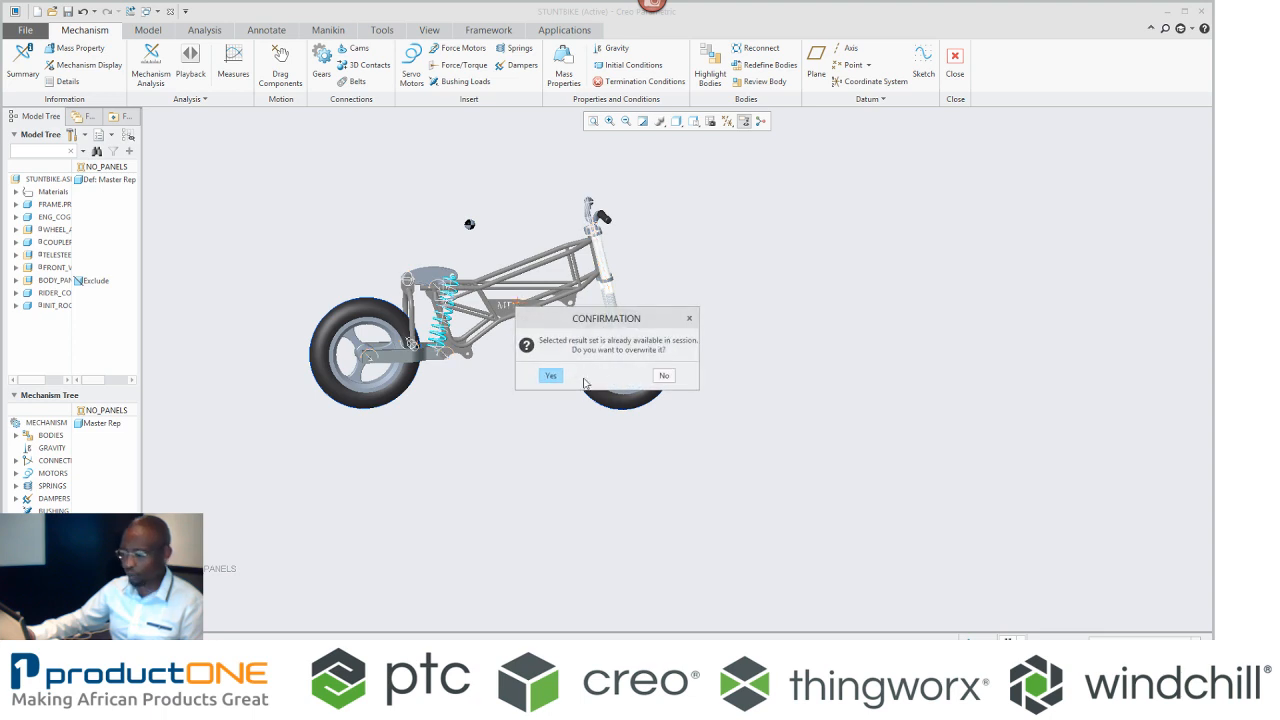
{"action": "left_click", "coordinate": [550, 375]}
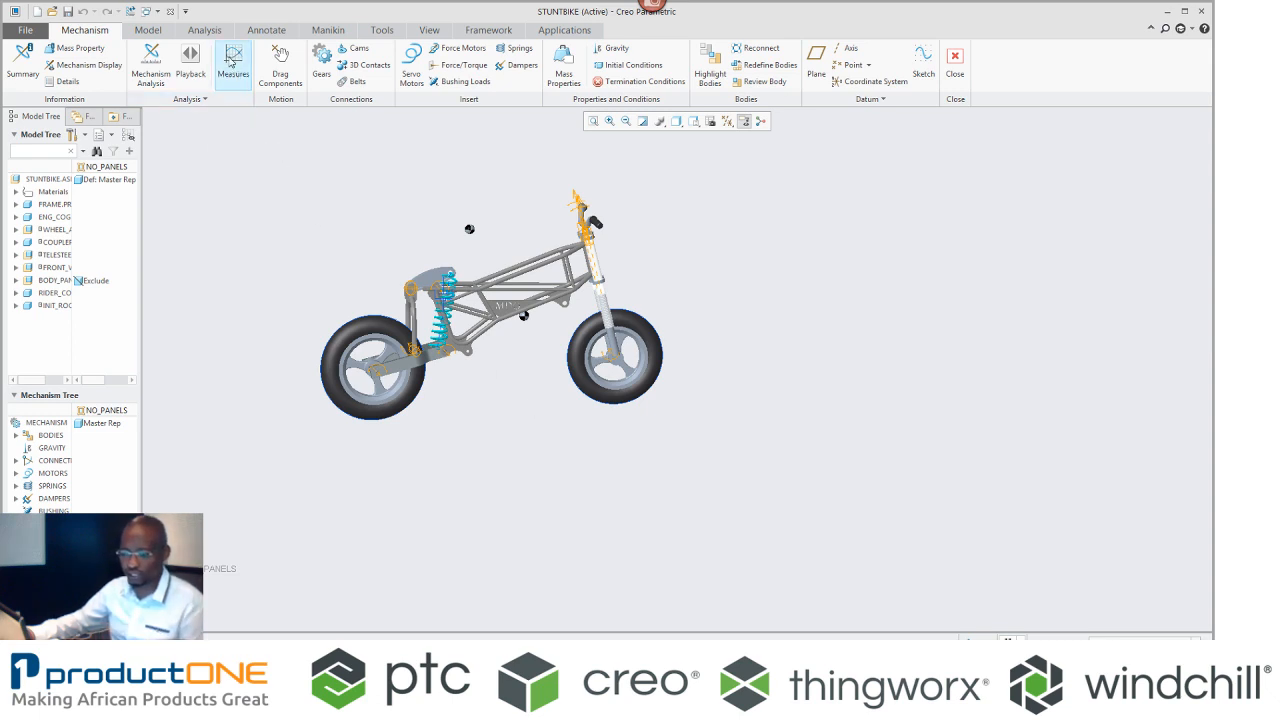
Step: Plot the sprung run's damped SWING_VEL graph, then begin another spring
{"action": "left_click", "coordinate": [232, 60]}
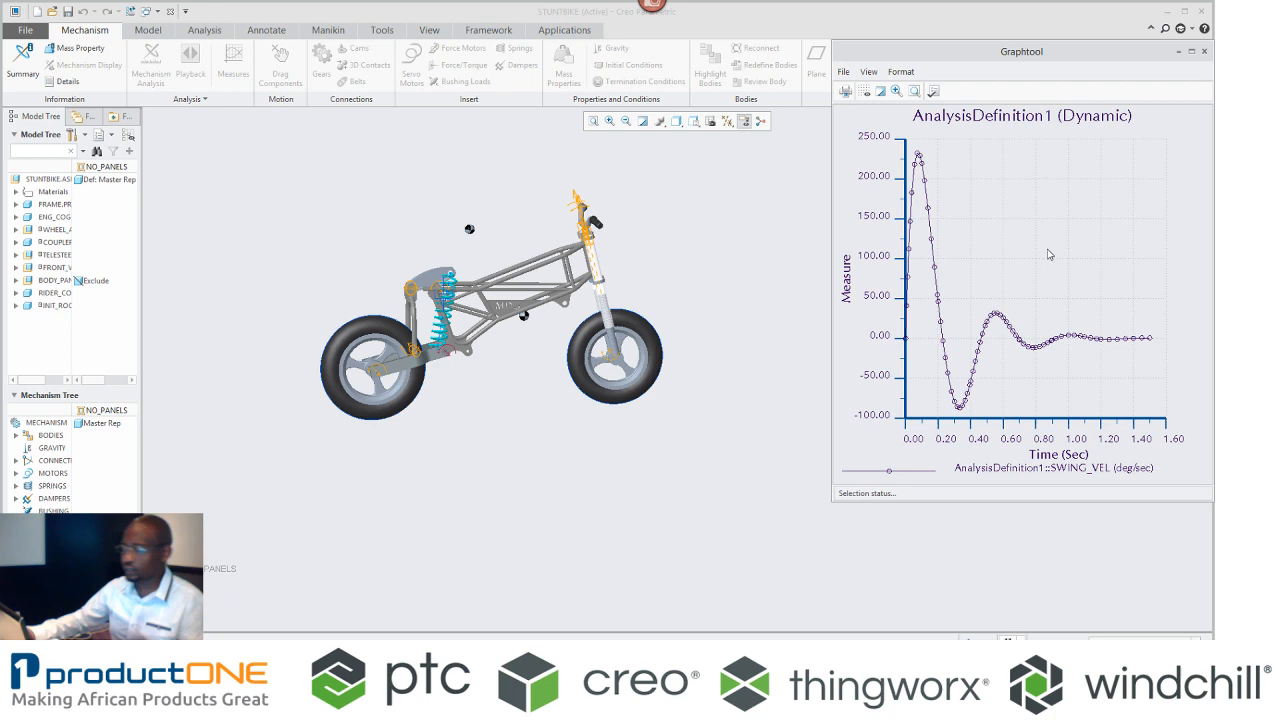
{"action": "mouse_move", "coordinate": [1106, 259]}
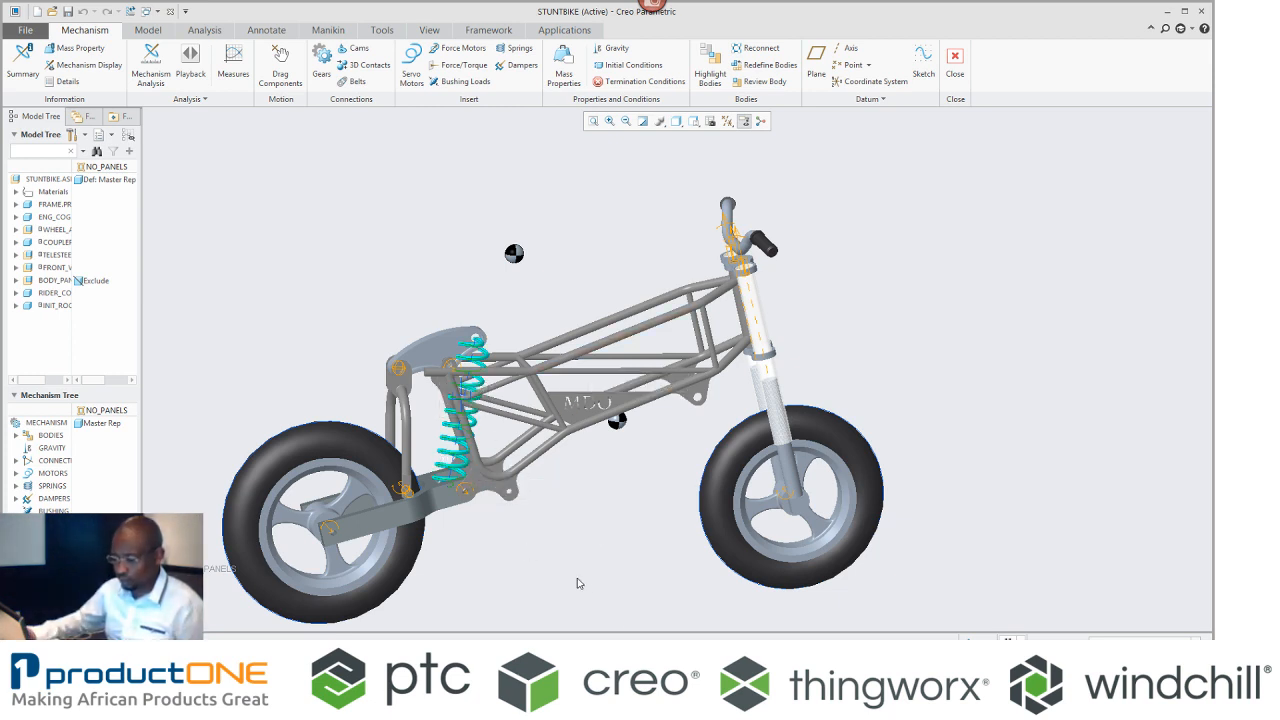
{"action": "left_click", "coordinate": [519, 48]}
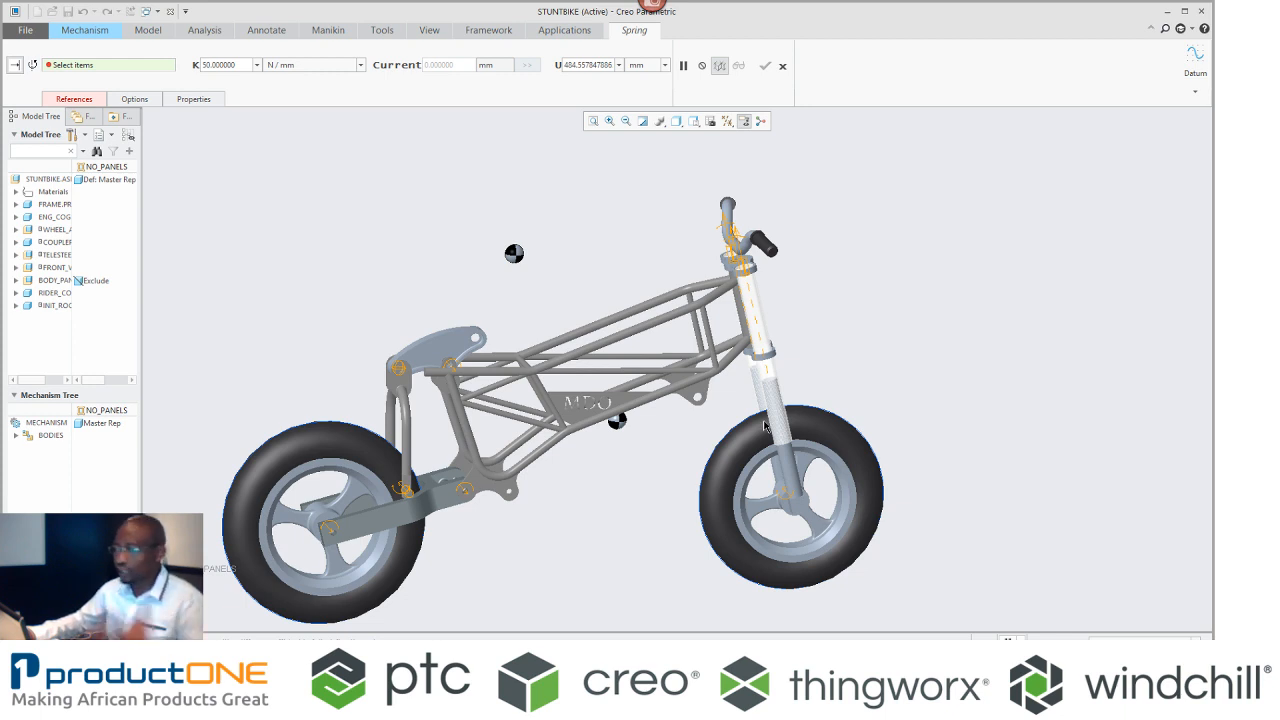
{"action": "mouse_move", "coordinate": [710, 100]}
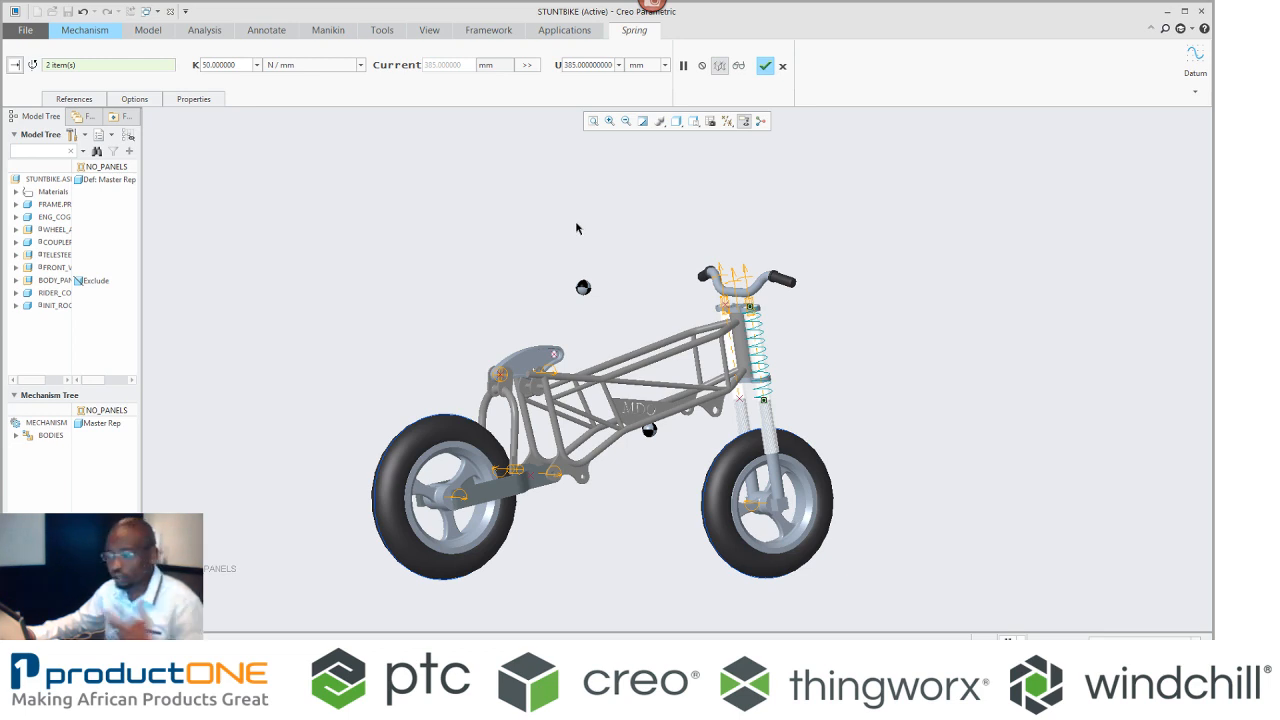
{"action": "mouse_move", "coordinate": [773, 221]}
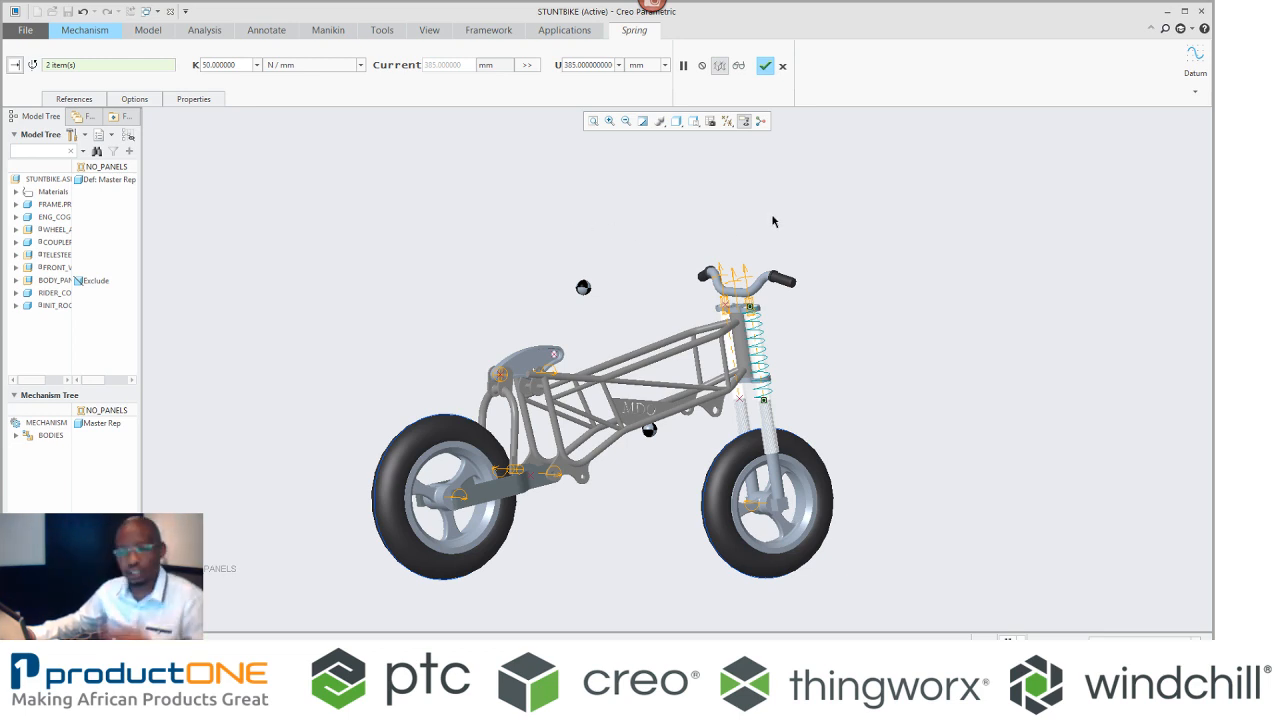
Step: Complete both 50 N/mm springs on the front fork and begin a damper
{"action": "left_click", "coordinate": [766, 65]}
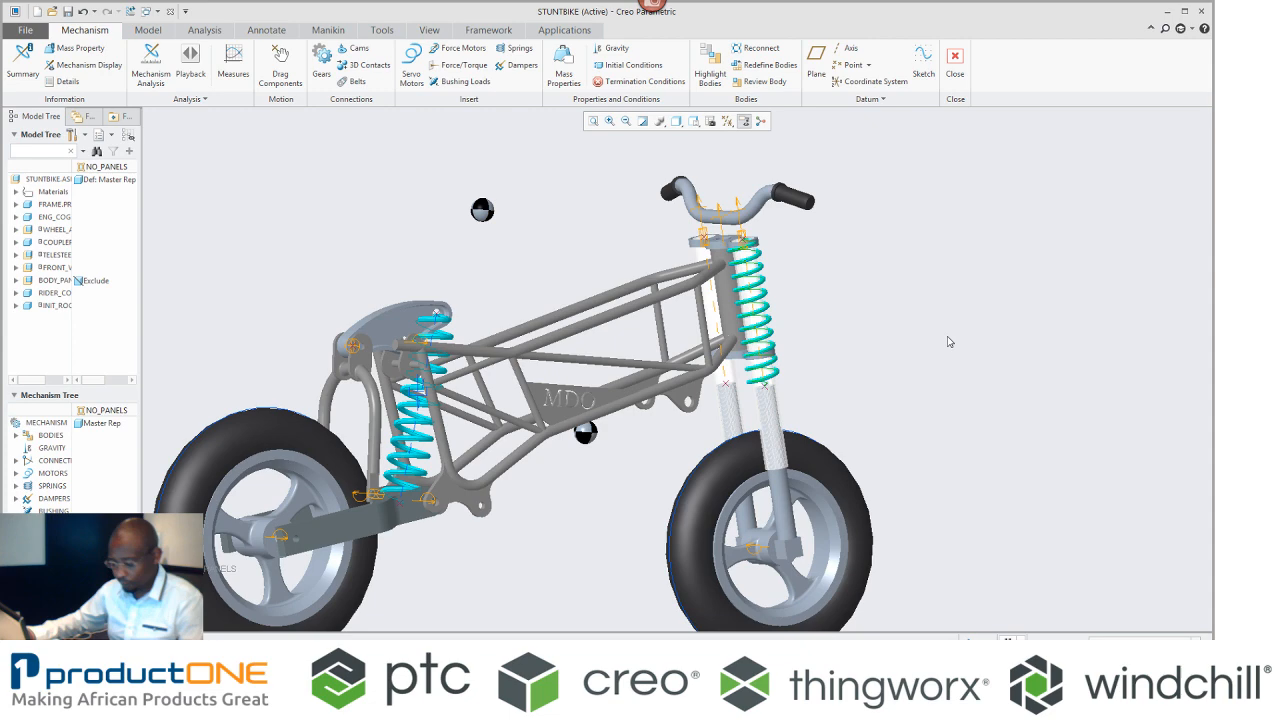
{"action": "left_click", "coordinate": [518, 48]}
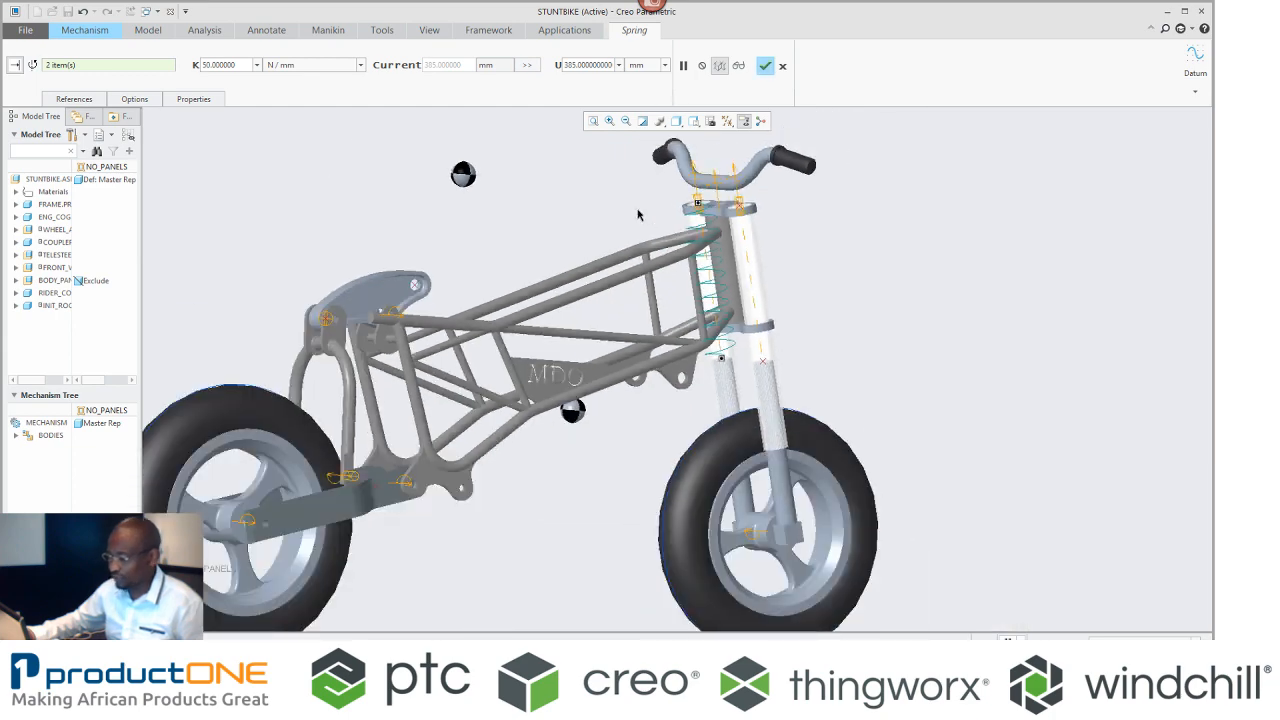
{"action": "left_click", "coordinate": [765, 65]}
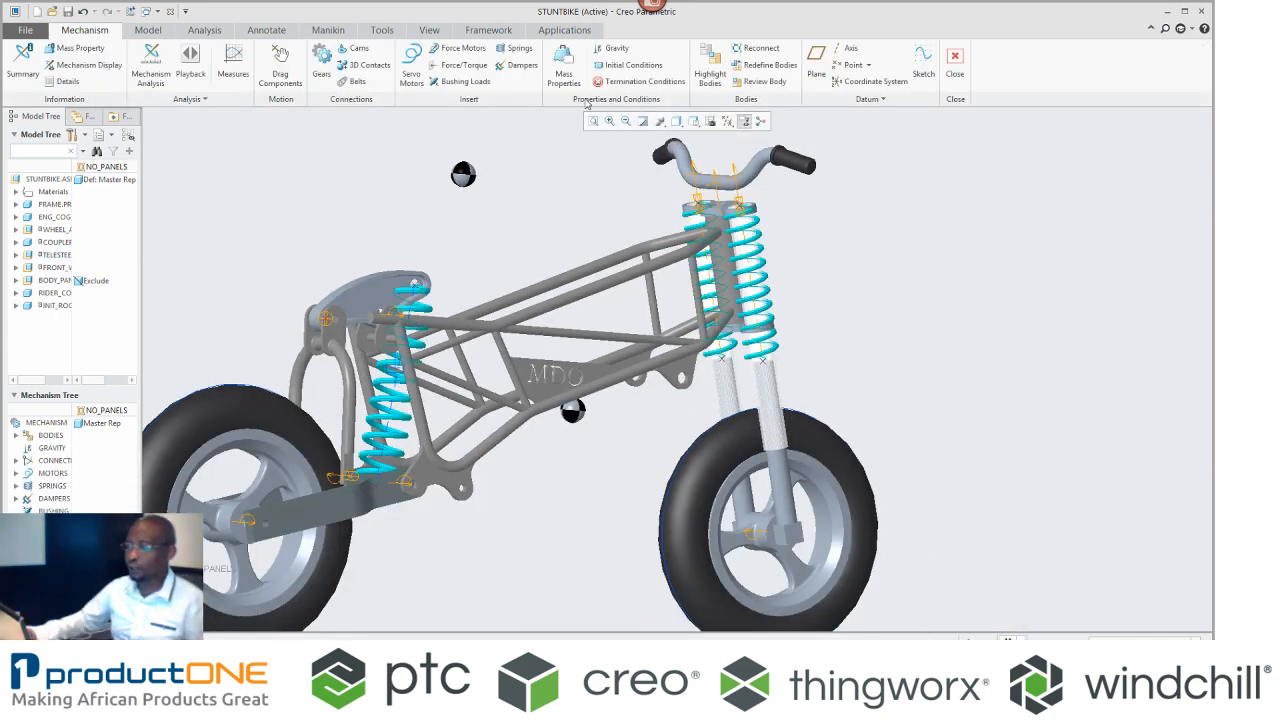
{"action": "left_click", "coordinate": [522, 65]}
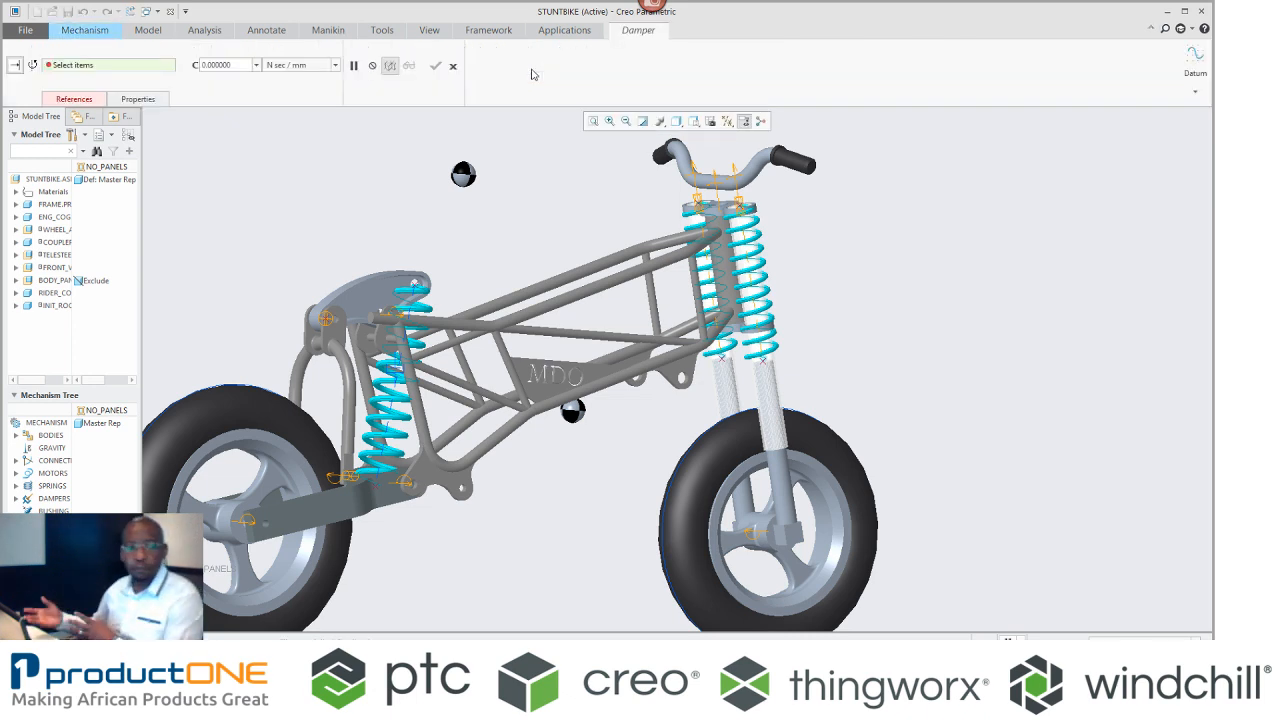
{"action": "mouse_move", "coordinate": [363, 56]}
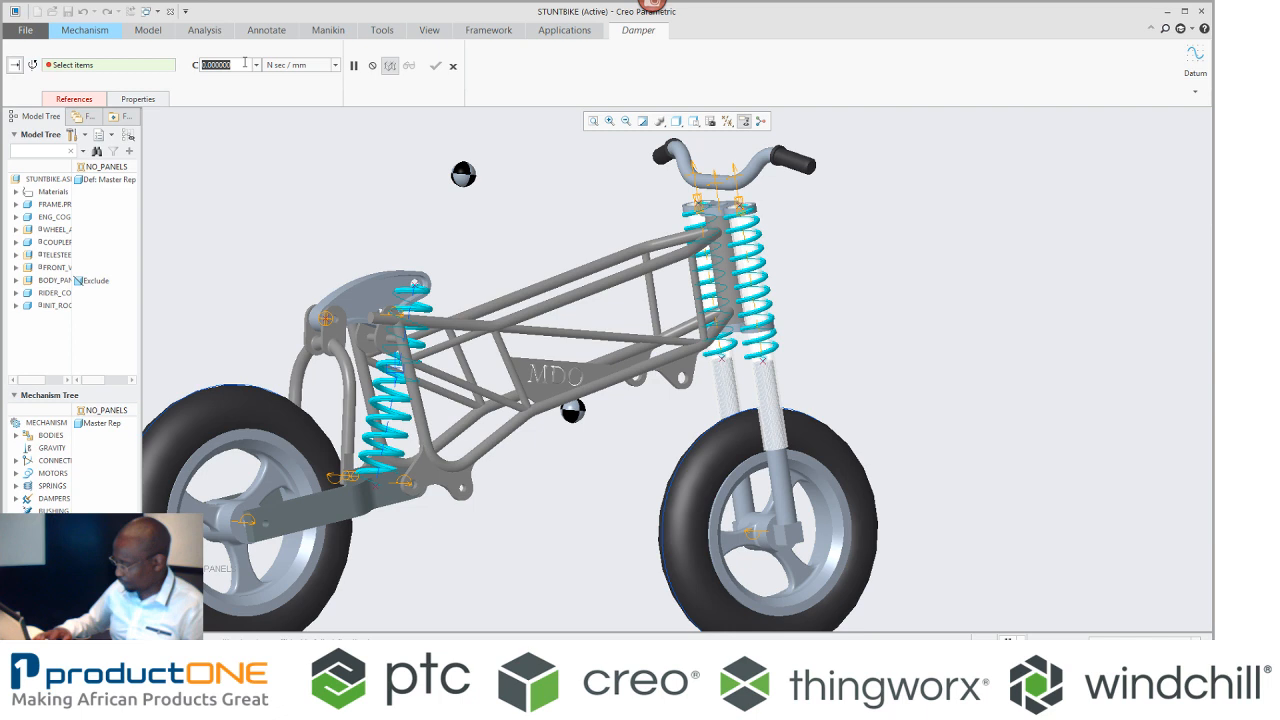
Step: Create a 0.75 N sec/mm damper between the front fork points
{"action": "type", "text": "0.750000"}
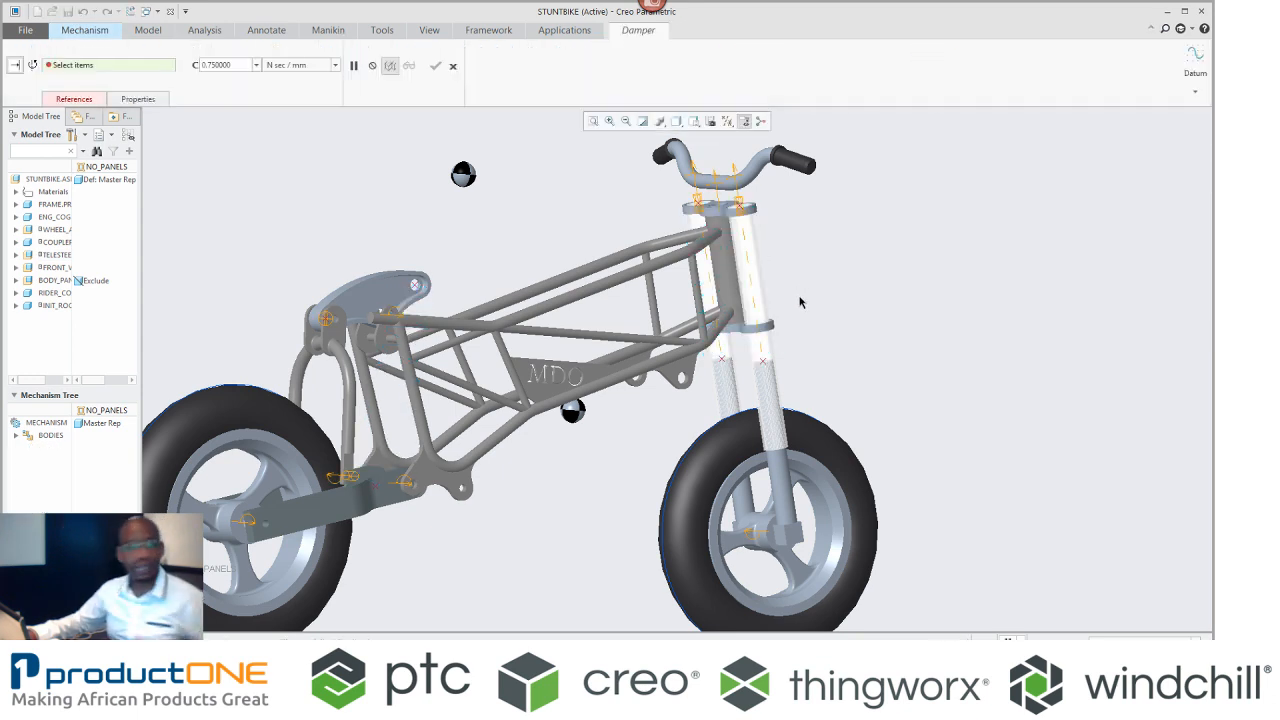
{"action": "mouse_move", "coordinate": [724, 364]}
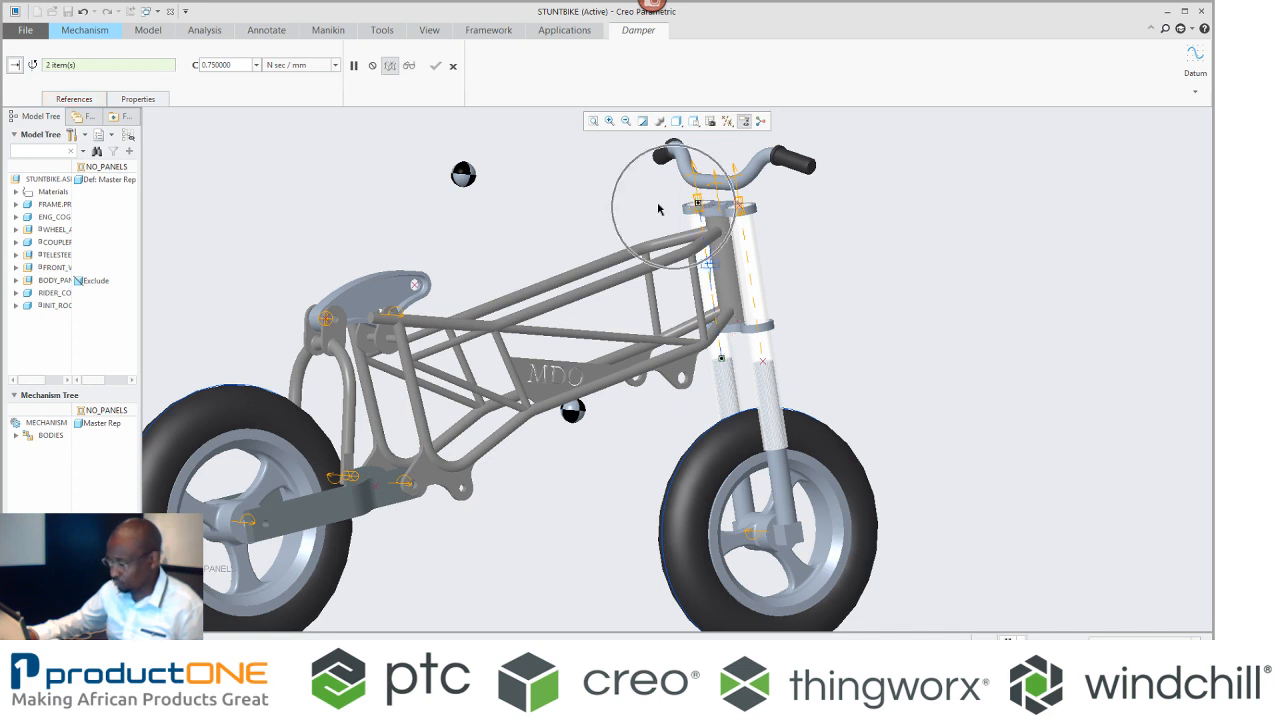
{"action": "left_click", "coordinate": [435, 65]}
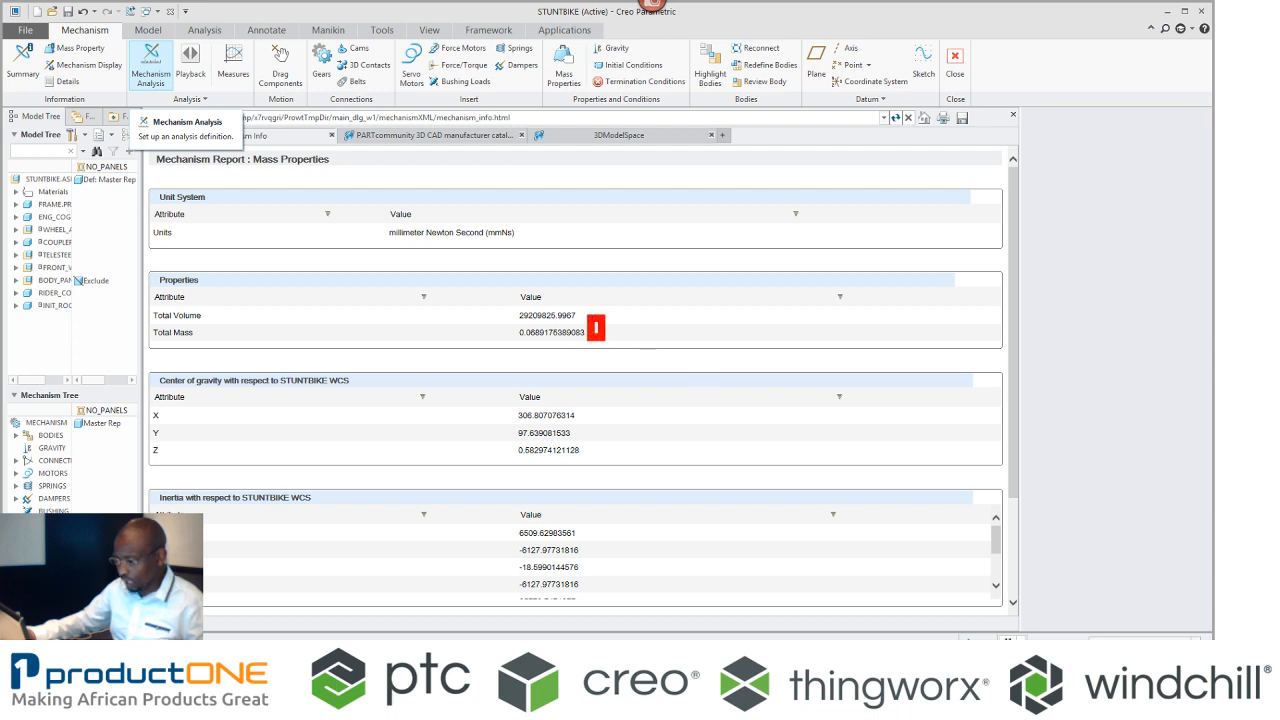
Step: Assign a mass of 0.06 tonne to the ENG_COG part
{"action": "double_click", "coordinate": [553, 332]}
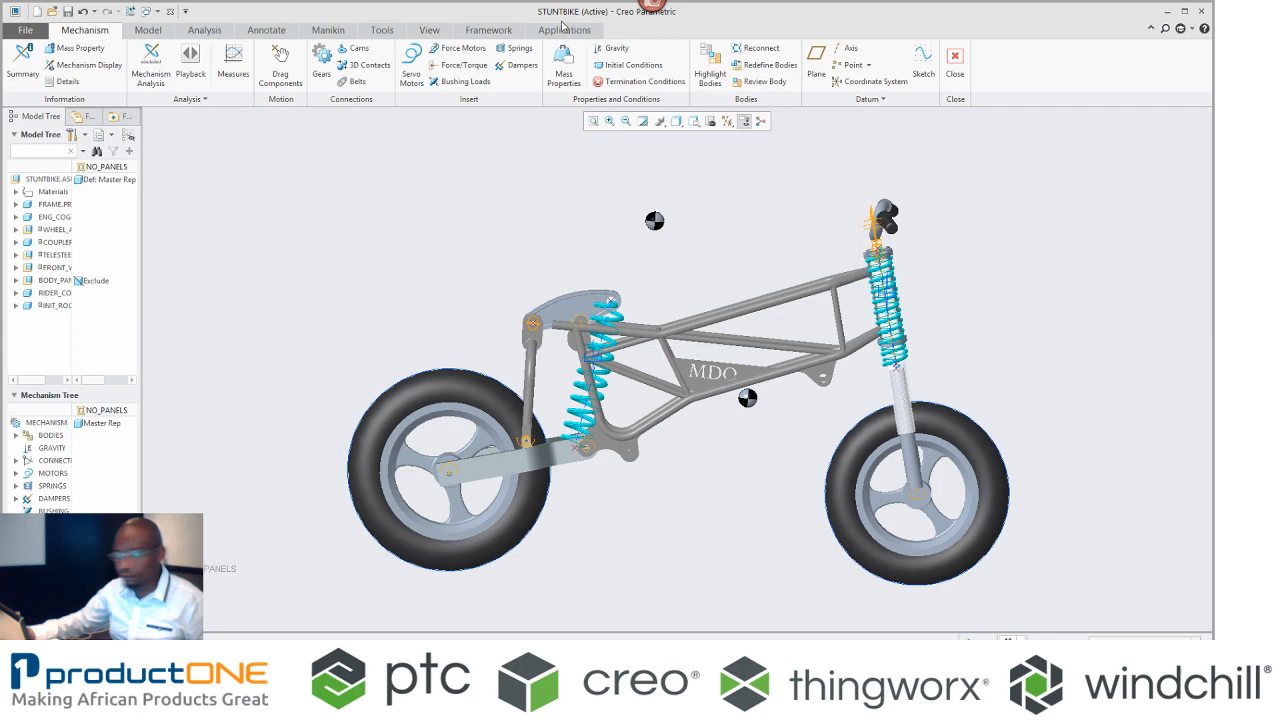
{"action": "left_click", "coordinate": [563, 65]}
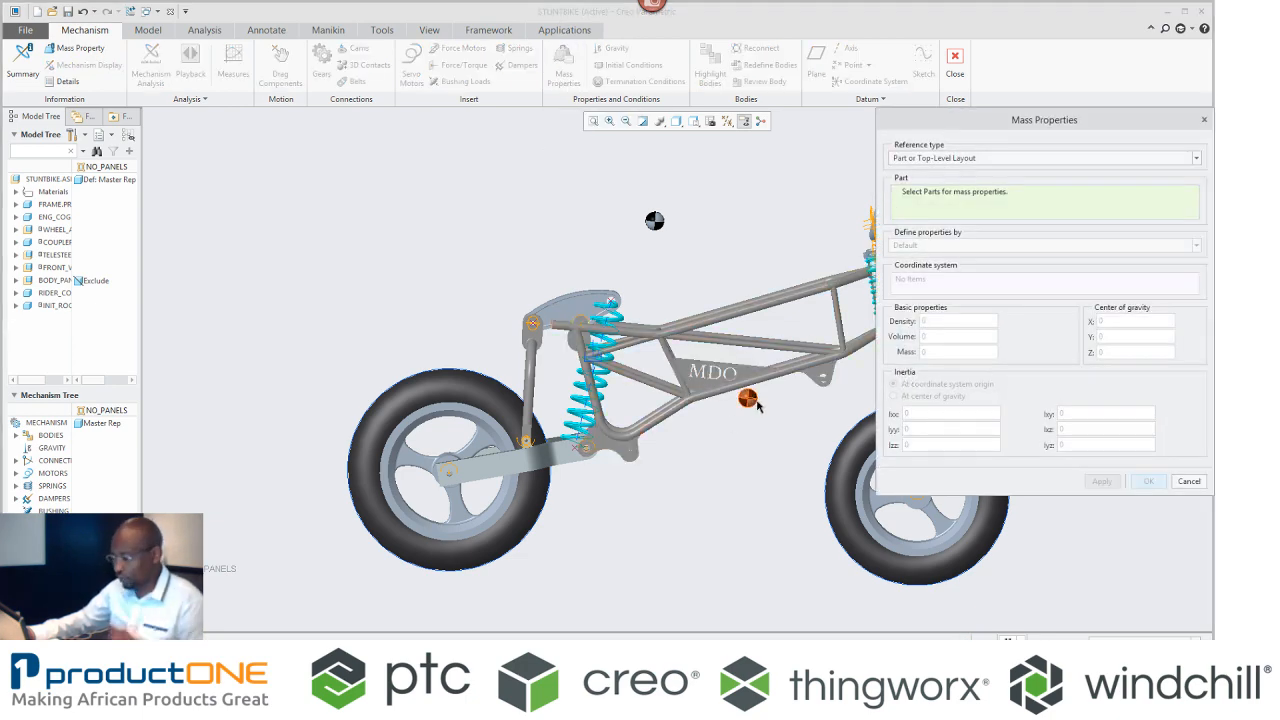
{"action": "mouse_move", "coordinate": [748, 400]}
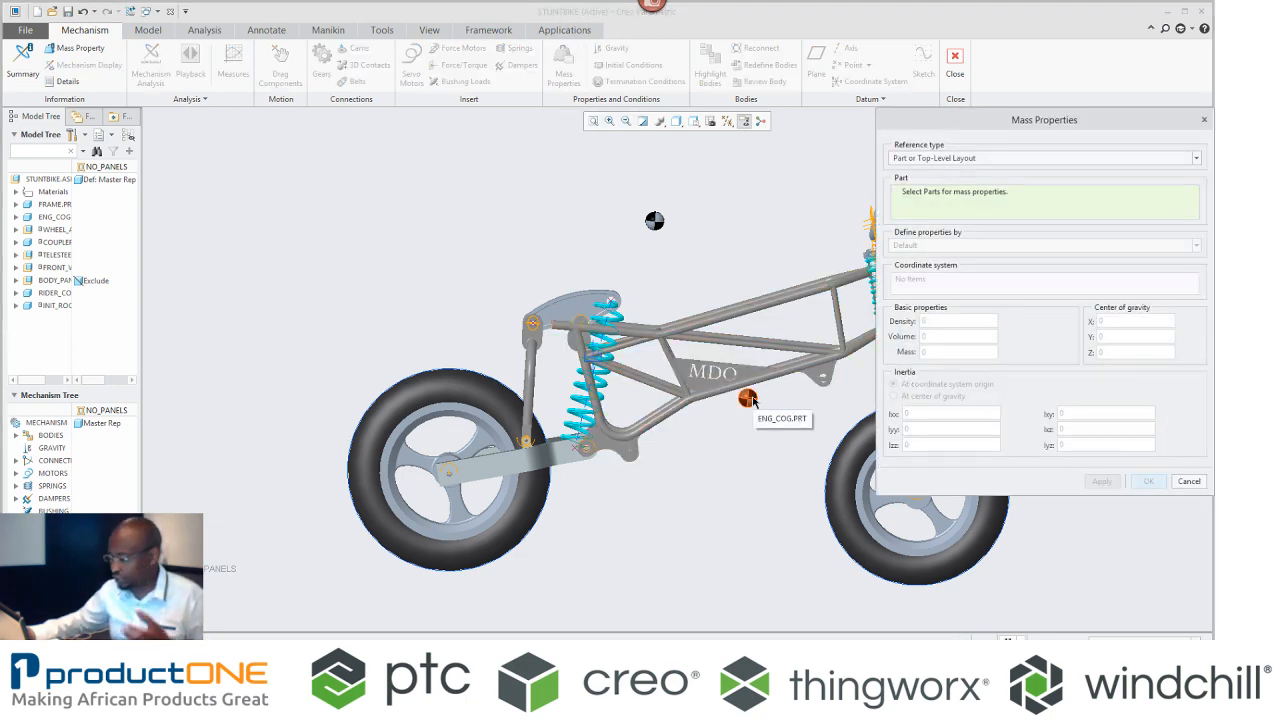
{"action": "left_click", "coordinate": [748, 398]}
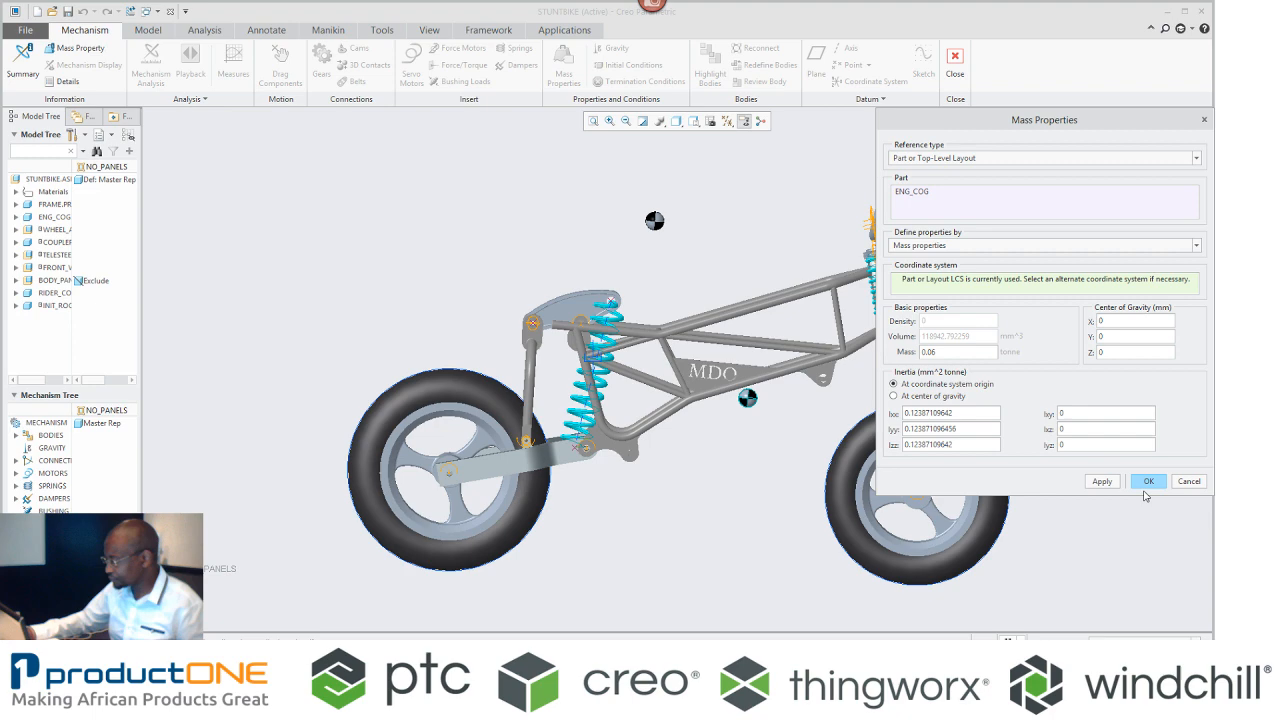
{"action": "left_click", "coordinate": [1148, 481]}
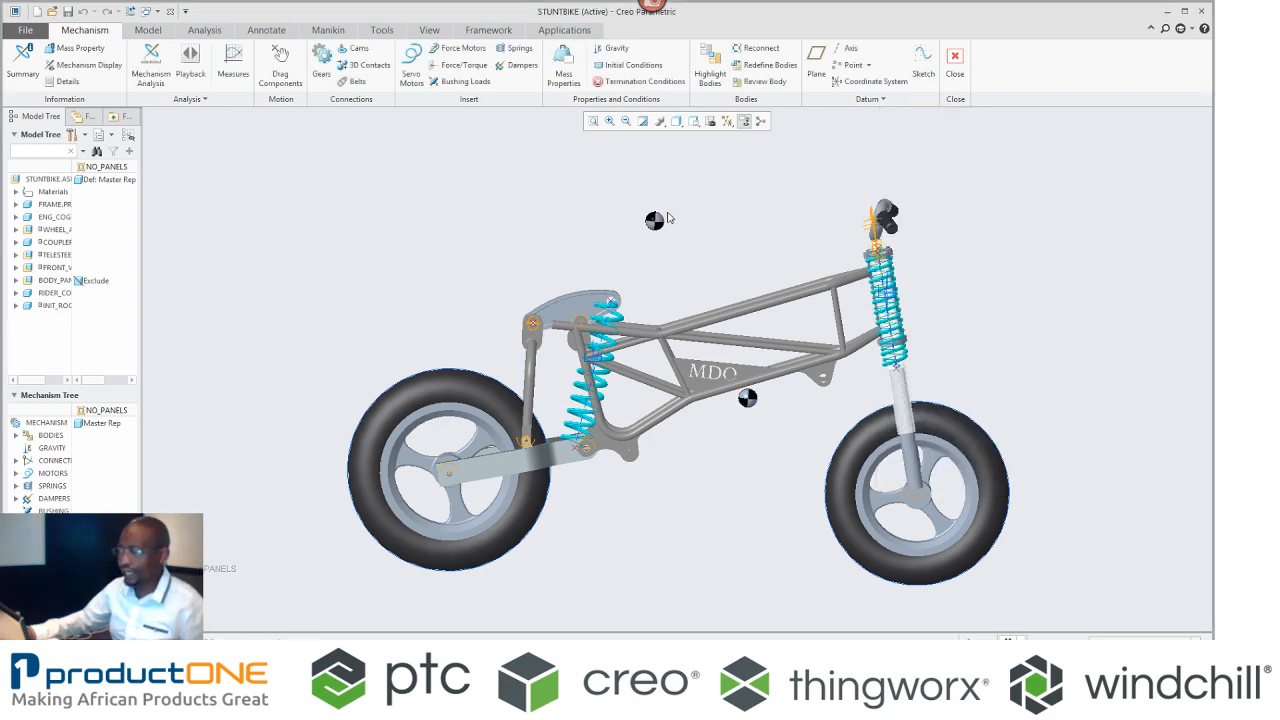
Step: Assign a mass of 0.1 tonne to the RIDER_COG part
{"action": "left_click", "coordinate": [563, 65]}
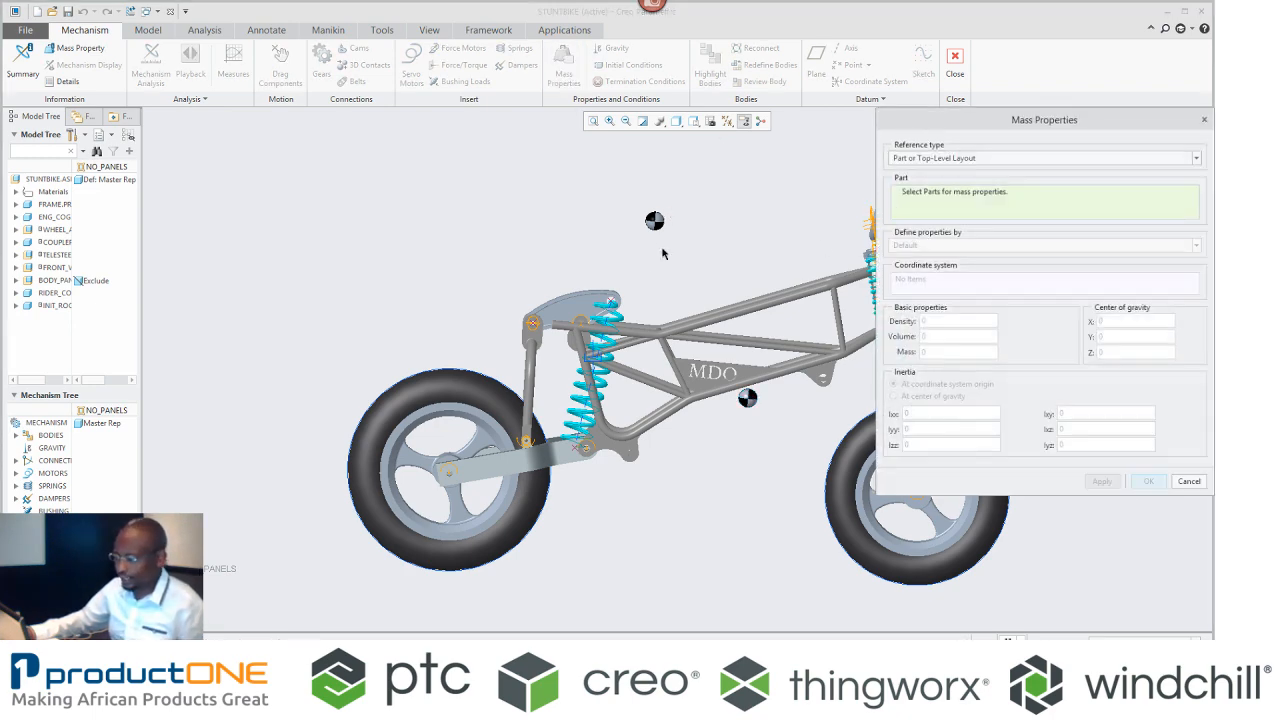
{"action": "left_click", "coordinate": [748, 398]}
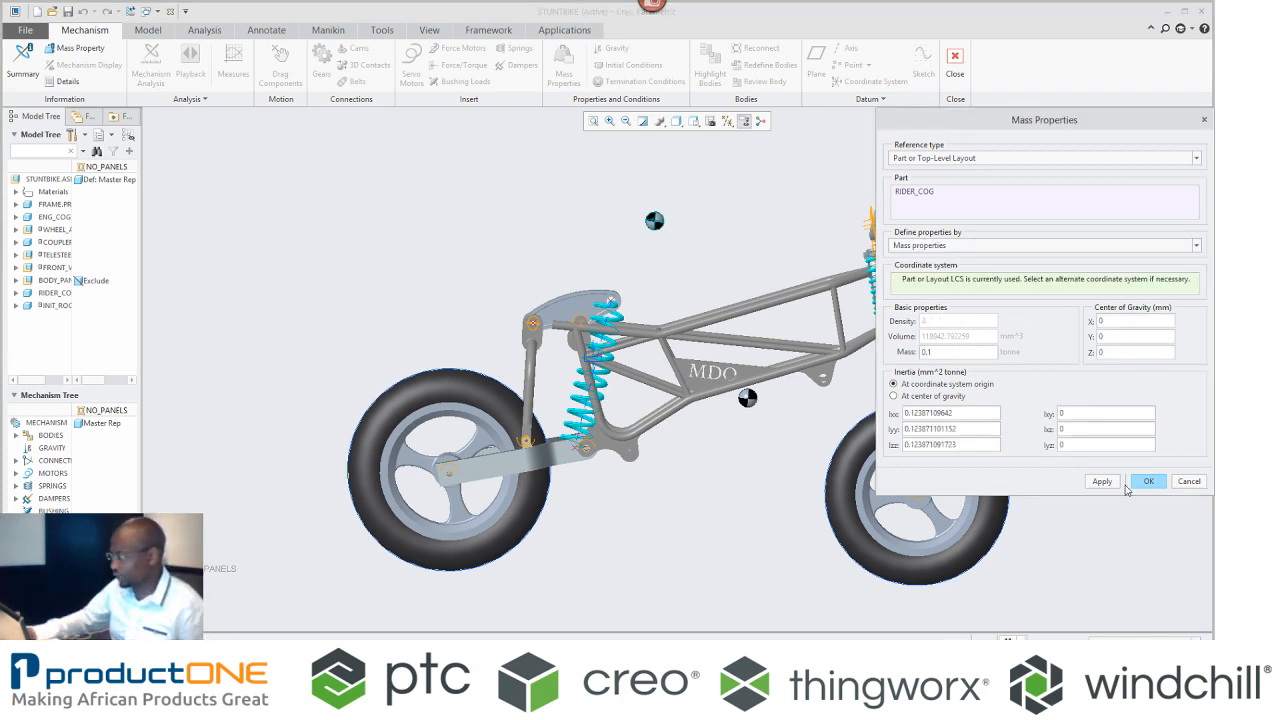
{"action": "left_click", "coordinate": [1148, 481]}
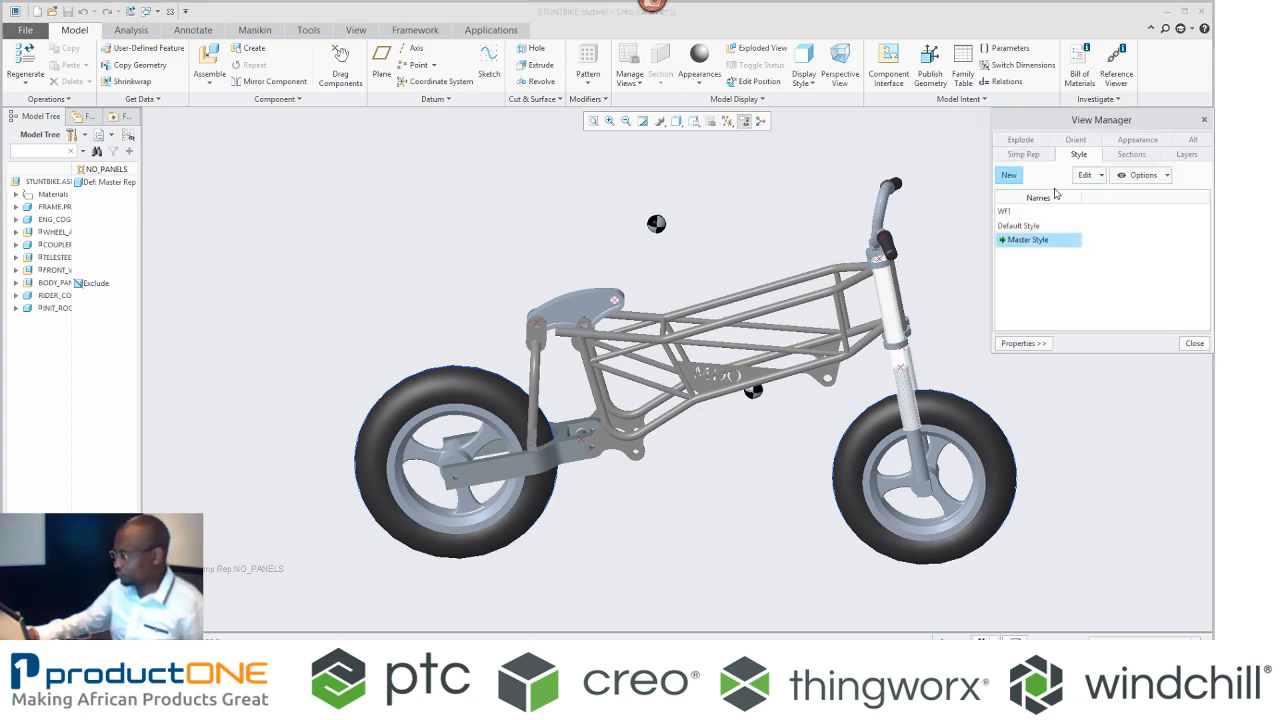
Step: Switch the bike to Master Rep from the View Manager's simplified representations list
{"action": "left_click", "coordinate": [1023, 154]}
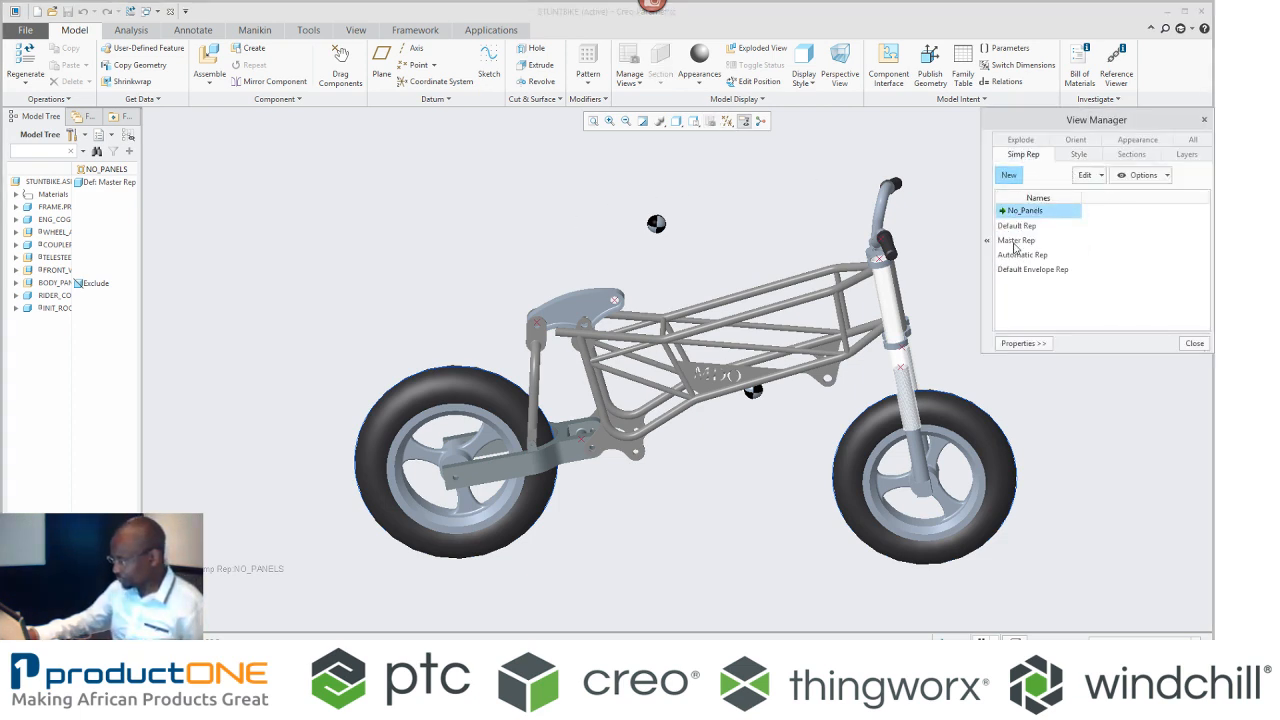
{"action": "double_click", "coordinate": [1016, 239]}
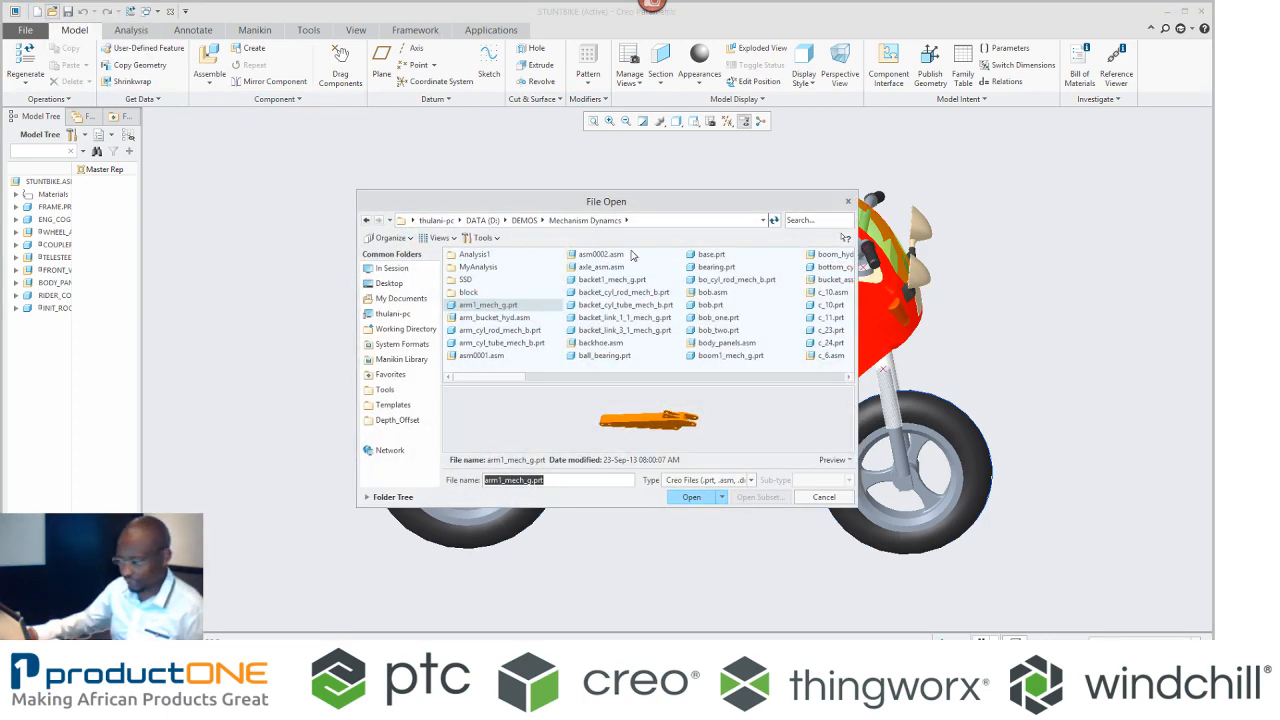
Step: Open test_track.asm and enter its Mechanism application
{"action": "type", "text": "TES"}
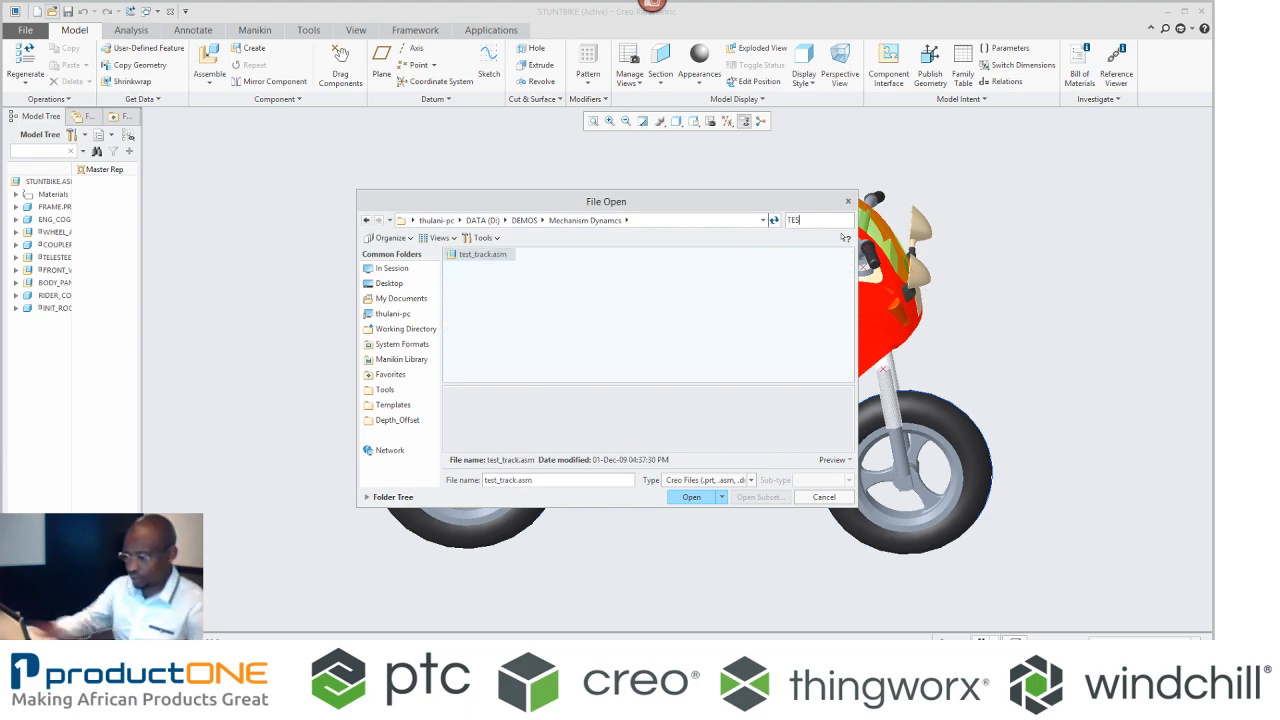
{"action": "left_click", "coordinate": [691, 497]}
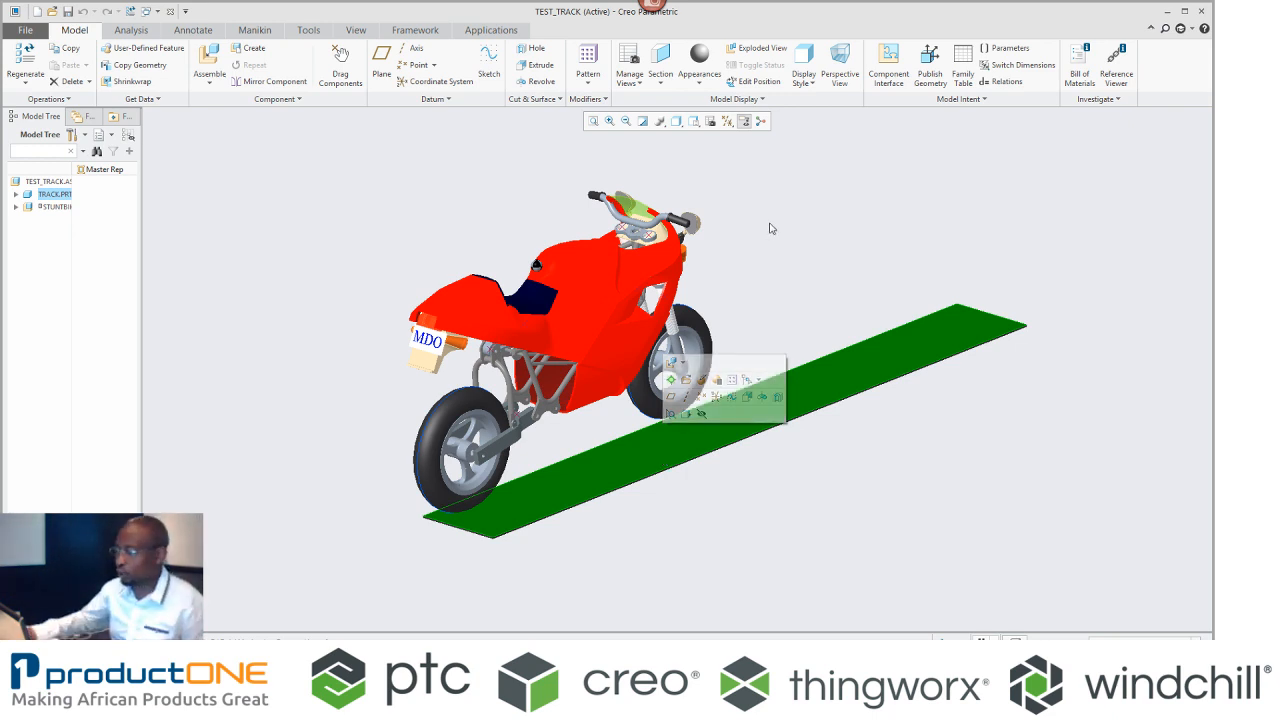
{"action": "left_click", "coordinate": [491, 29]}
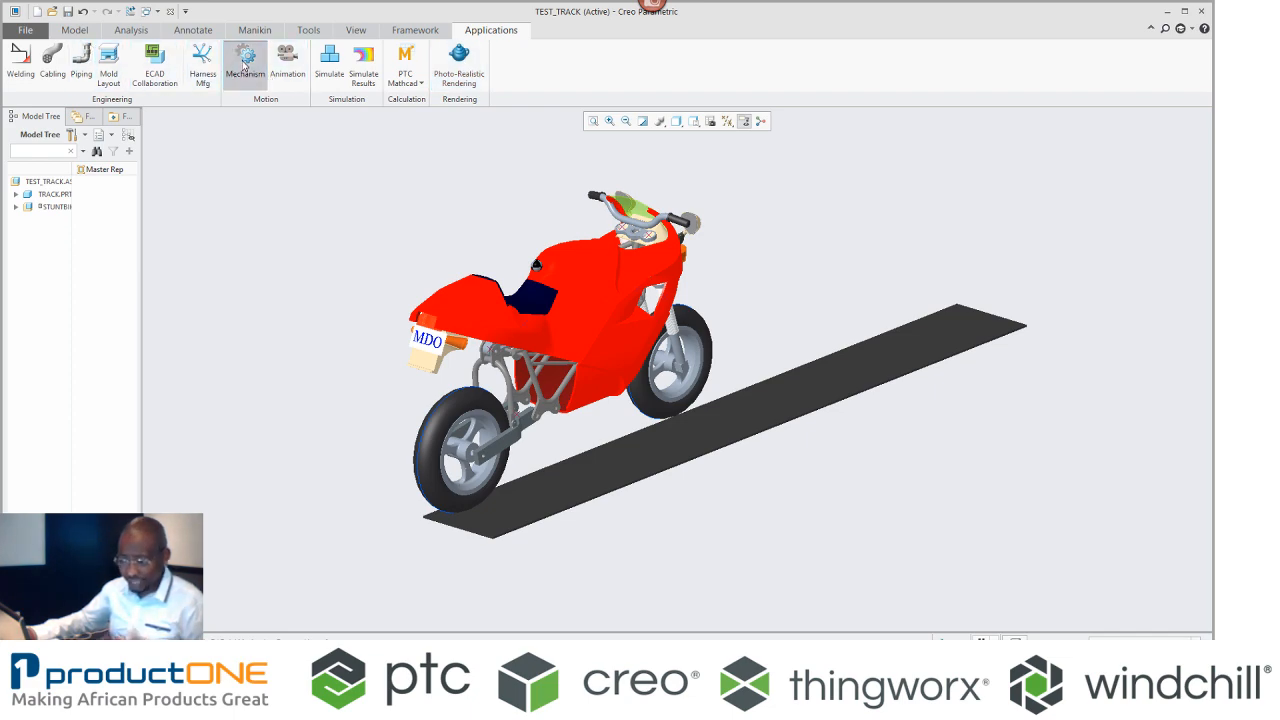
{"action": "left_click", "coordinate": [245, 60]}
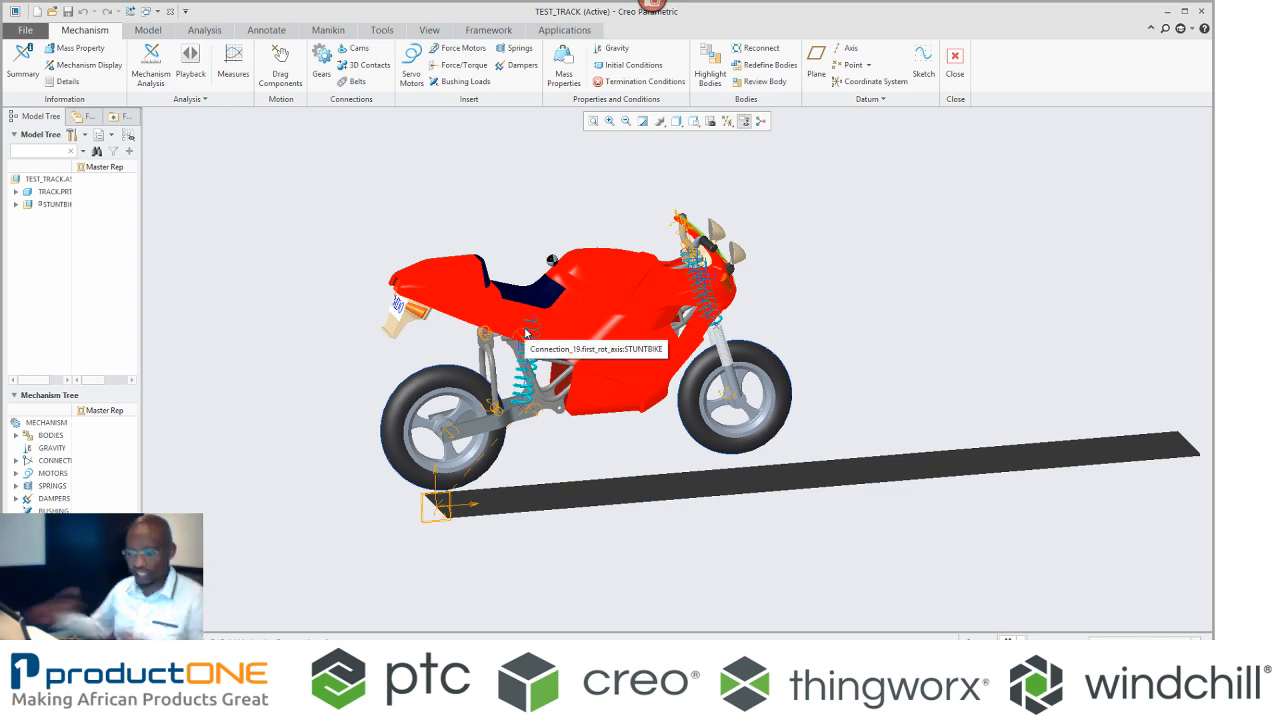
{"action": "left_click", "coordinate": [280, 65]}
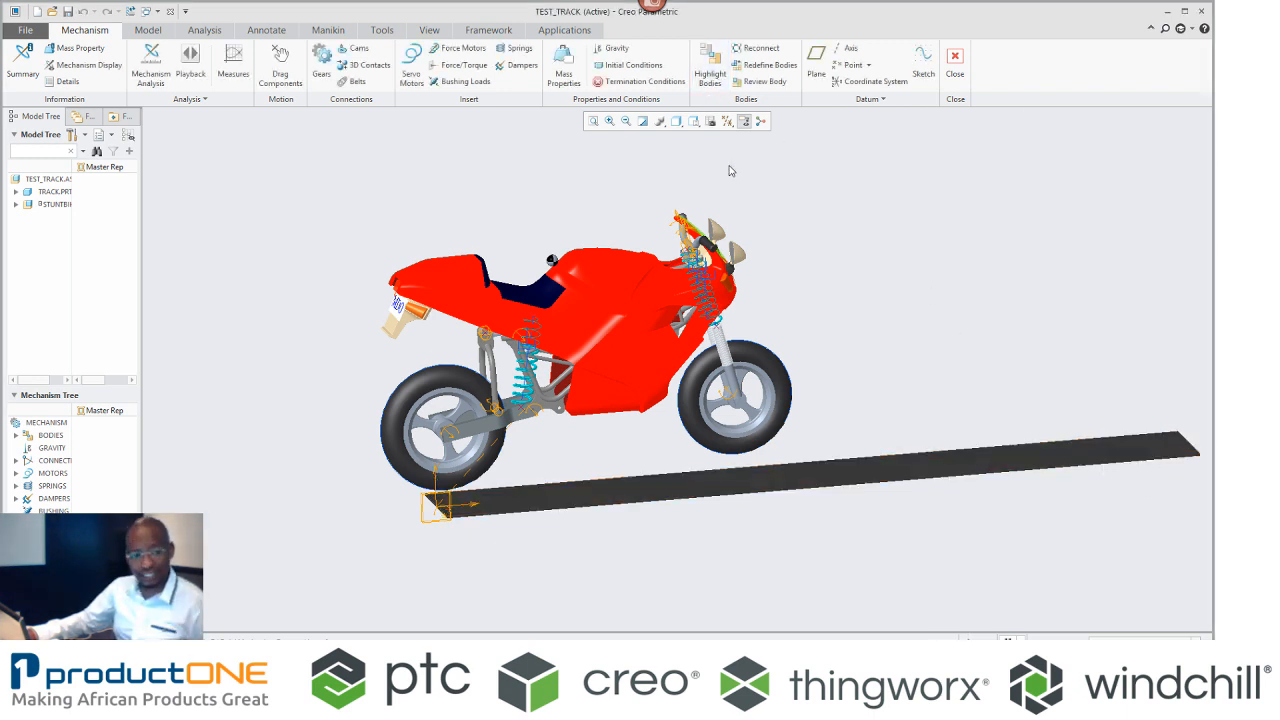
Step: Create InitCond1 from Snapshot1 with joint velocities of 3000 mm/sec and -20 deg/sec
{"action": "left_click", "coordinate": [633, 65]}
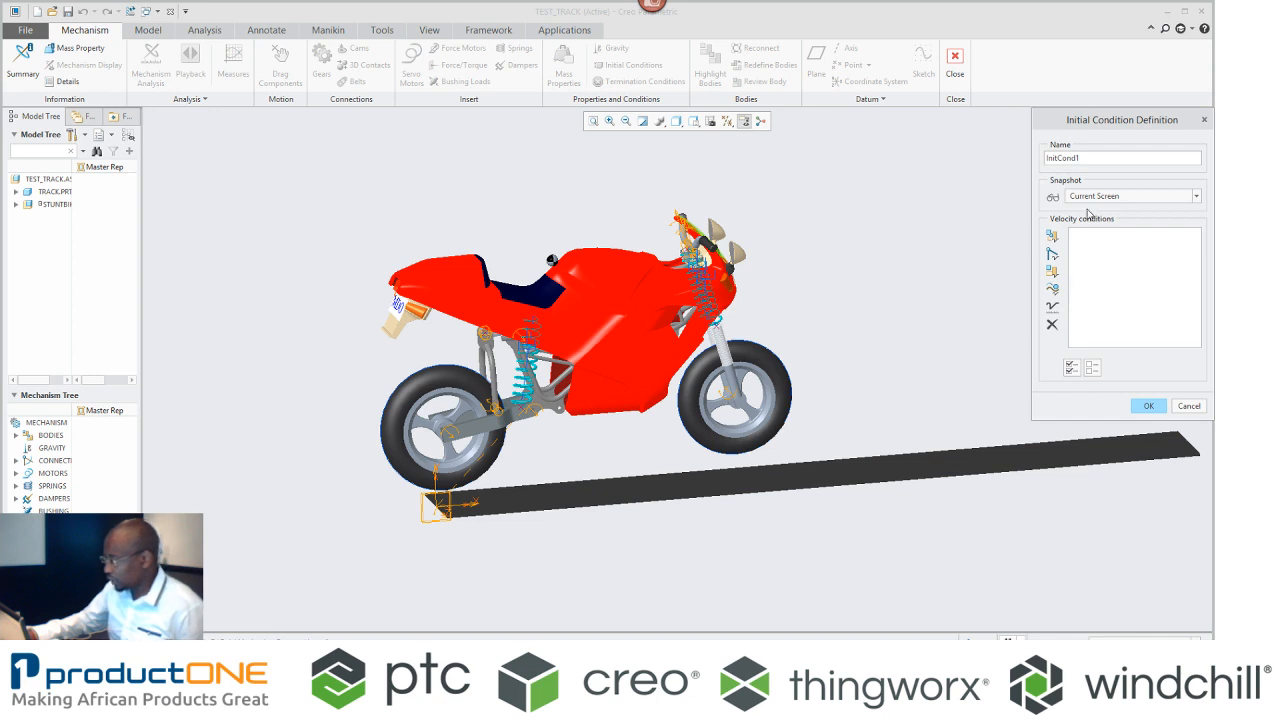
{"action": "left_click", "coordinate": [1130, 195]}
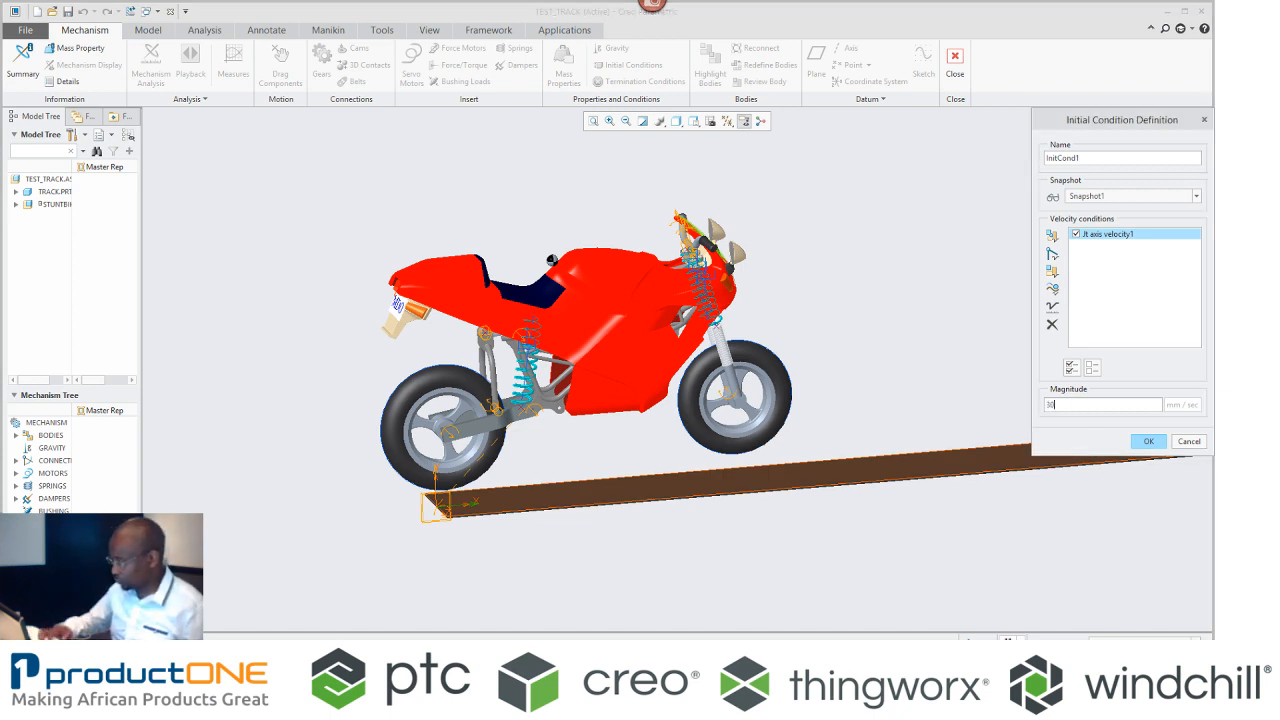
{"action": "type", "text": "3000"}
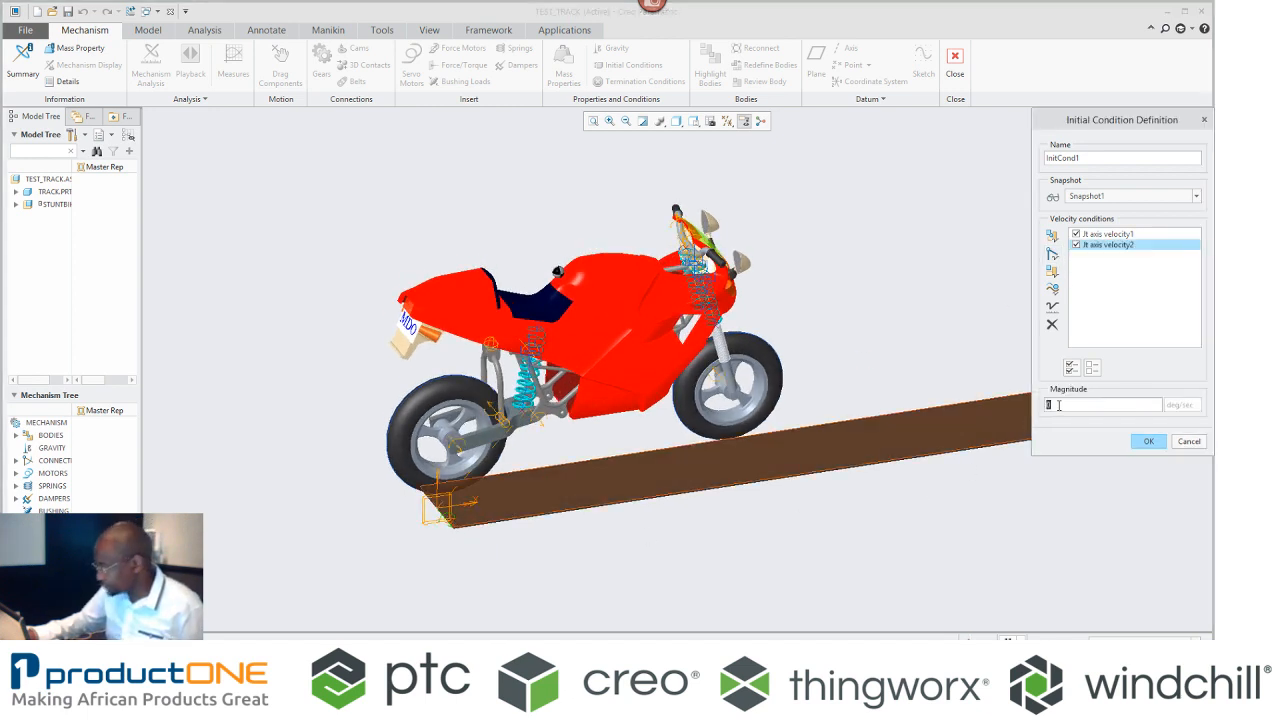
{"action": "type", "text": "-20"}
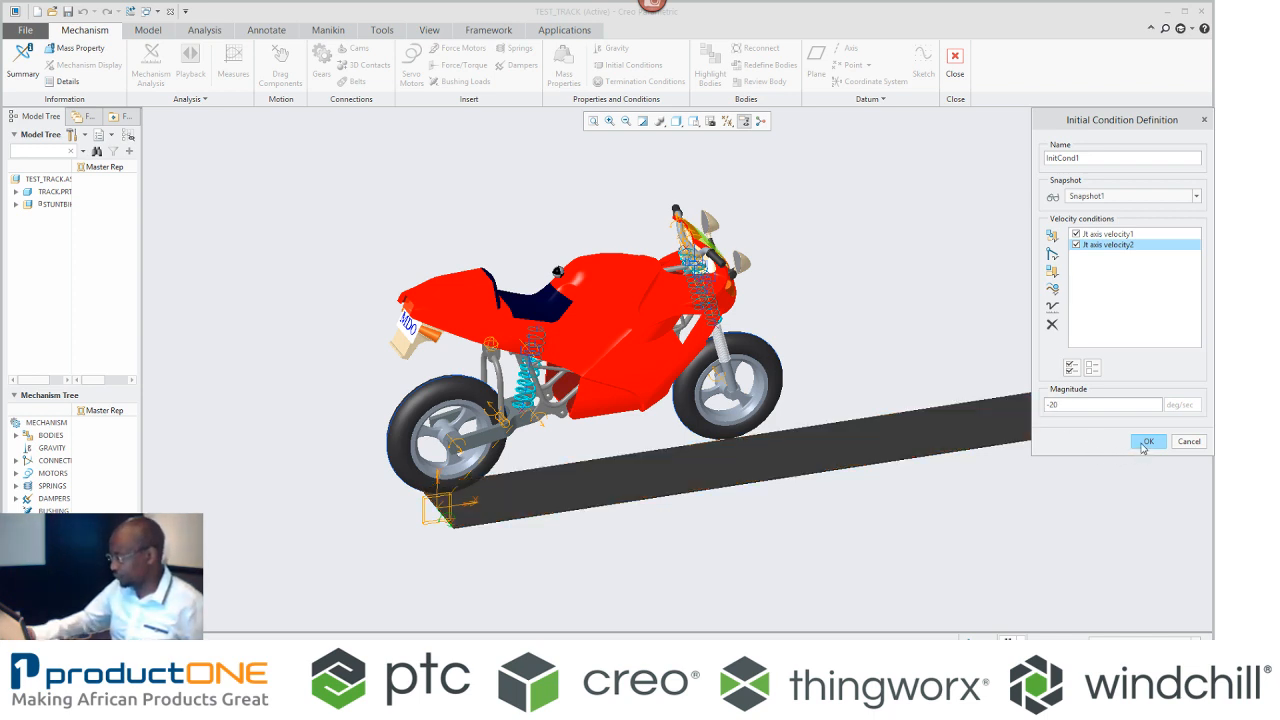
{"action": "left_click", "coordinate": [1147, 441]}
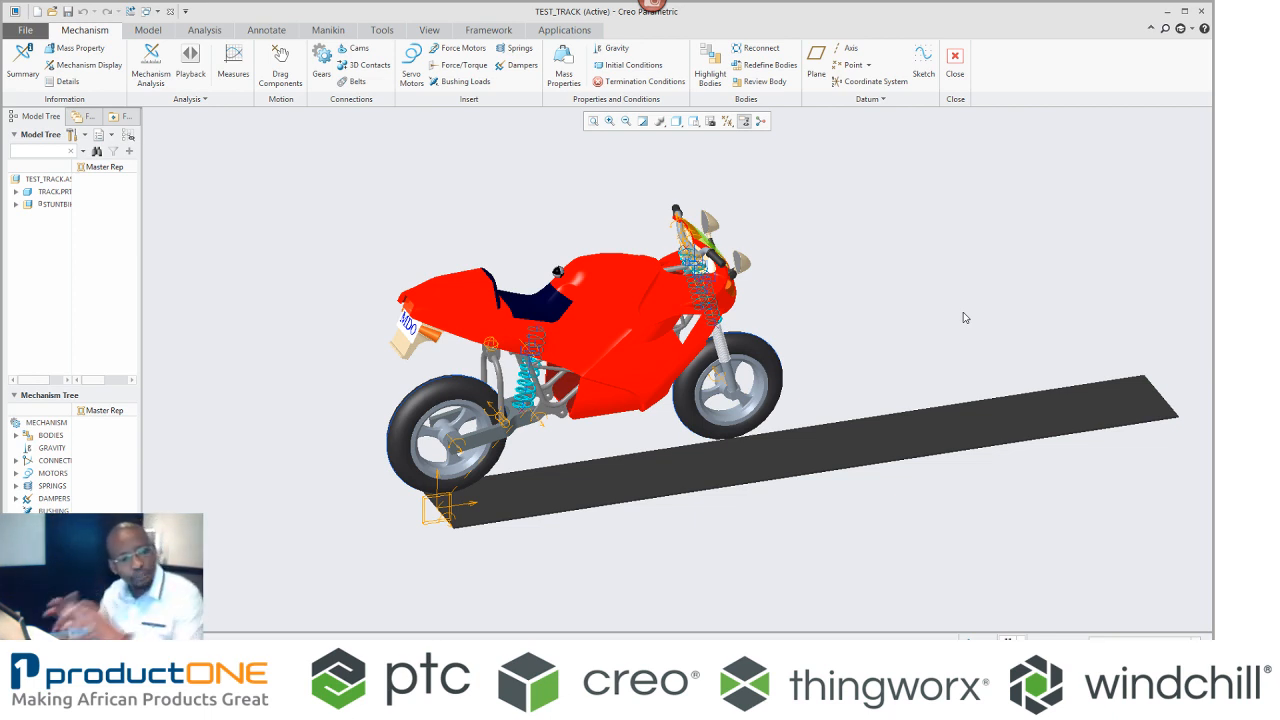
{"action": "mouse_move", "coordinate": [356, 49]}
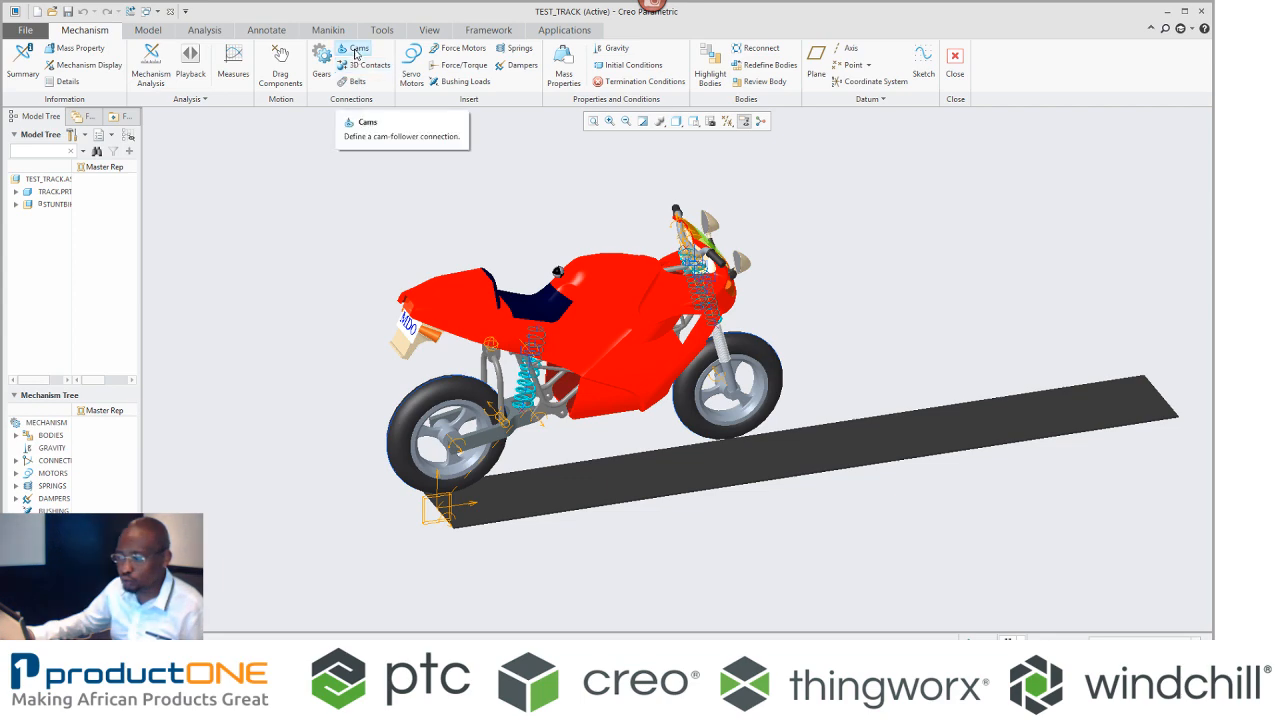
{"action": "left_click", "coordinate": [358, 52]}
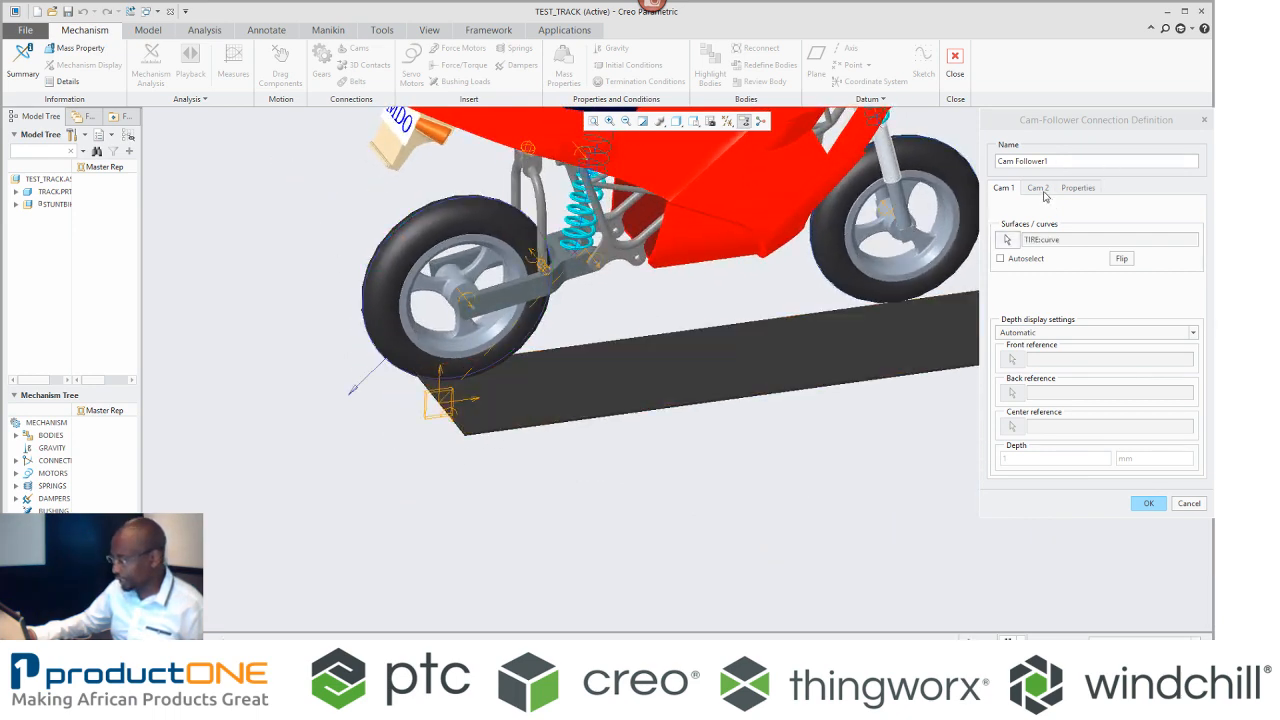
{"action": "left_click", "coordinate": [1037, 187]}
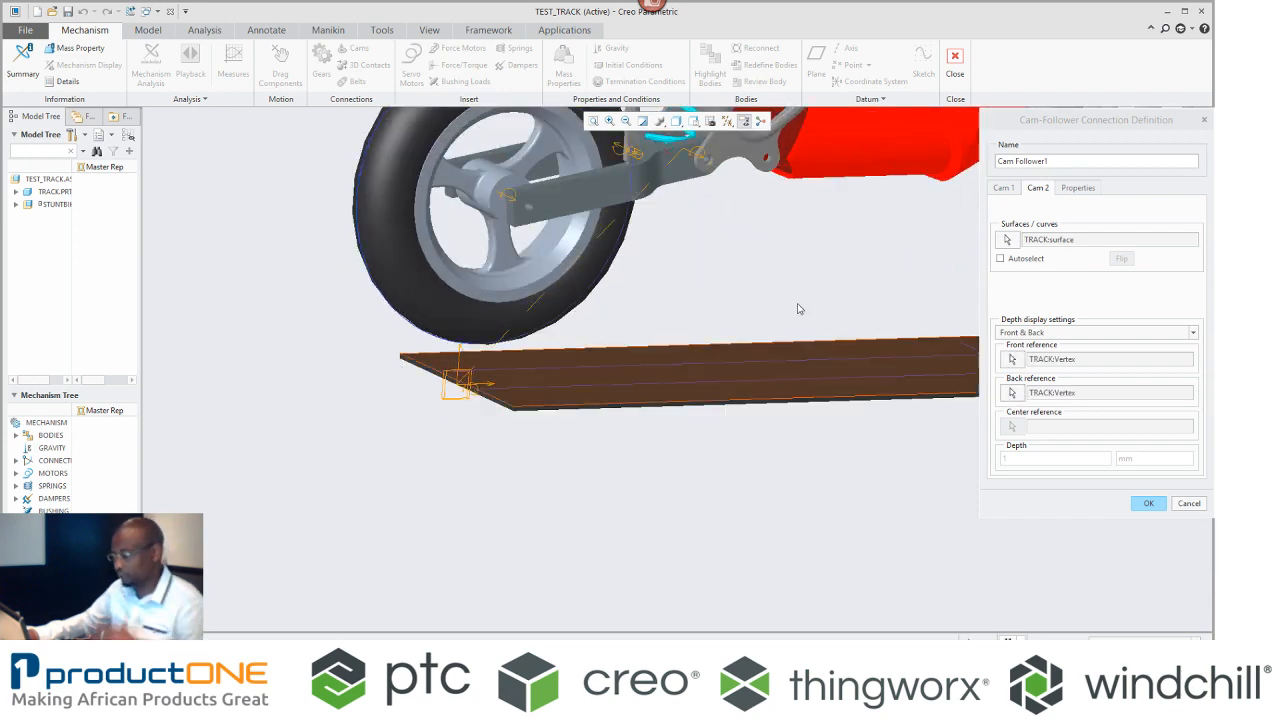
{"action": "left_click", "coordinate": [1078, 188]}
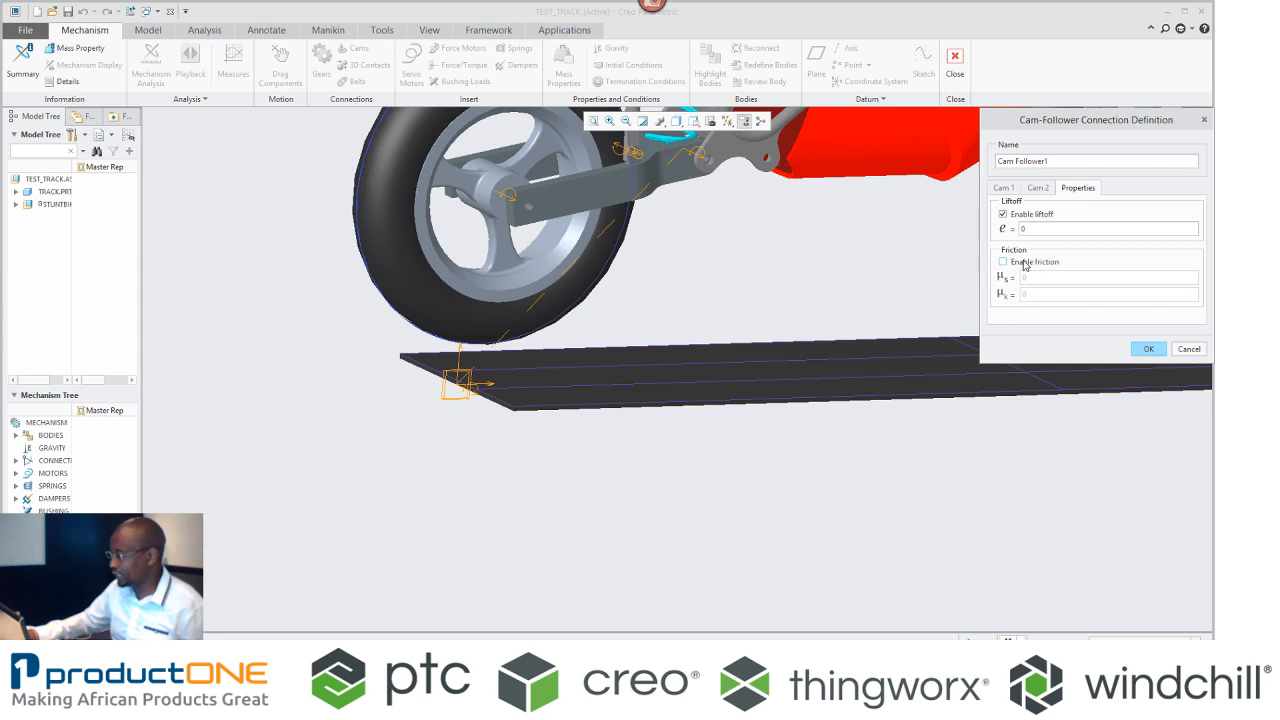
{"action": "left_click", "coordinate": [1004, 261]}
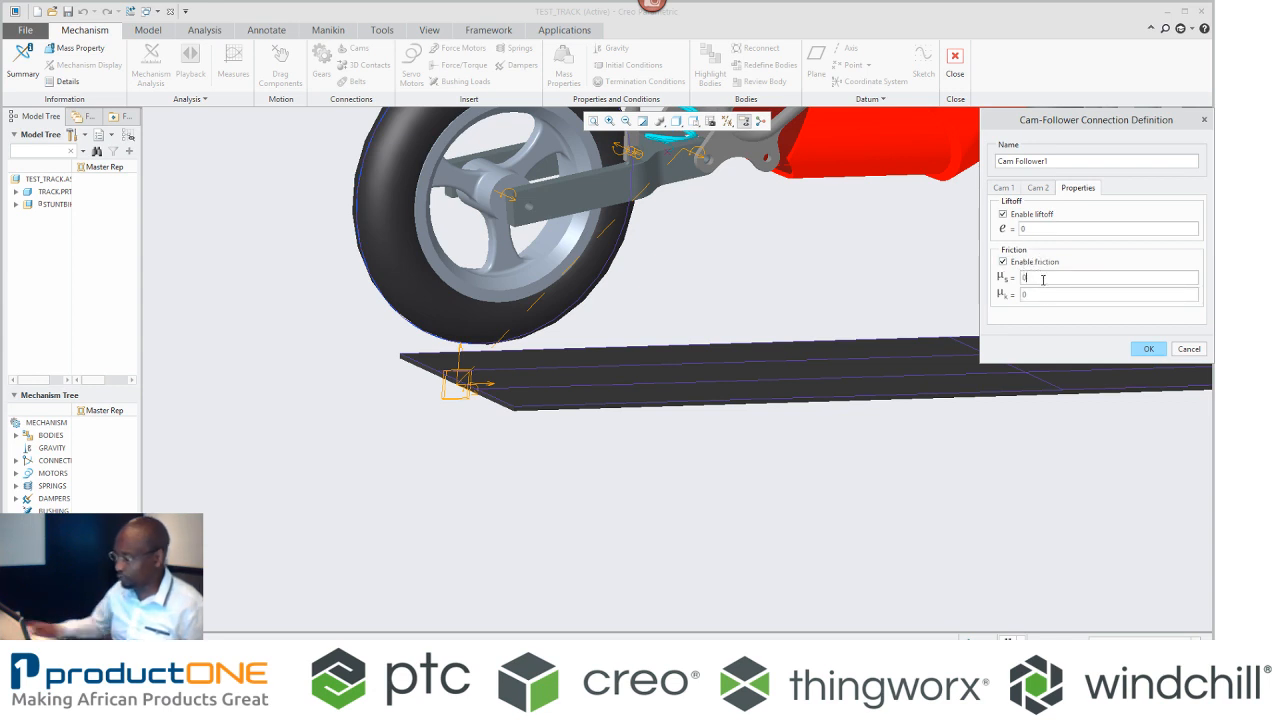
{"action": "type", "text": "0.8"}
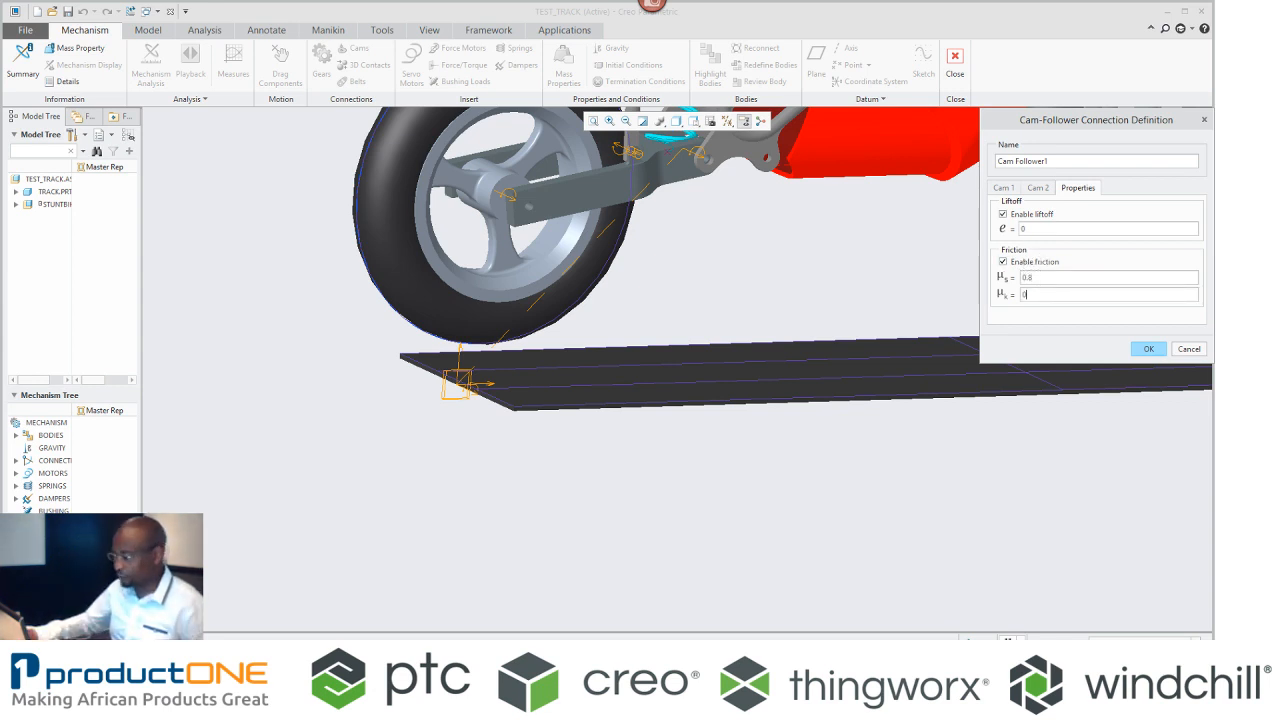
{"action": "type", "text": "0.7"}
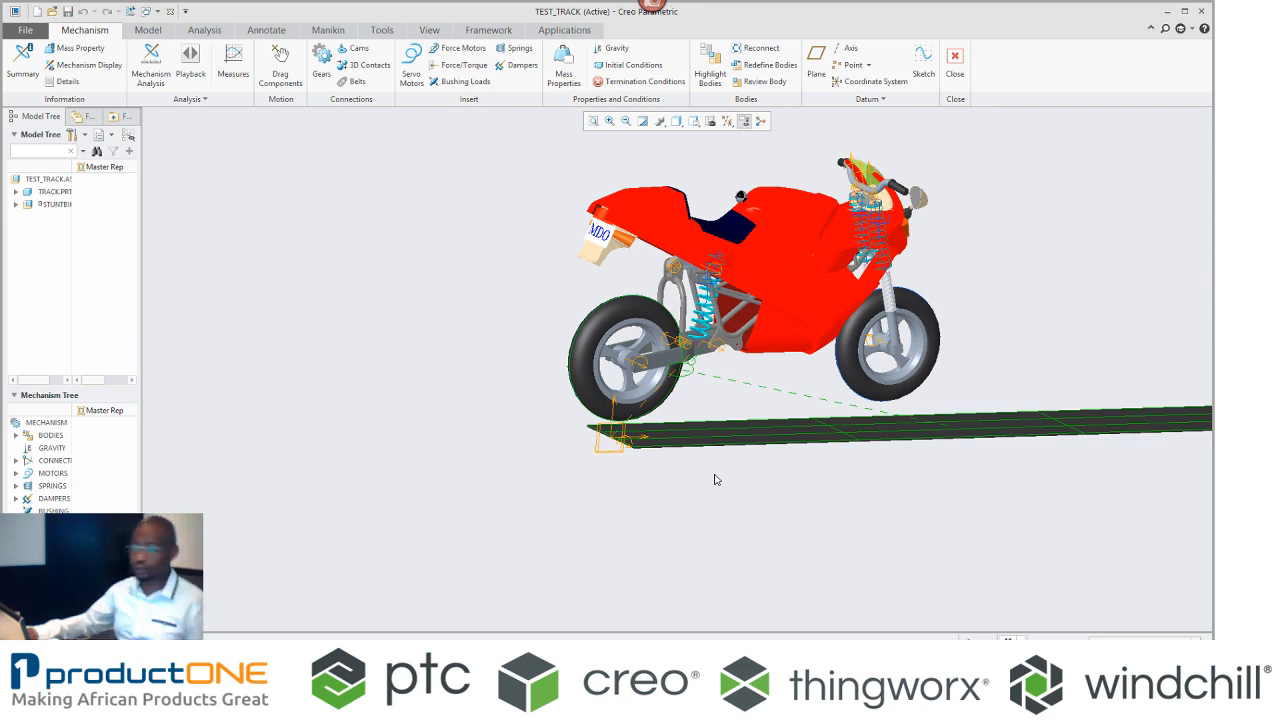
{"action": "mouse_move", "coordinate": [358, 49]}
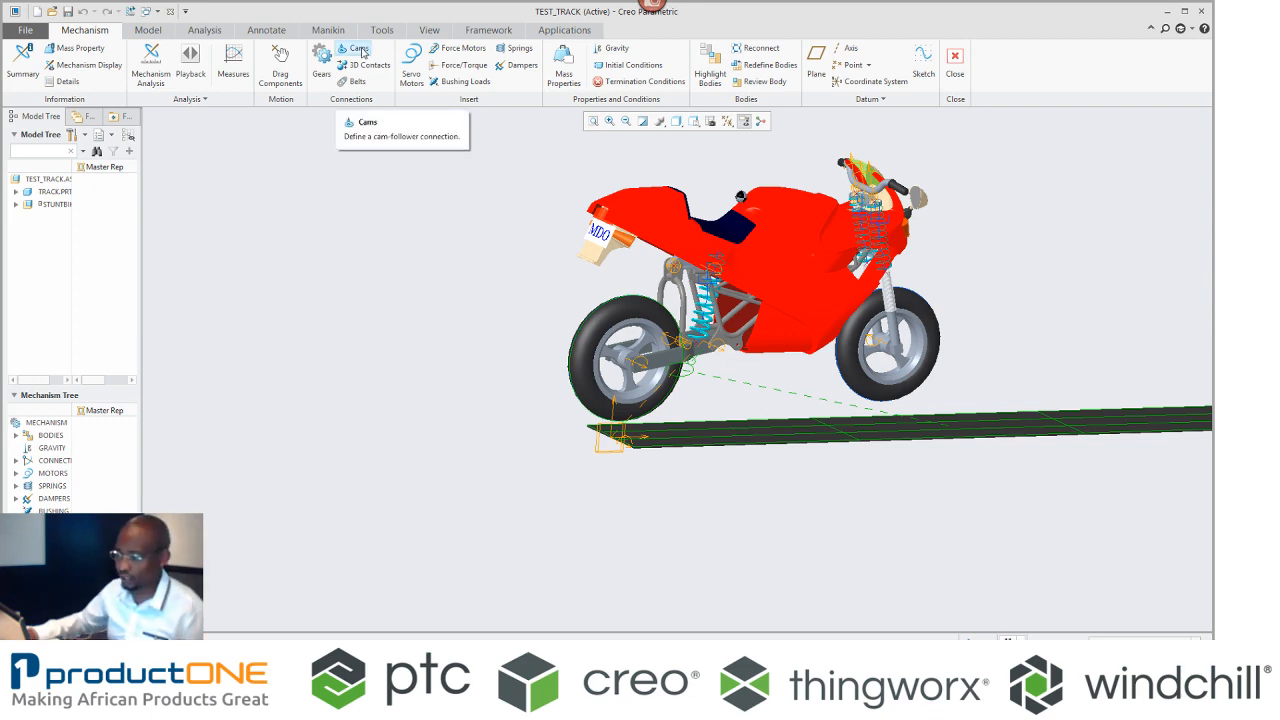
Step: Connect the tyre surface to the track with a cam-follower using friction 0.8 static, 0.7 kinetic
{"action": "left_click", "coordinate": [358, 48]}
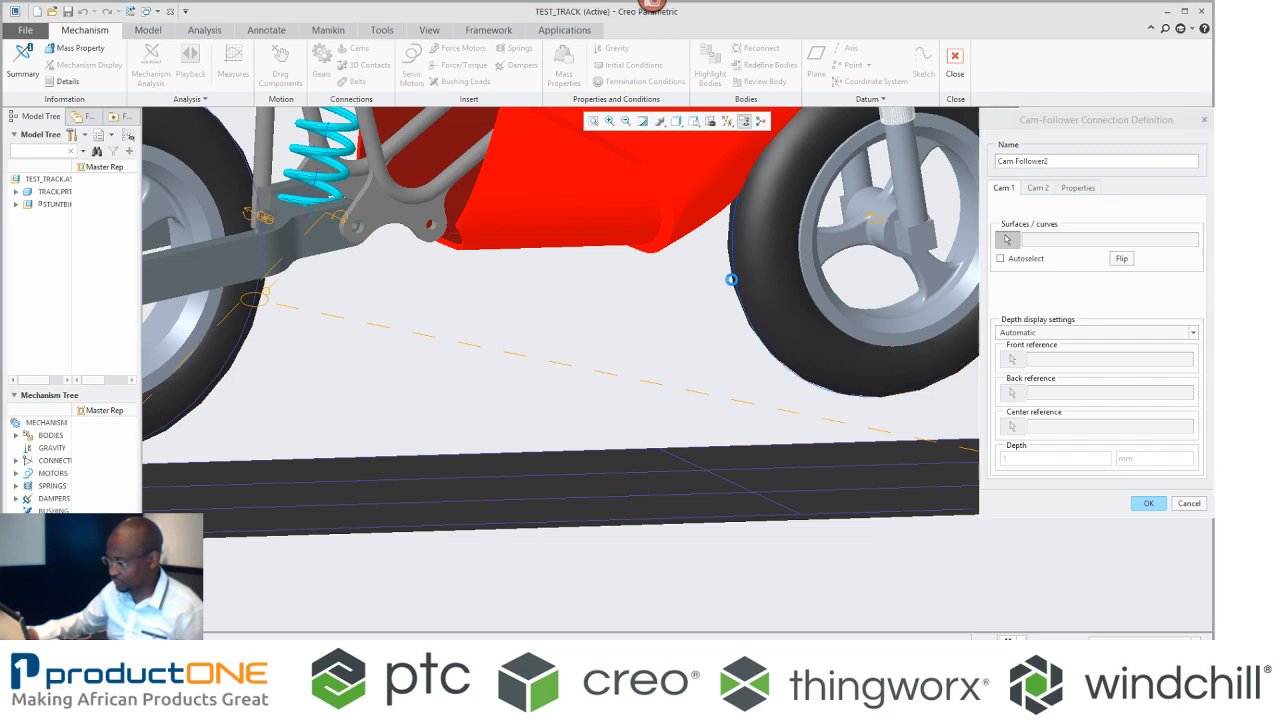
{"action": "left_click", "coordinate": [730, 280]}
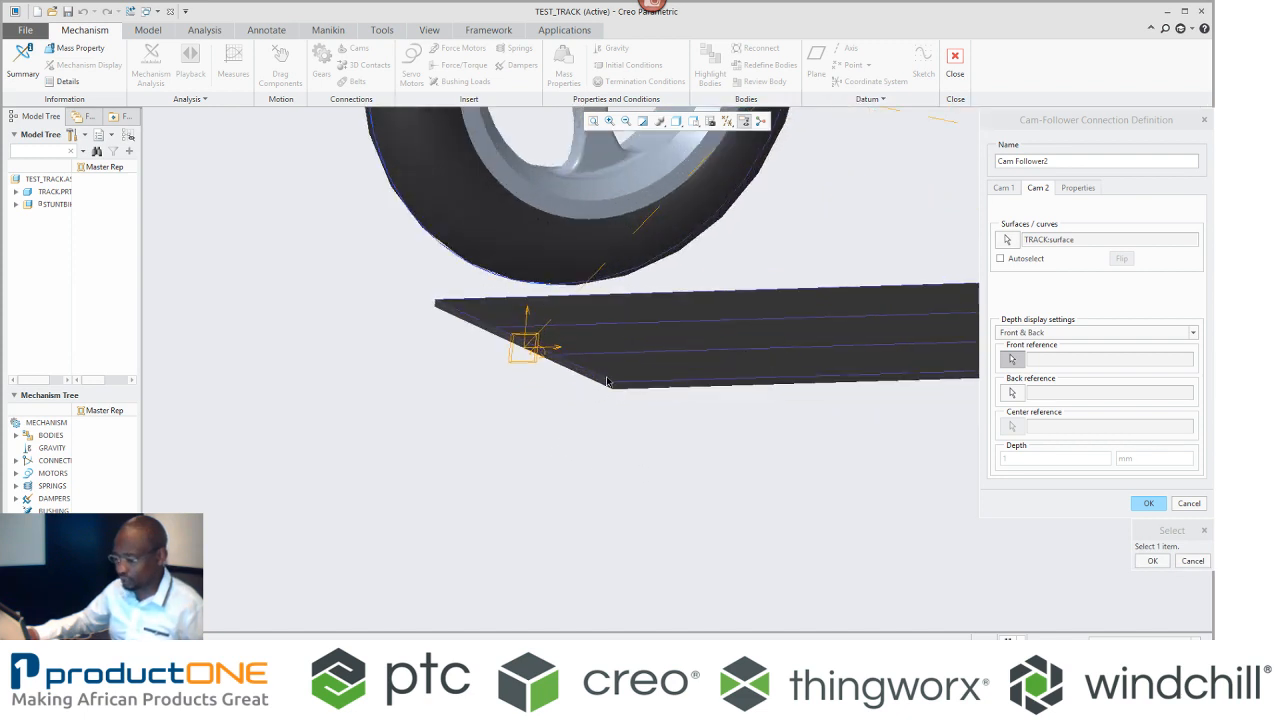
{"action": "left_click", "coordinate": [437, 303]}
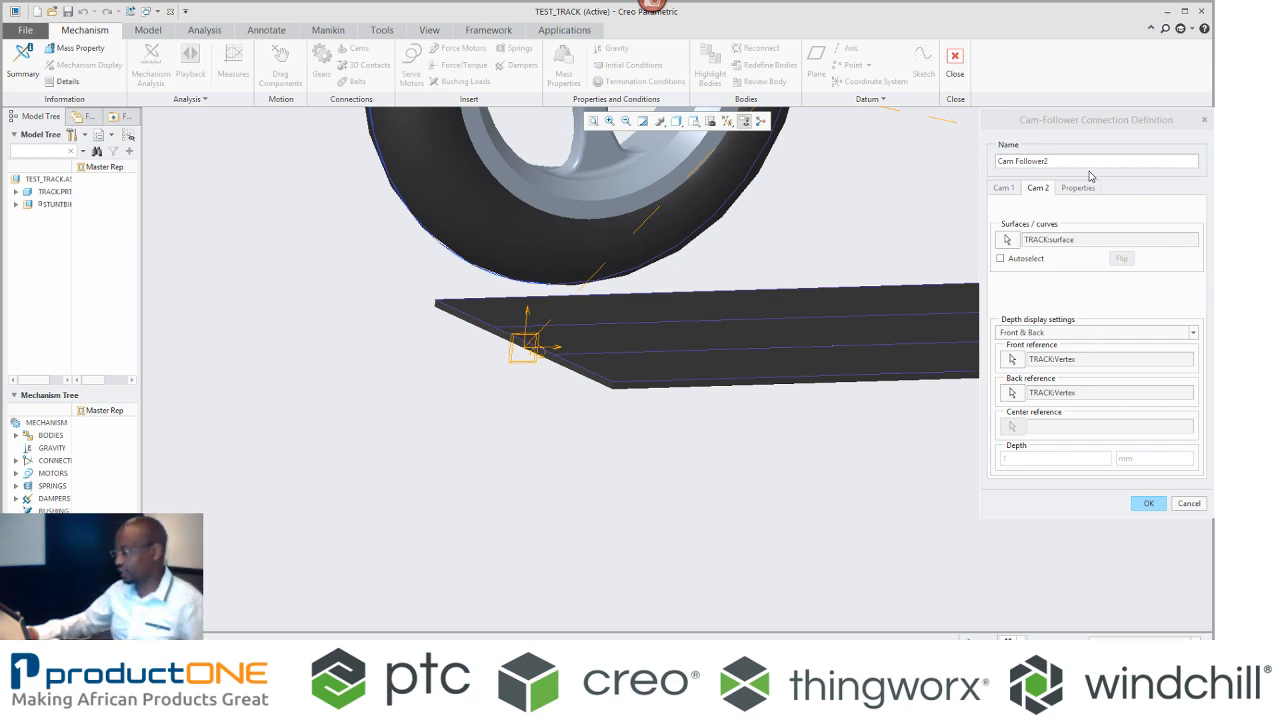
{"action": "left_click", "coordinate": [1078, 187]}
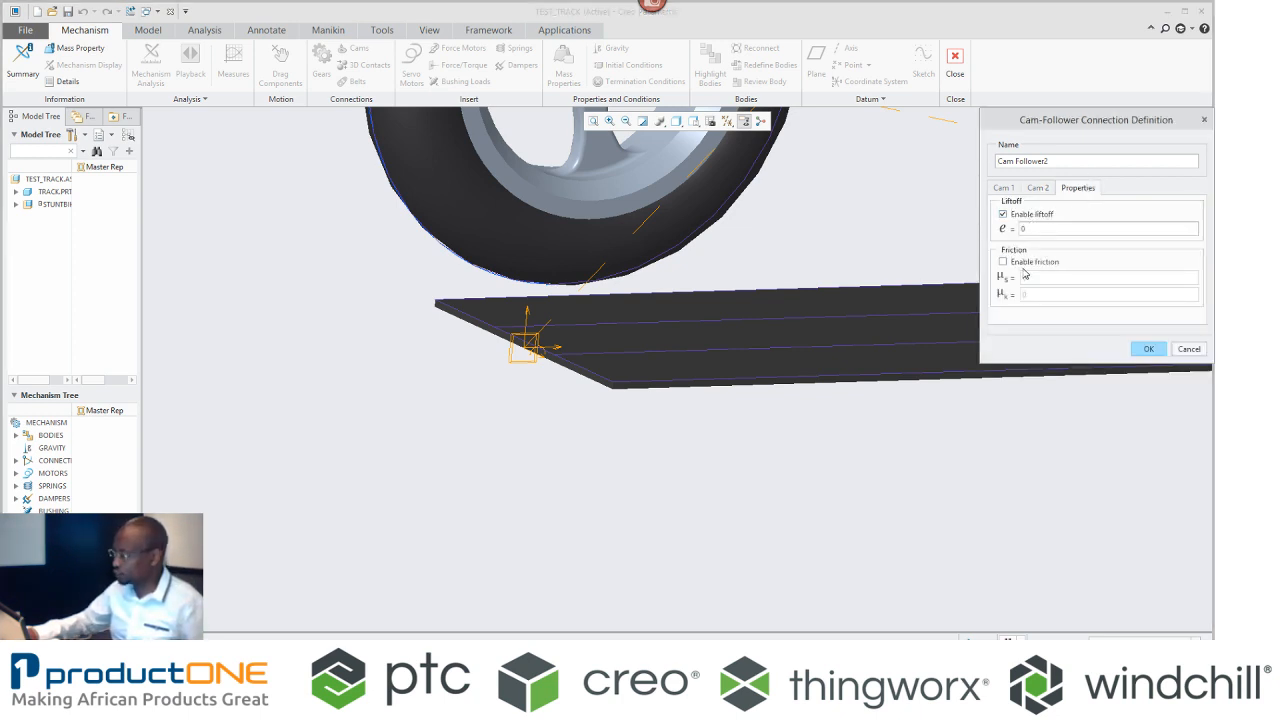
{"action": "left_click", "coordinate": [1004, 261]}
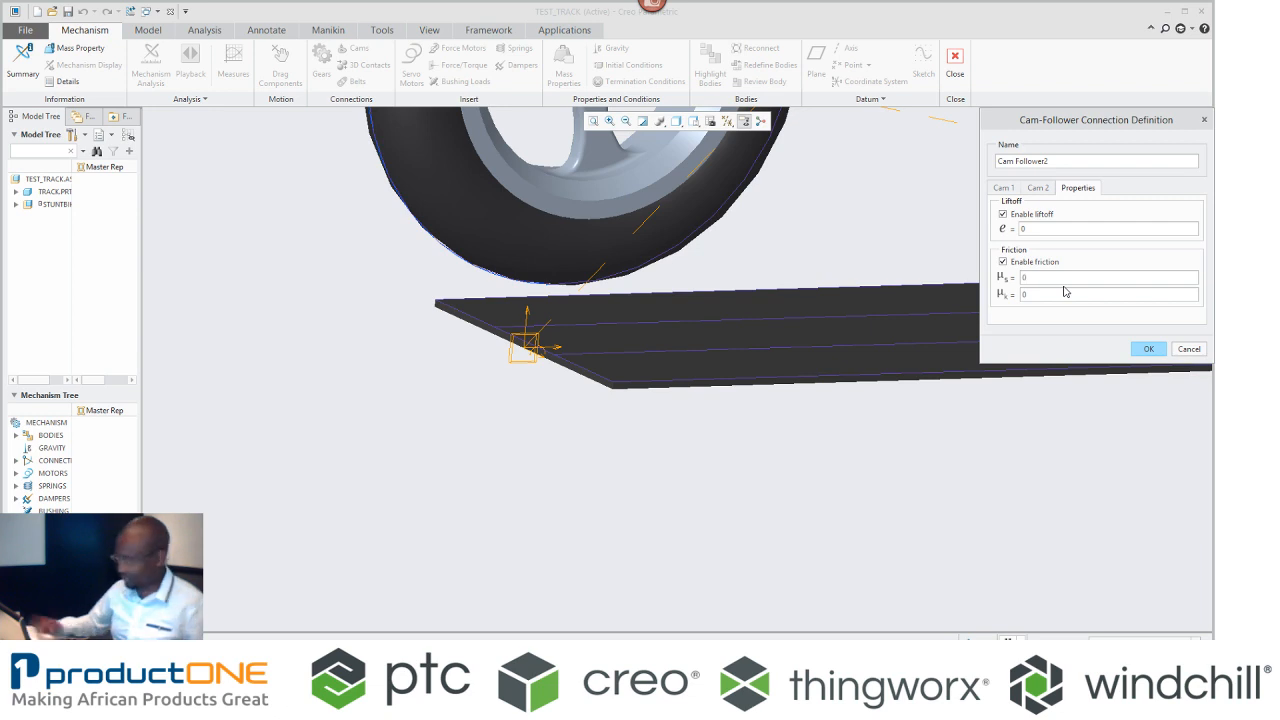
{"action": "type", "text": "0.8"}
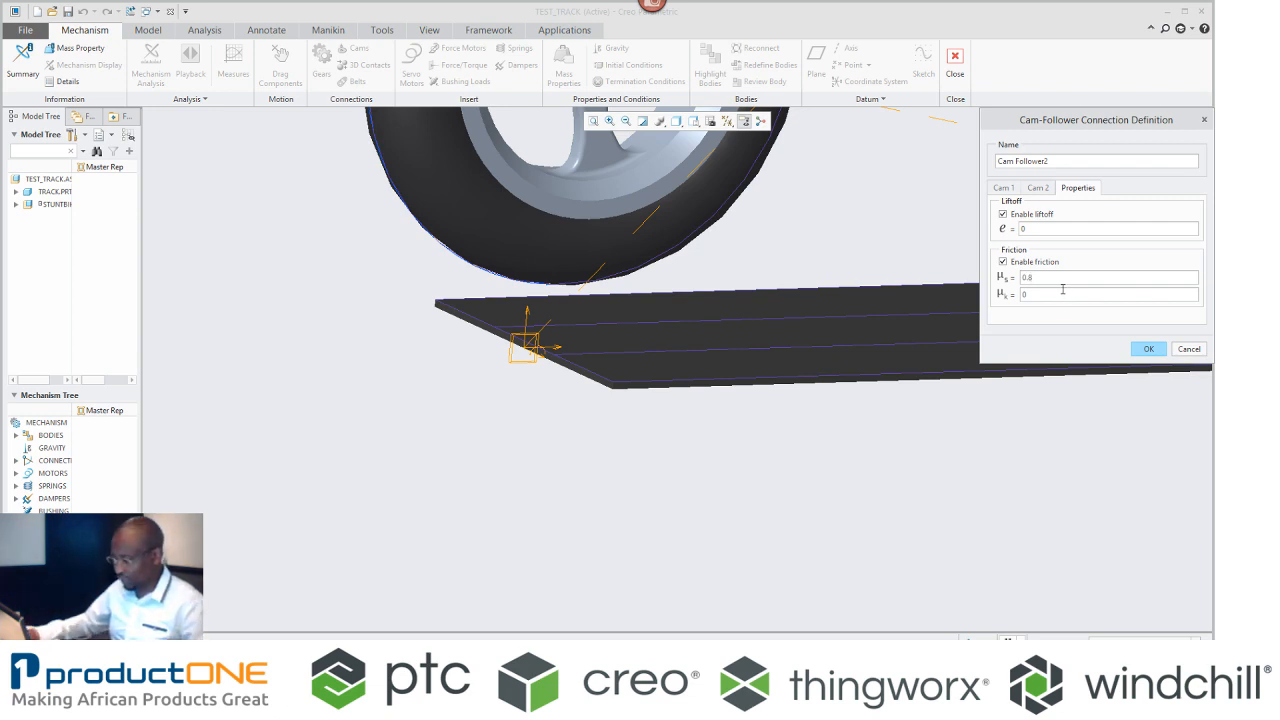
{"action": "type", "text": "0.7"}
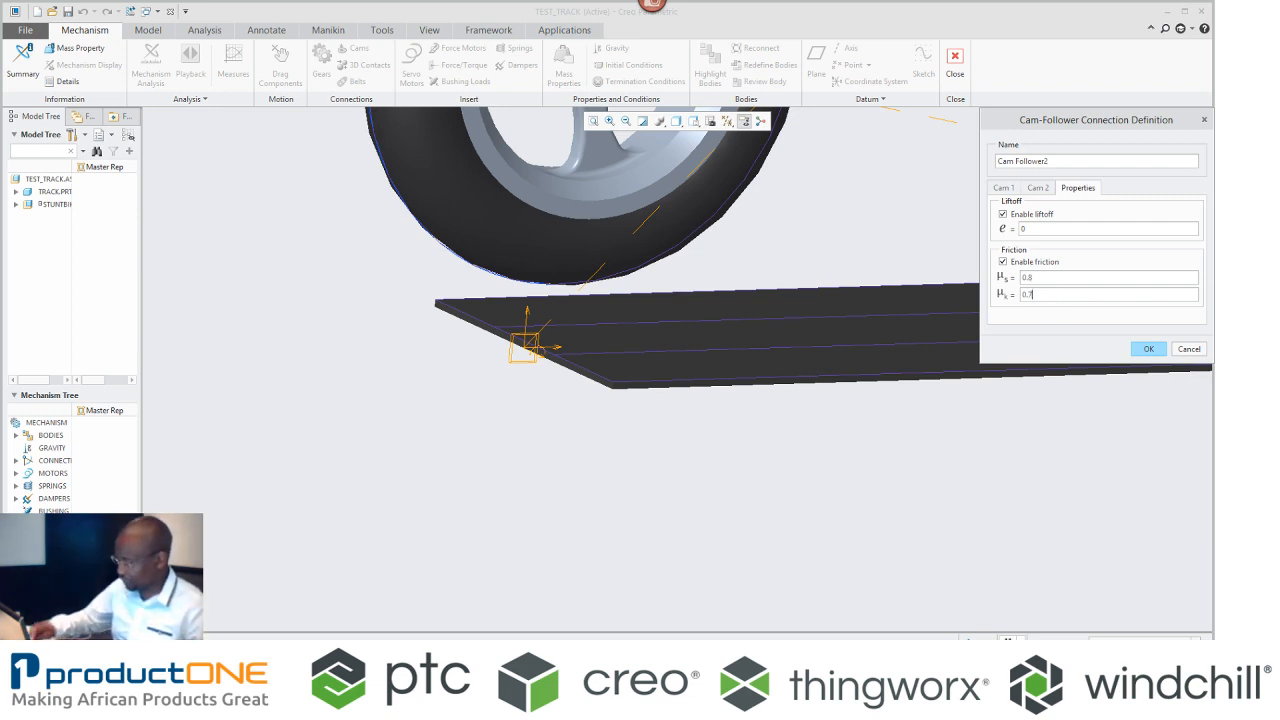
{"action": "left_click", "coordinate": [1148, 349]}
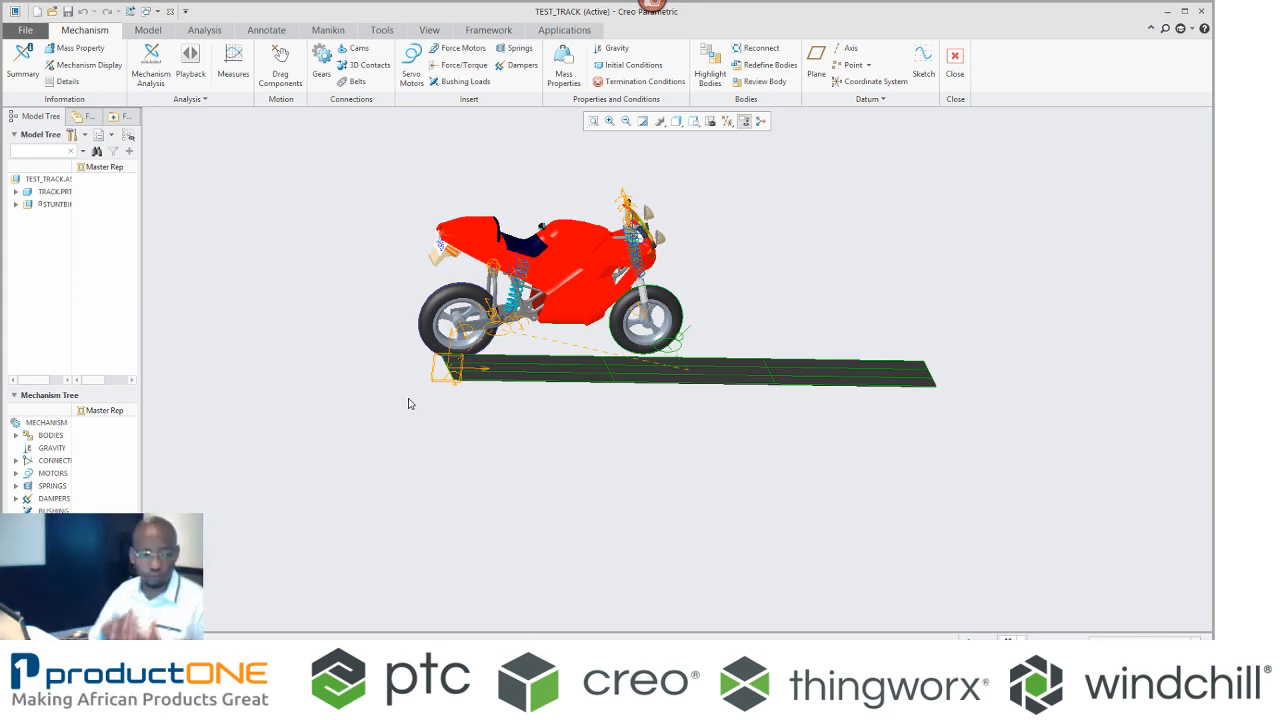
{"action": "mouse_move", "coordinate": [408, 402]}
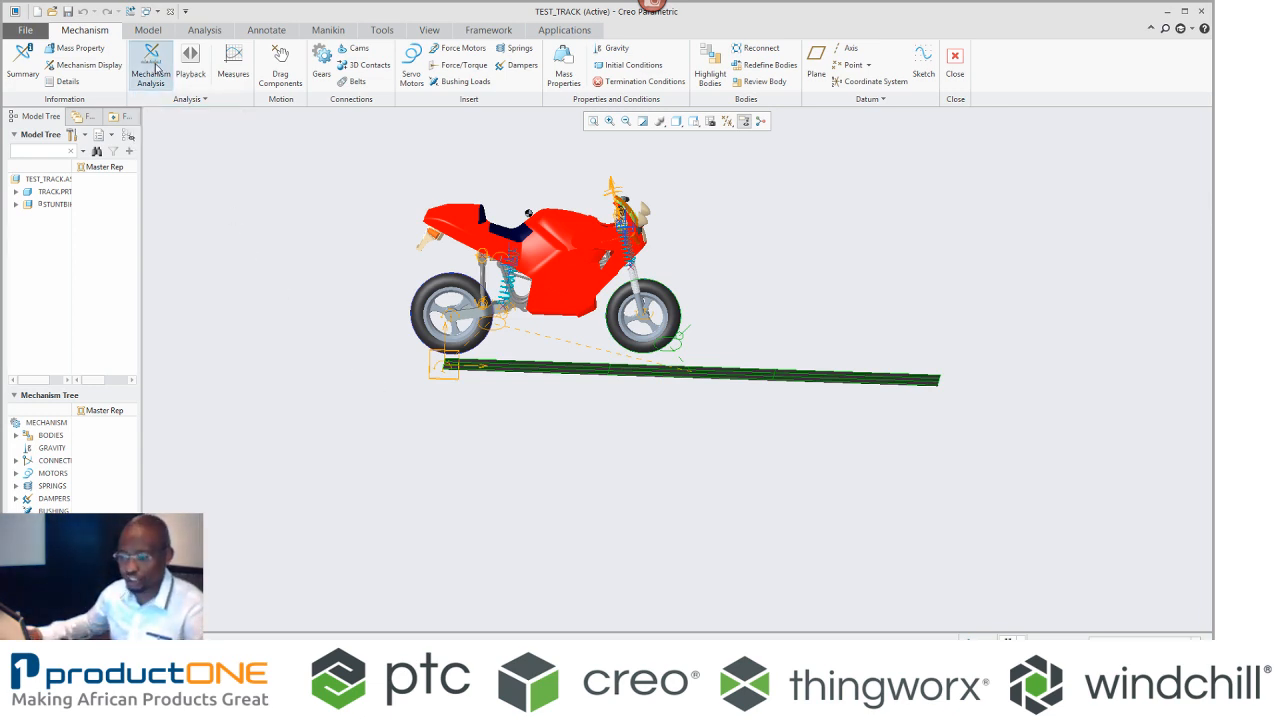
Step: Define a Dynamic analysis timed by length and frame count, starting from InitCond1
{"action": "left_click", "coordinate": [150, 65]}
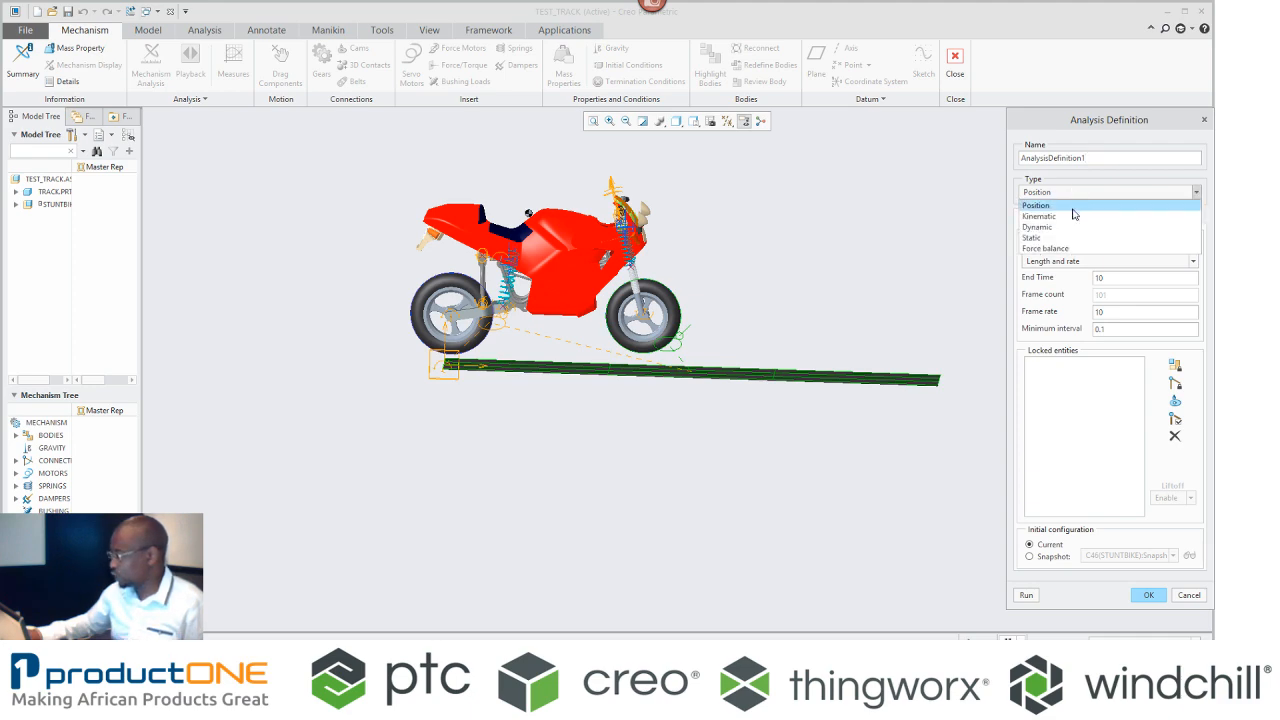
{"action": "left_click", "coordinate": [1039, 226]}
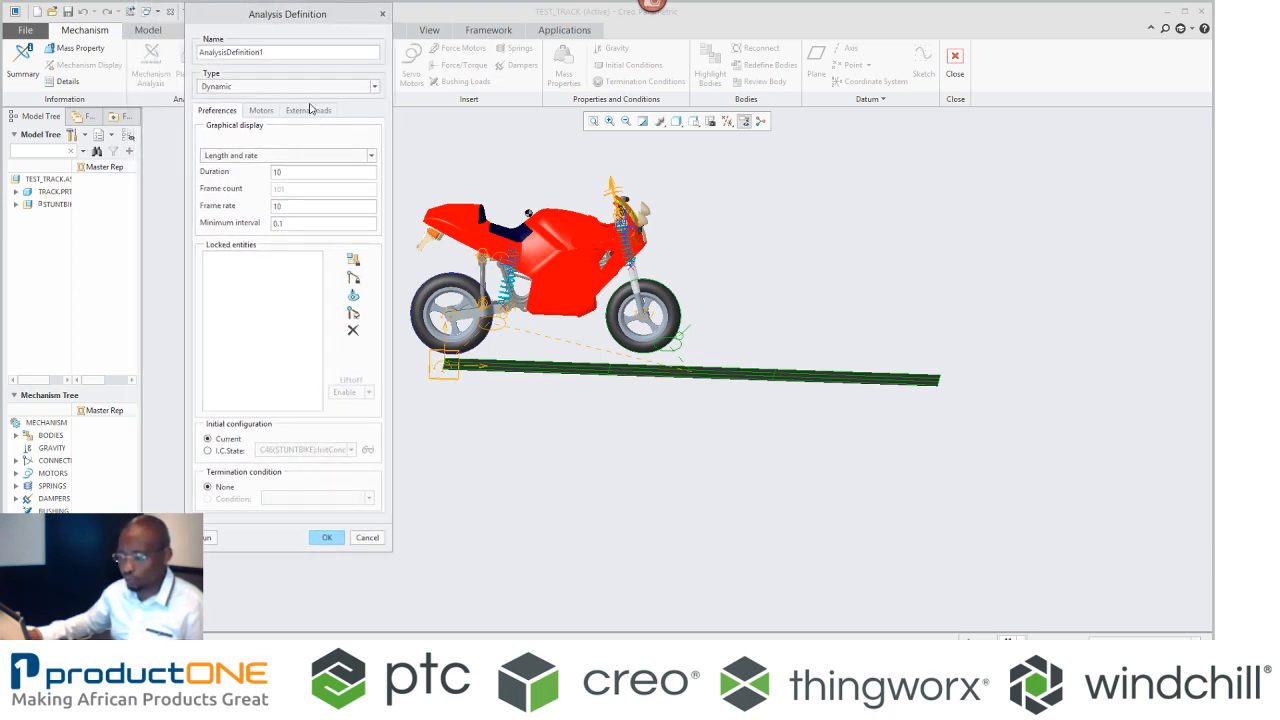
{"action": "left_click", "coordinate": [308, 110]}
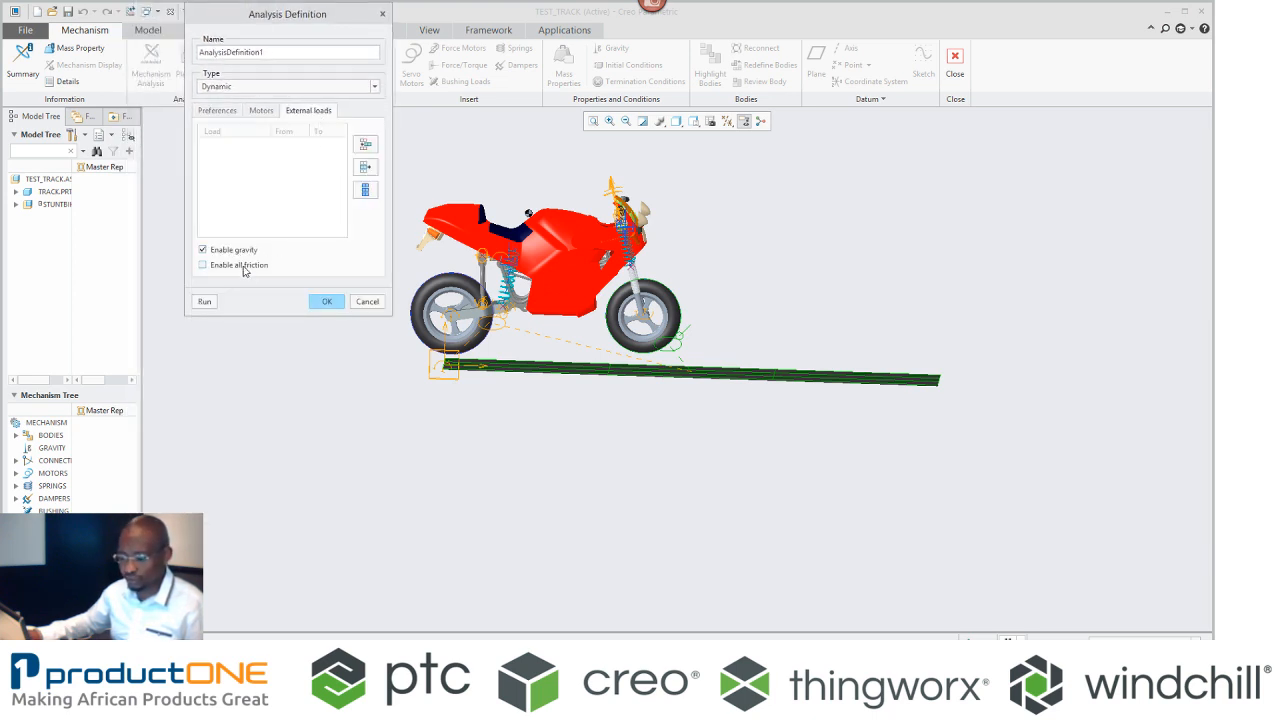
{"action": "left_click", "coordinate": [217, 110]}
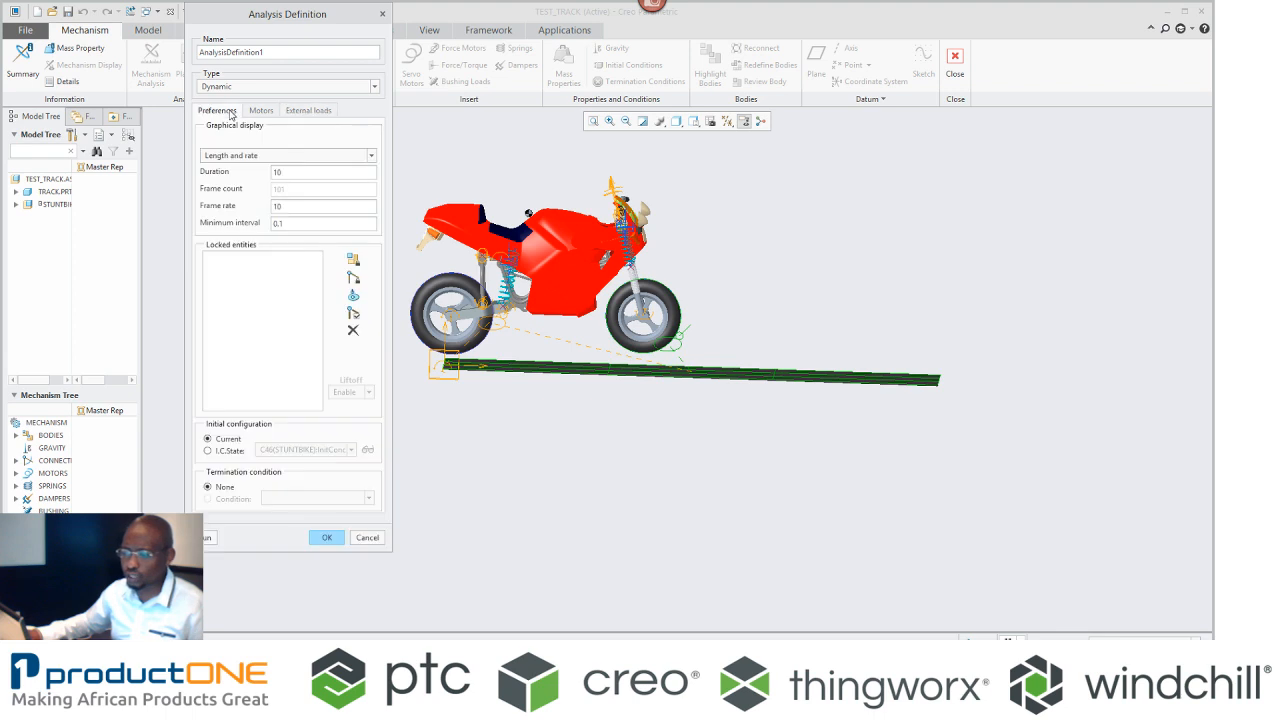
{"action": "left_click", "coordinate": [288, 155]}
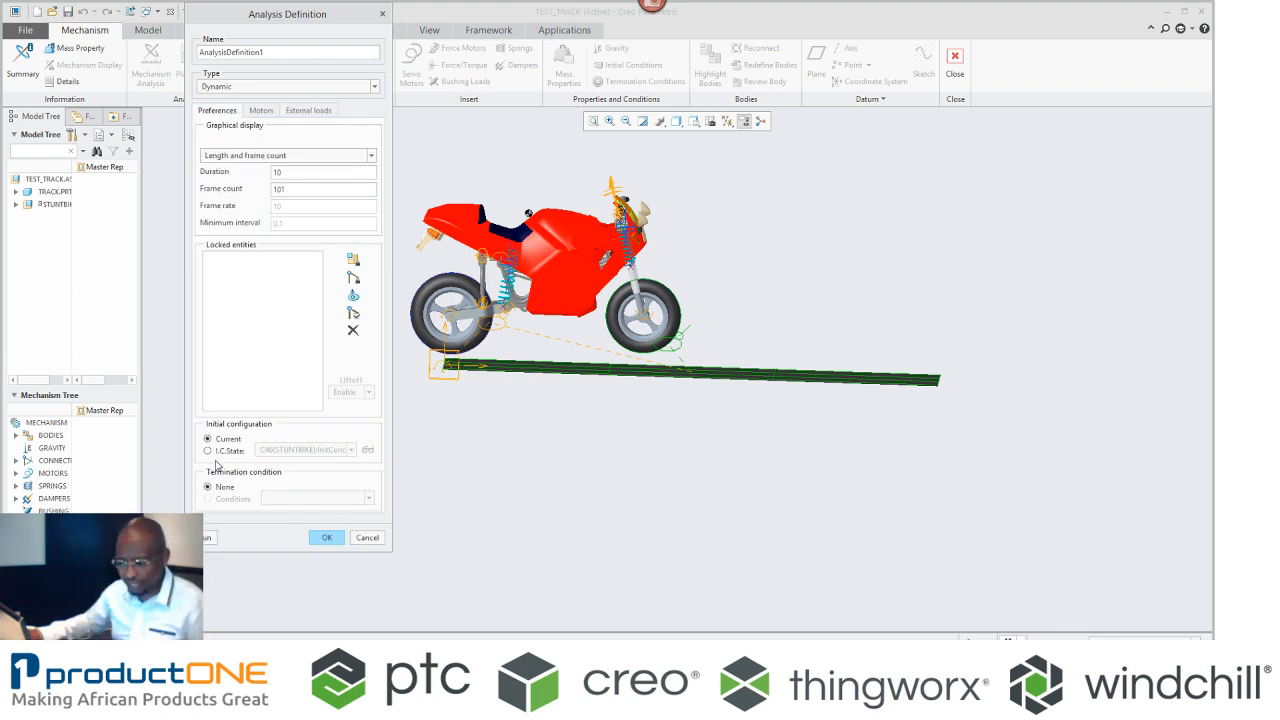
{"action": "left_click", "coordinate": [208, 450]}
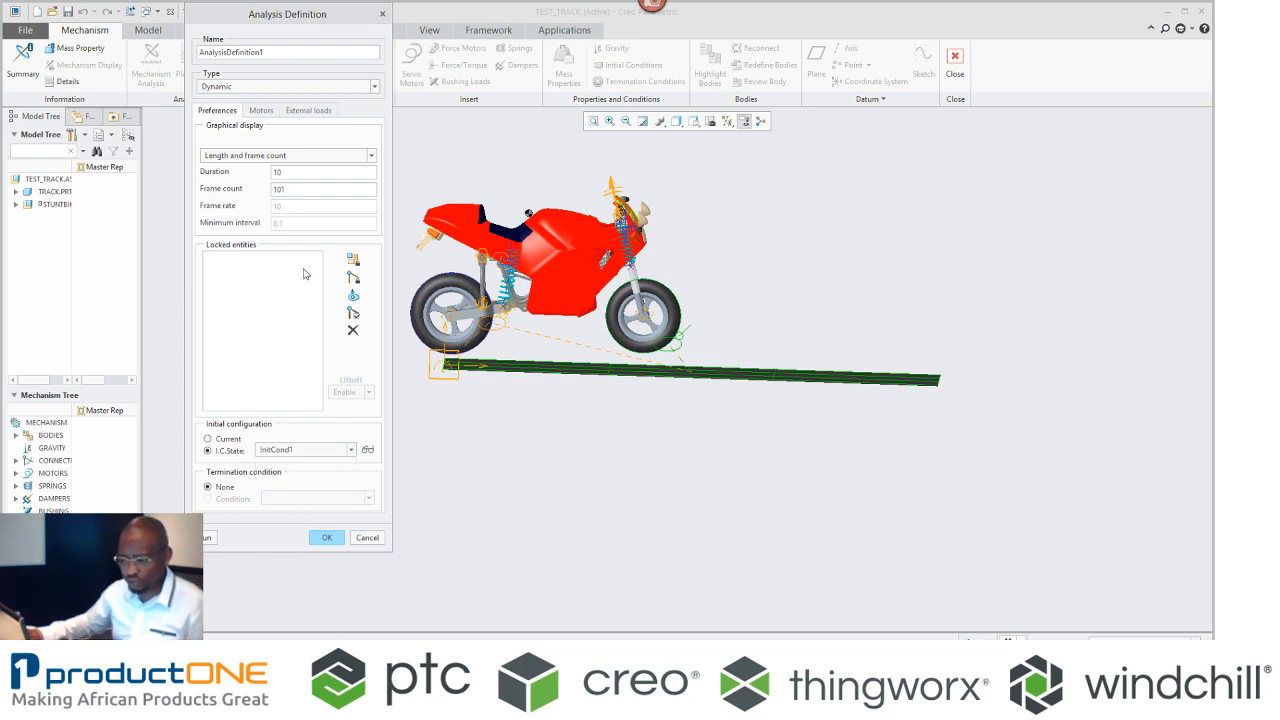
{"action": "type", "text": "1"}
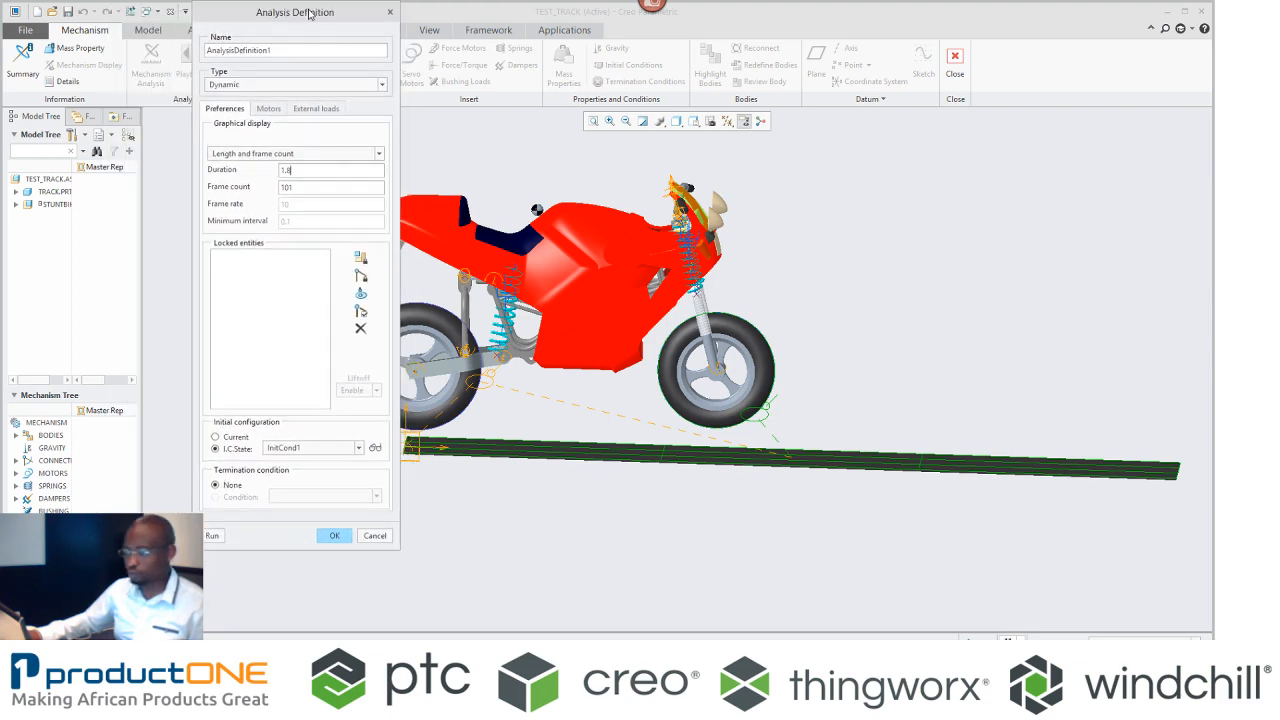
Step: Run the 1.8-second dynamic analysis and open its playback
{"action": "left_click", "coordinate": [213, 535]}
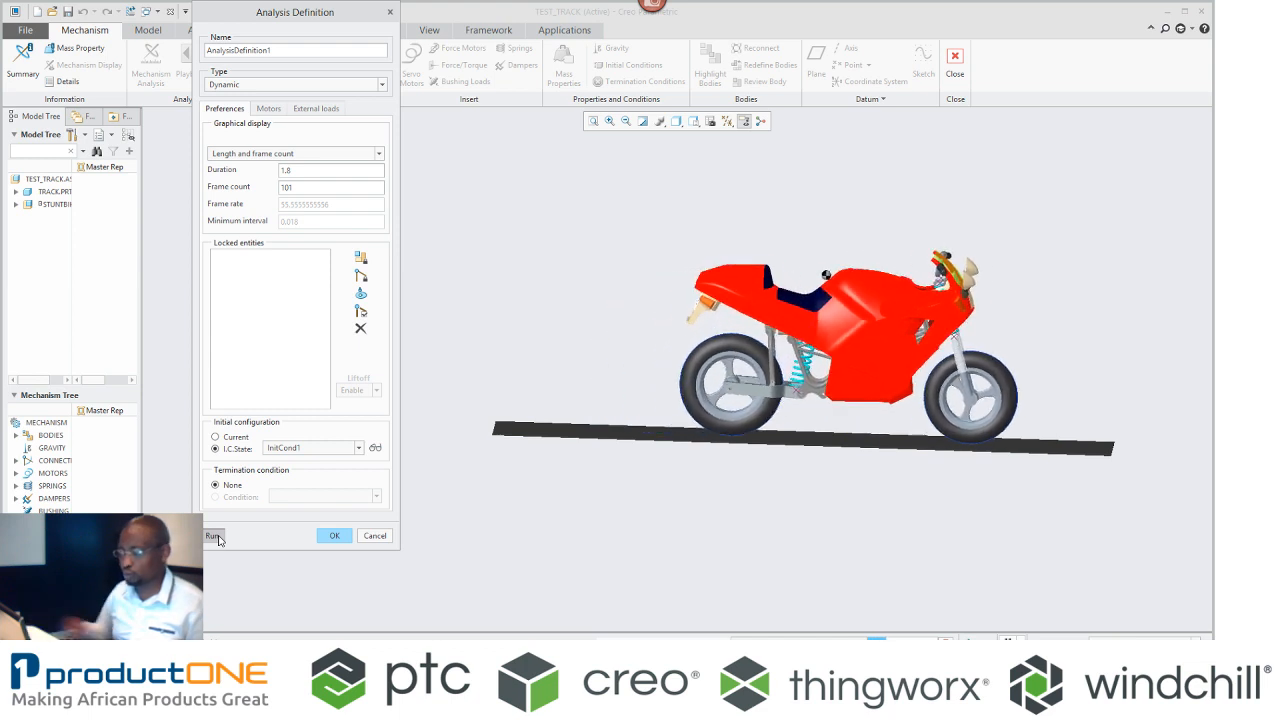
{"action": "left_click", "coordinate": [214, 535]}
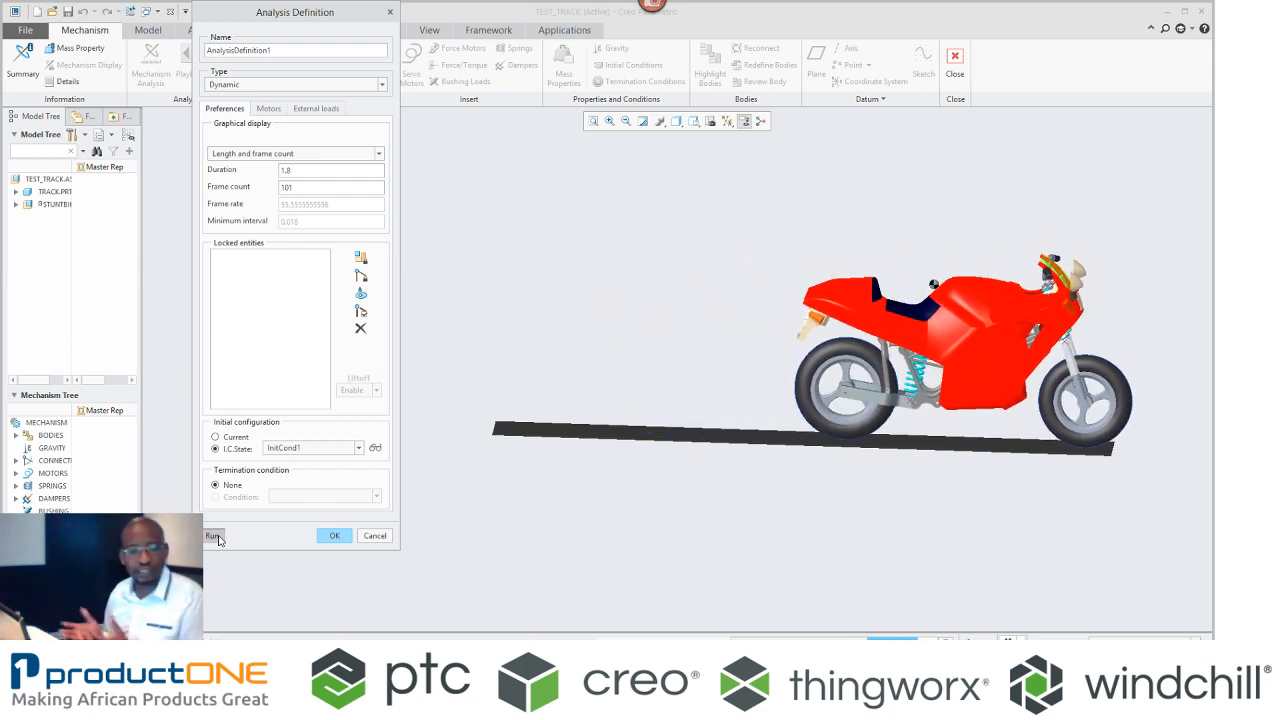
{"action": "left_click", "coordinate": [214, 535]}
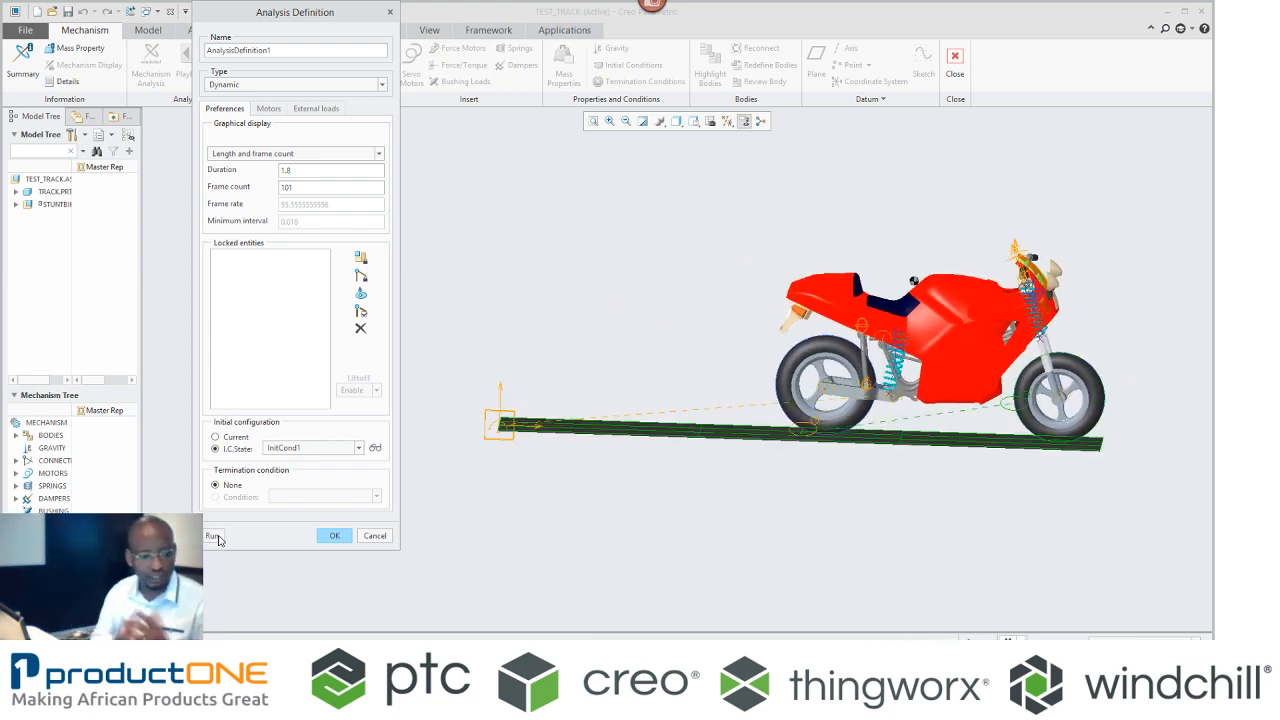
{"action": "left_click", "coordinate": [334, 535]}
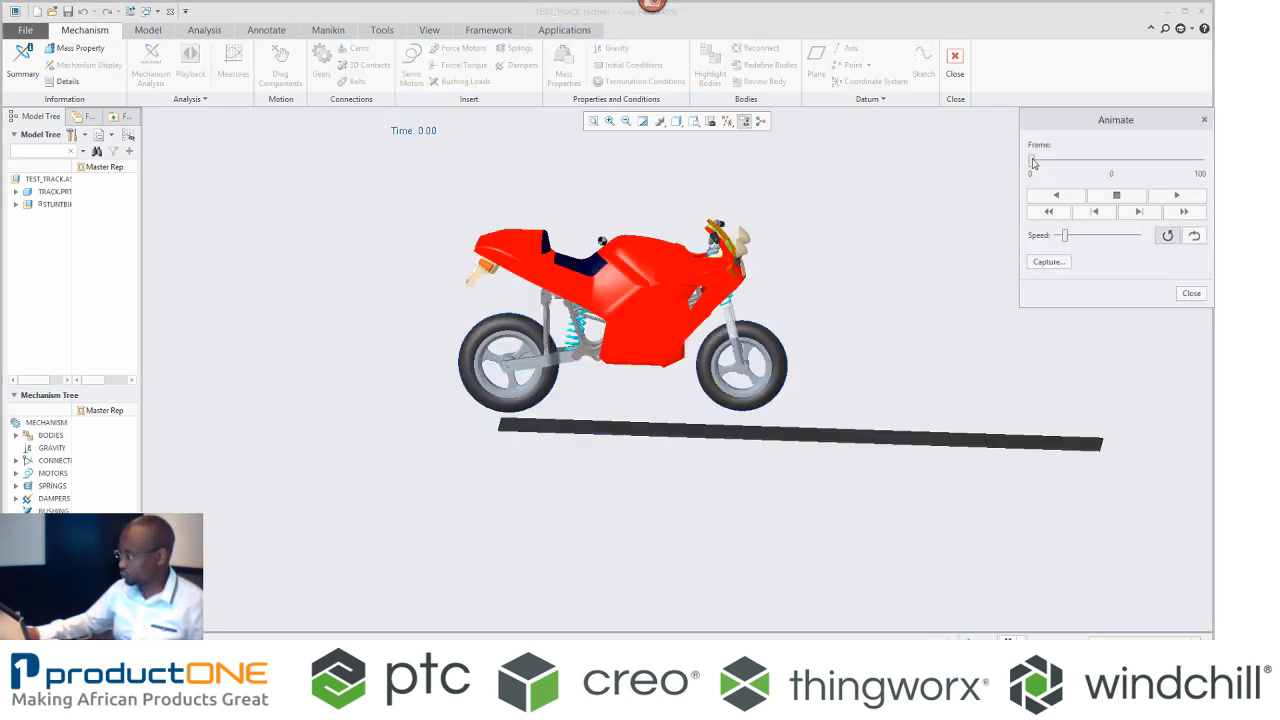
Step: Step playback to frame 25, then play the bike rolling along the track
{"action": "left_click_drag", "start_coordinate": [1030, 160], "coordinate": [1073, 160]}
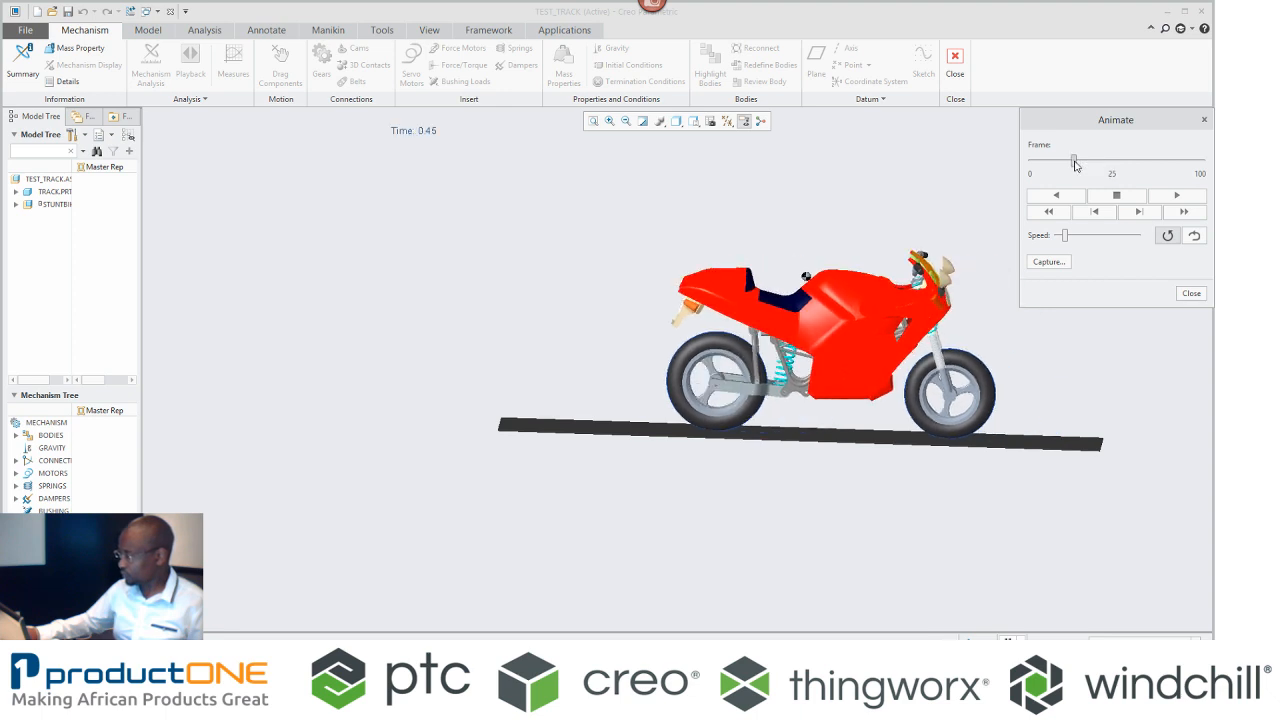
{"action": "mouse_move", "coordinate": [1200, 200]}
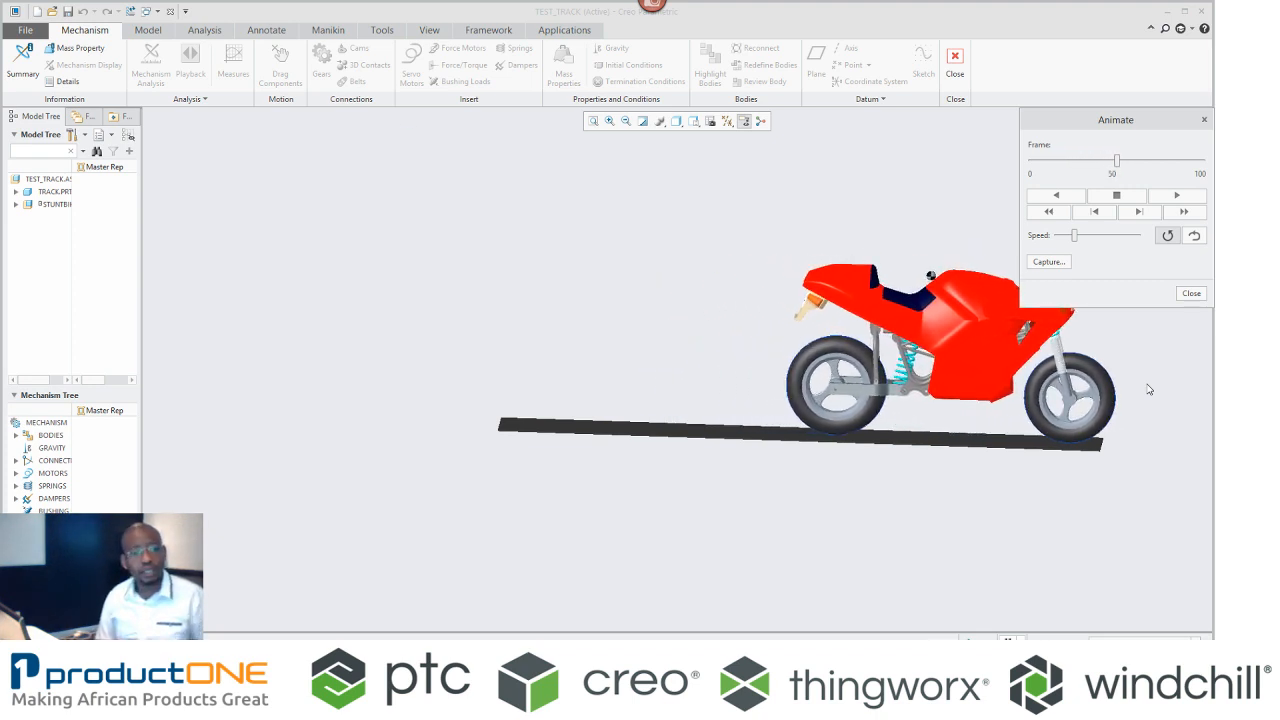
{"action": "left_click", "coordinate": [1176, 195]}
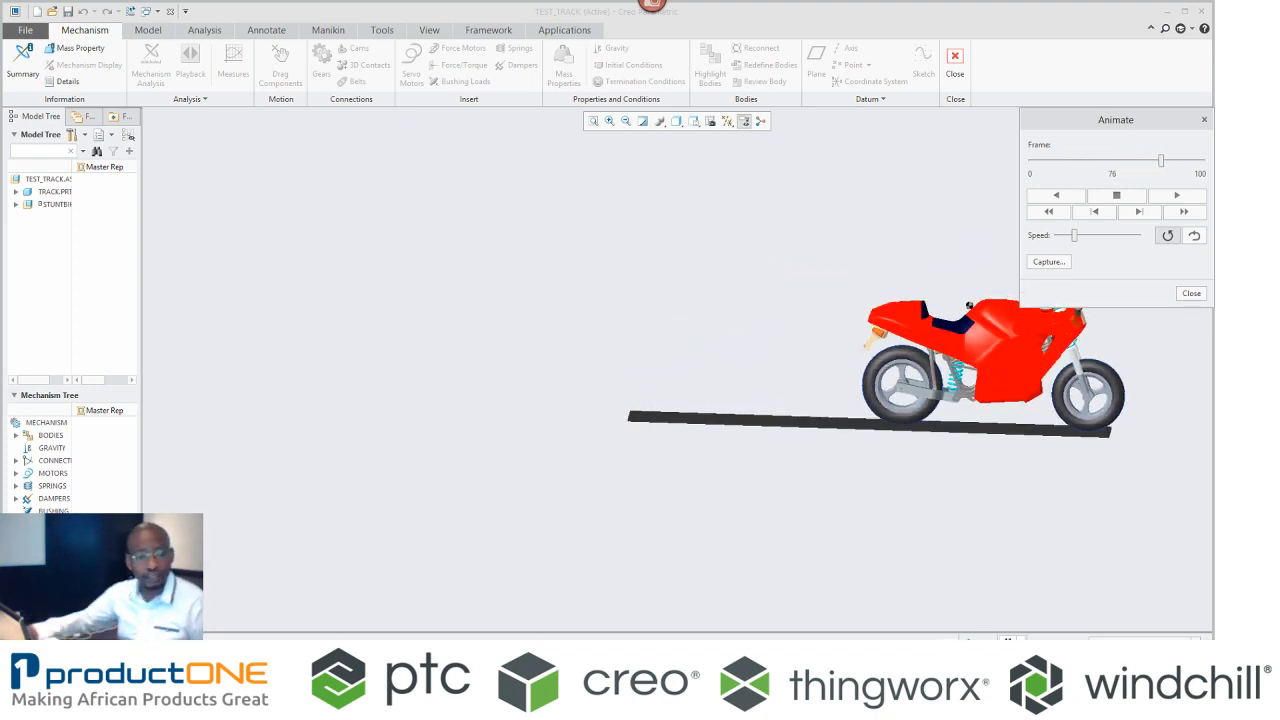